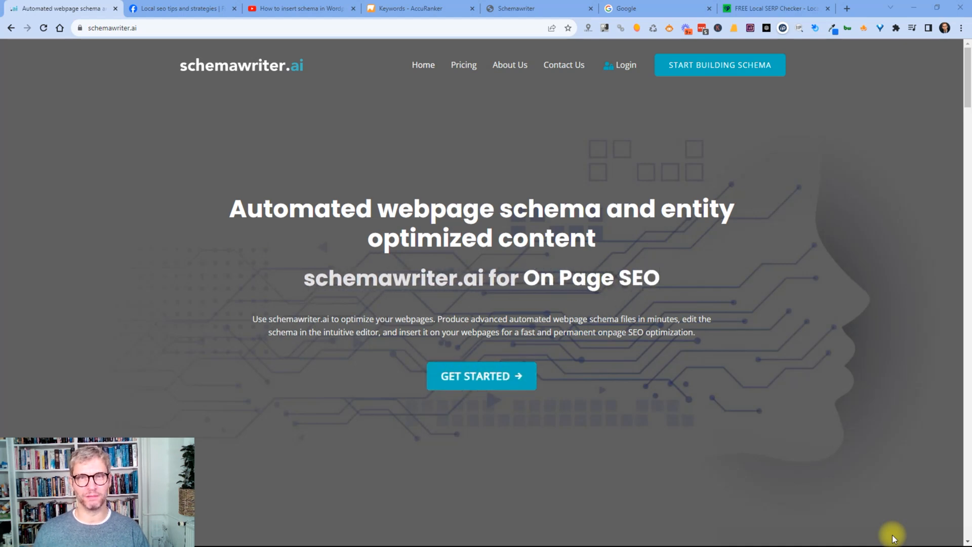
mouse_move(824, 236)
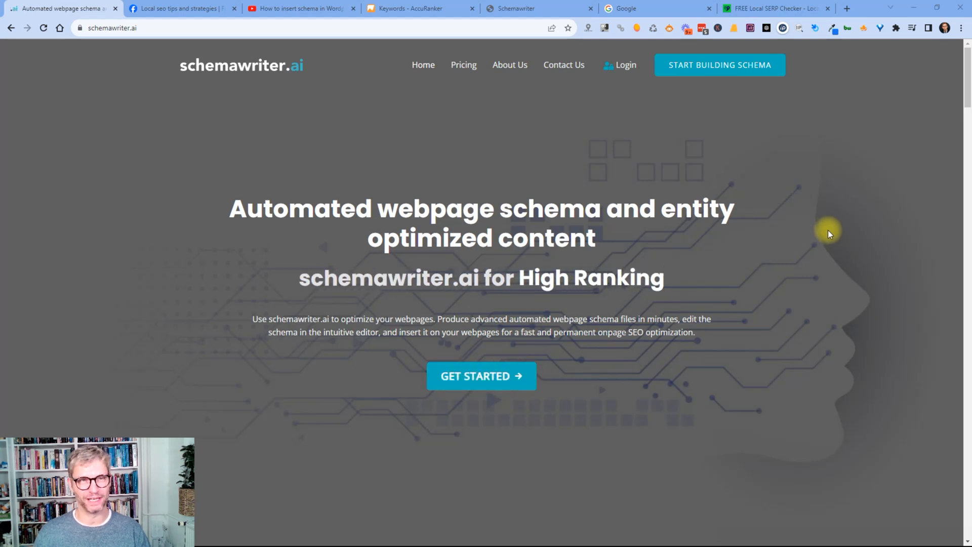
Browse the posts of the Local SEO tips and strategies Facebook group
click(180, 8)
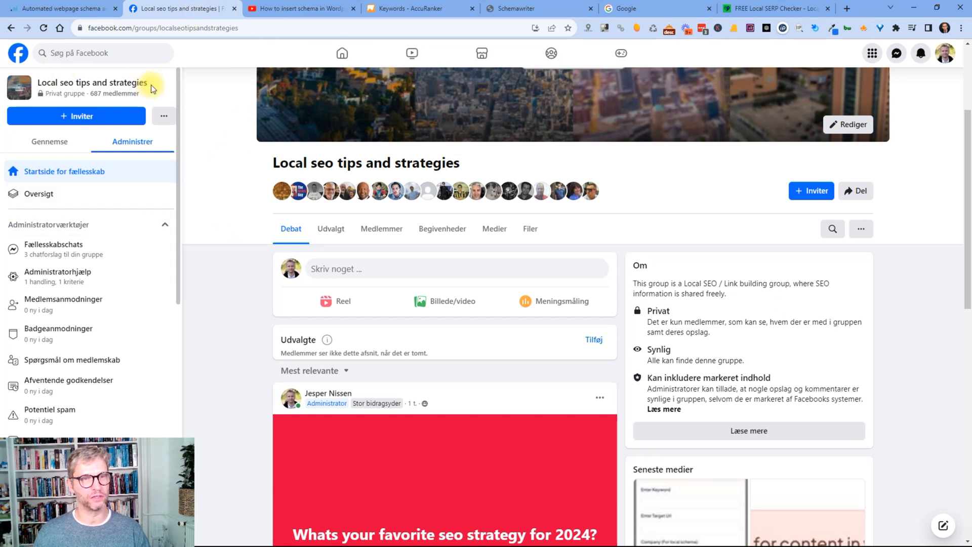
double_click(91, 83)
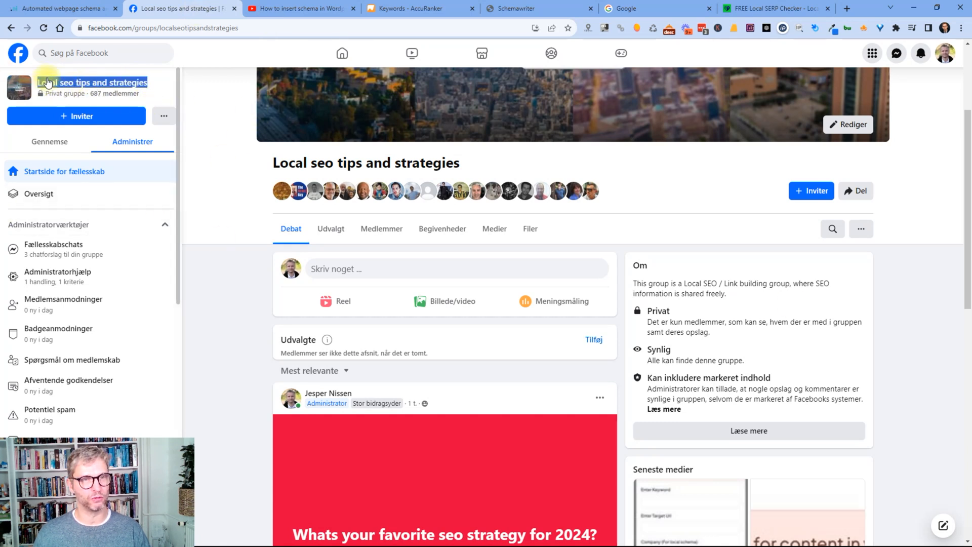
scroll(down, 3)
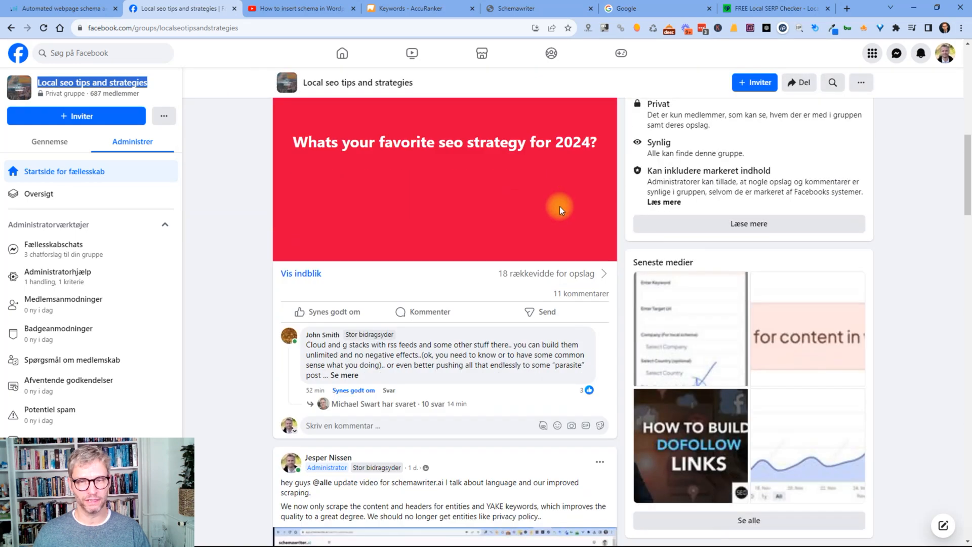
scroll(down, 3)
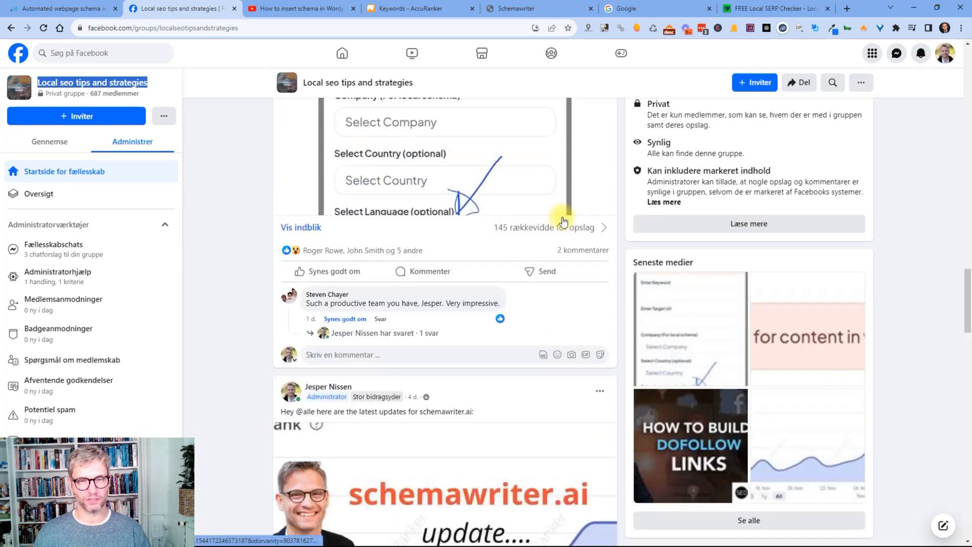
scroll(down, 3)
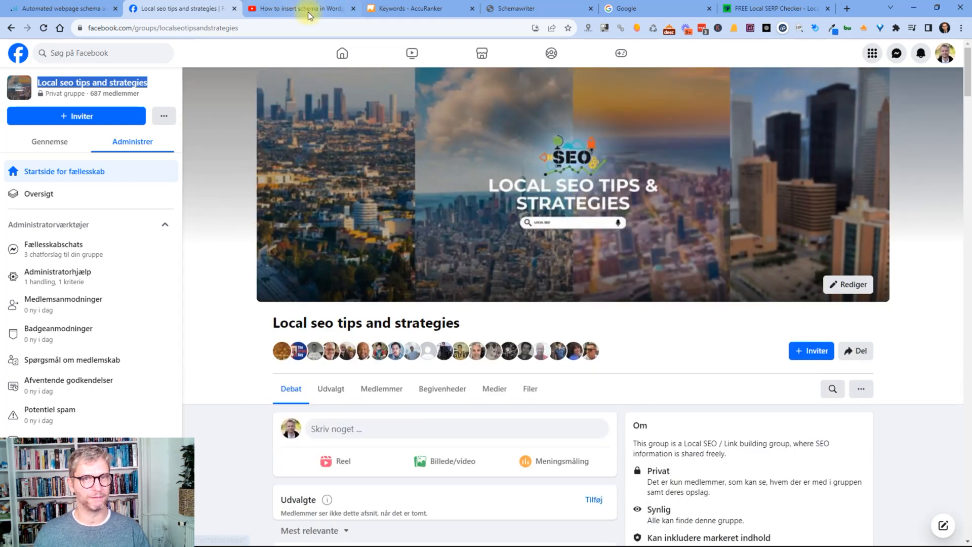
View the description of the 'How to insert schema in Wordpress' YouTube video
click(301, 8)
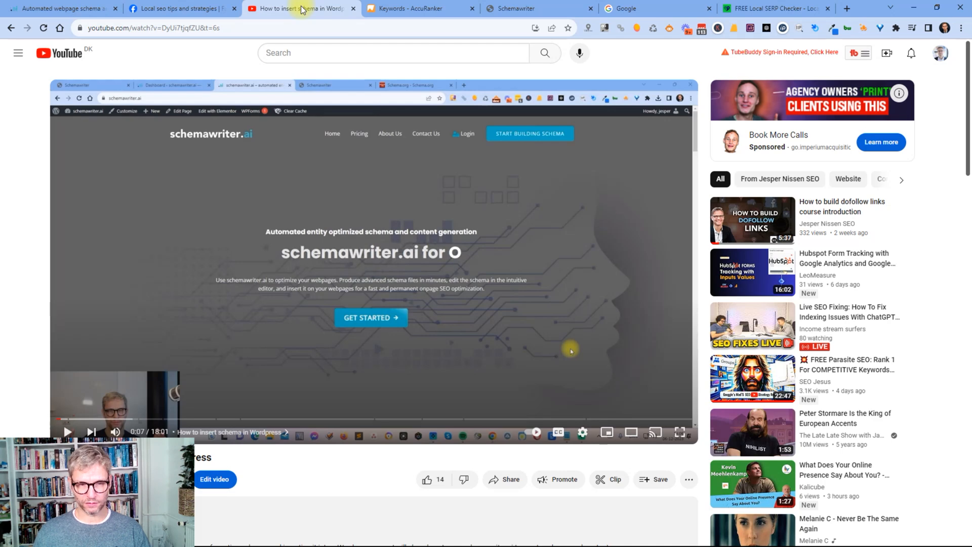
mouse_move(291, 205)
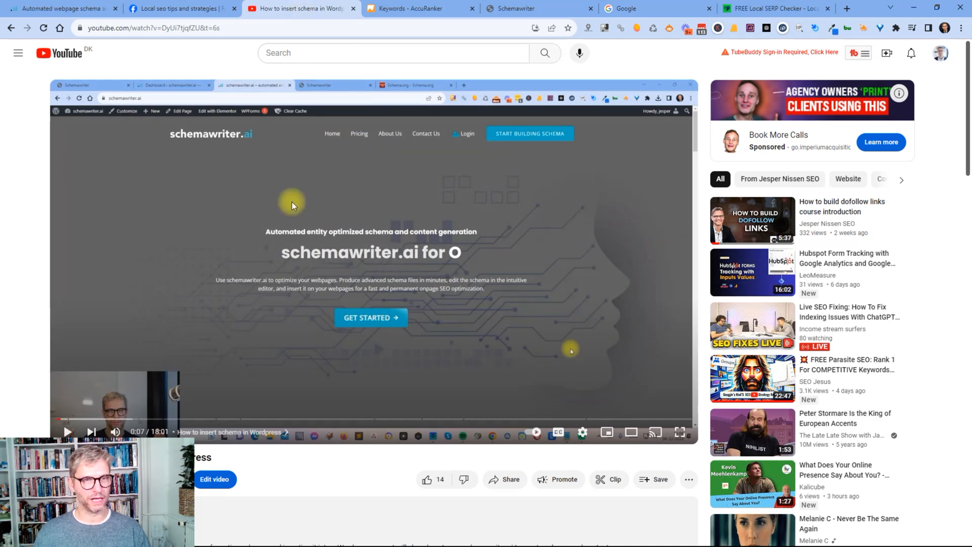
scroll(down, 3)
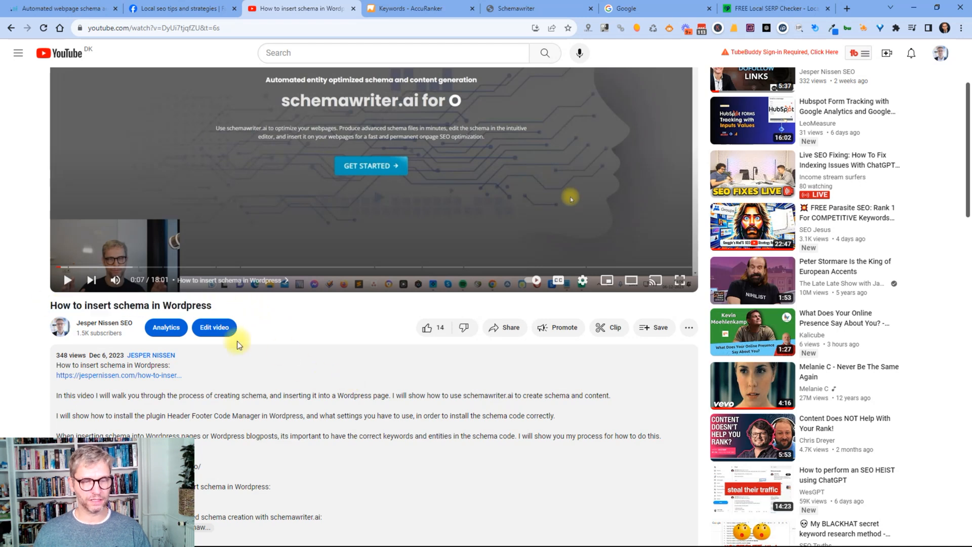
mouse_move(278, 322)
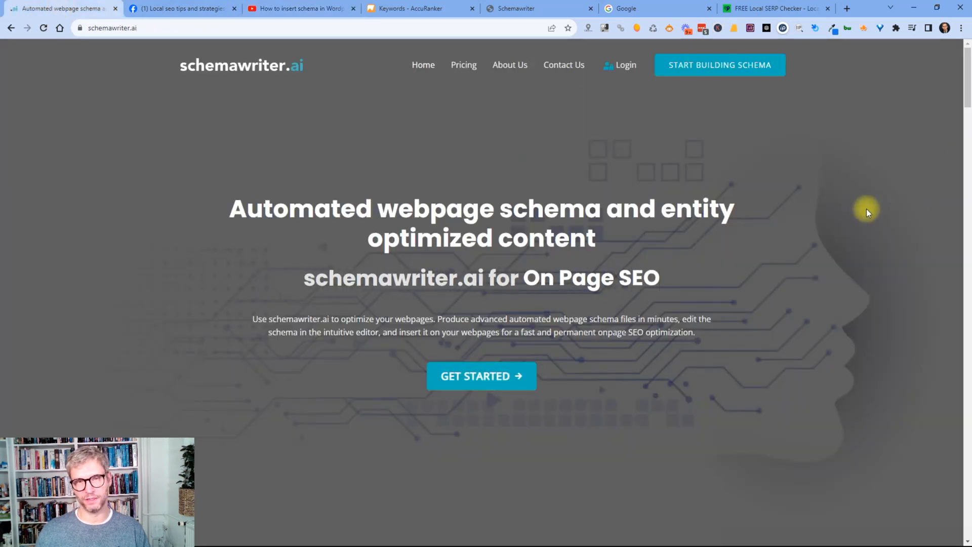
click(301, 8)
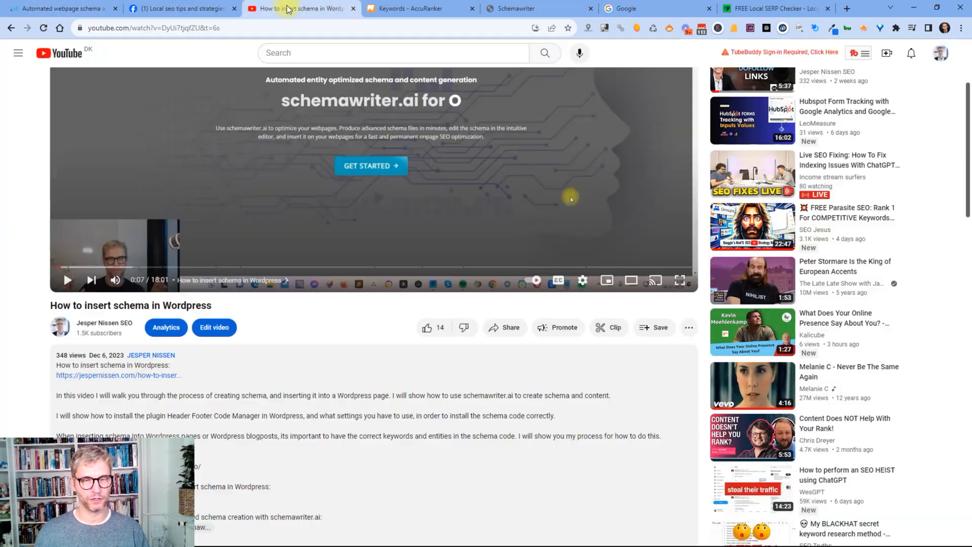
scroll(down, 3)
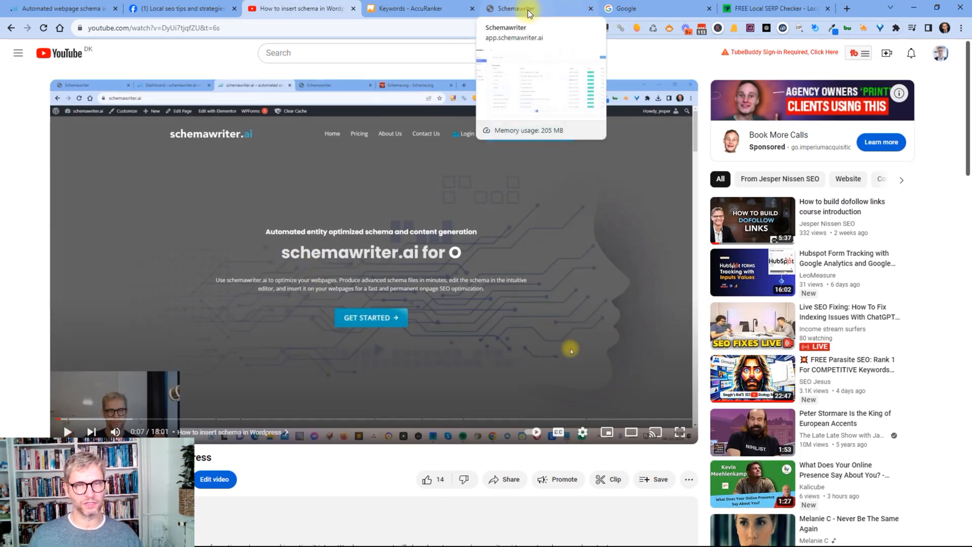
mouse_move(59, 9)
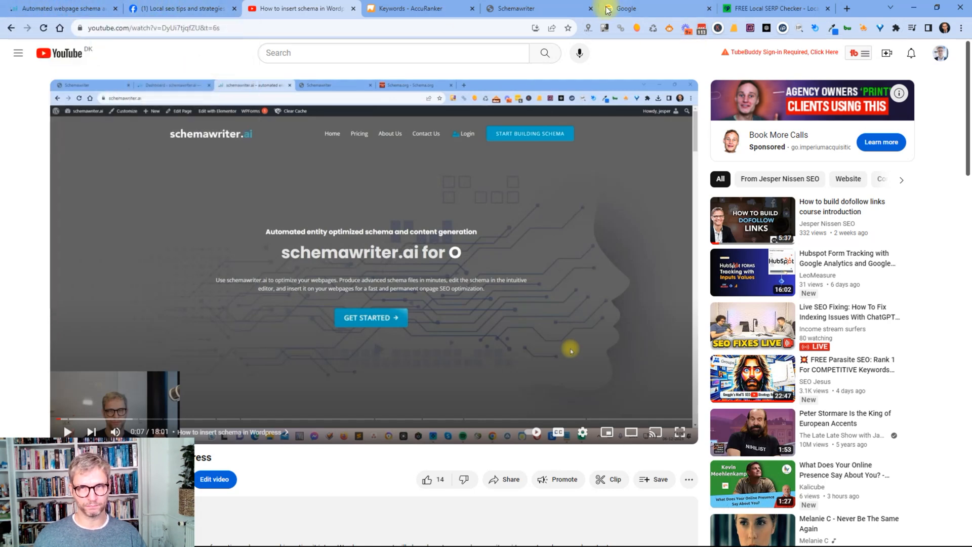
mouse_move(418, 9)
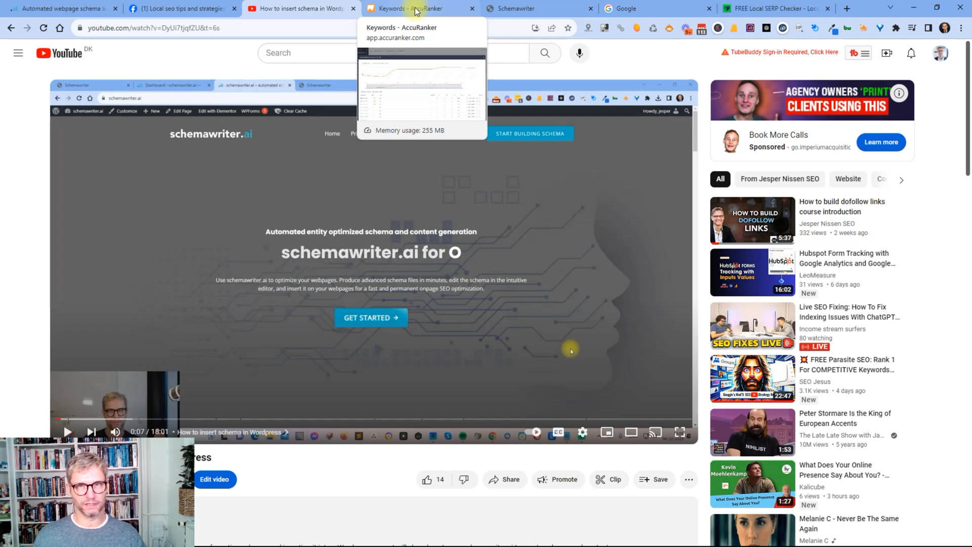
Show the AccuRanker rank history for 'automated webpage schema' with schemawriter.ai reaching rank 1
click(419, 9)
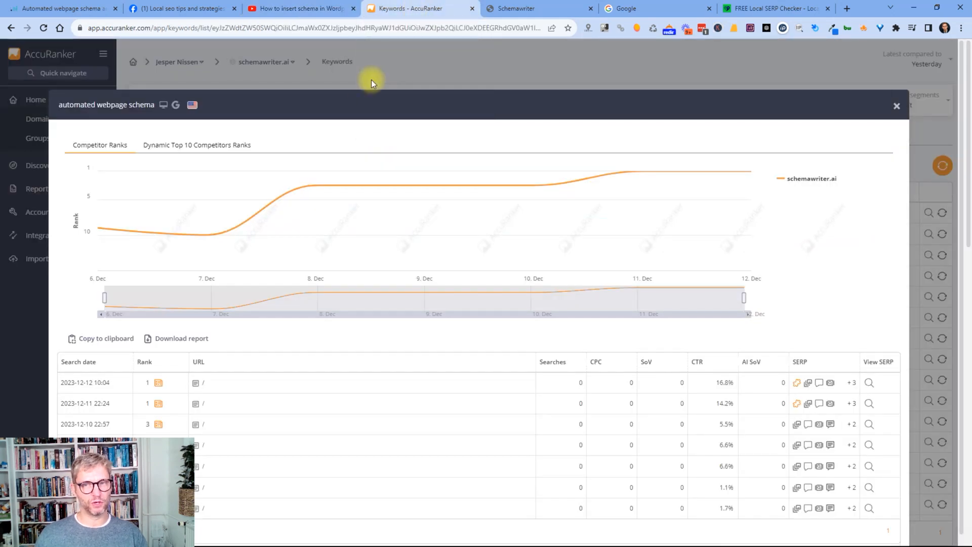
mouse_move(91, 230)
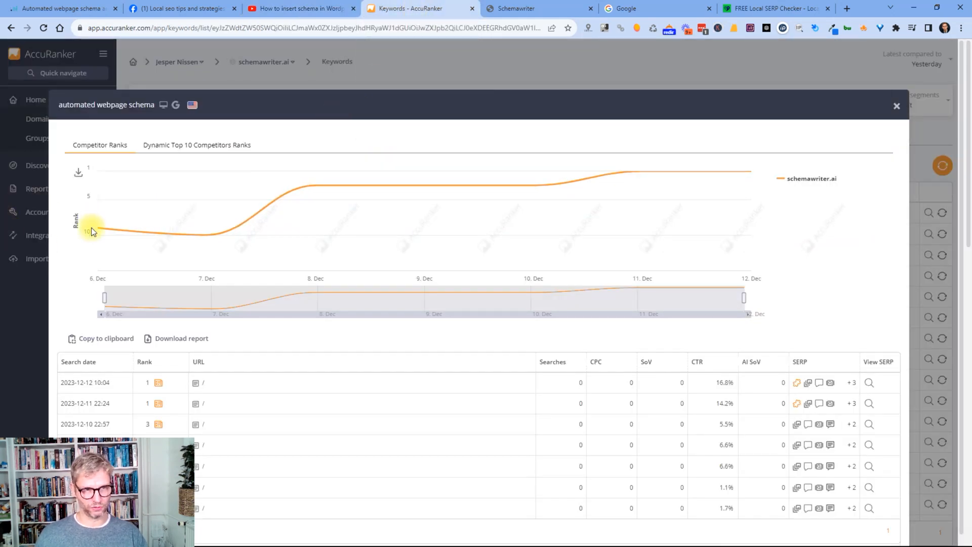
mouse_move(99, 233)
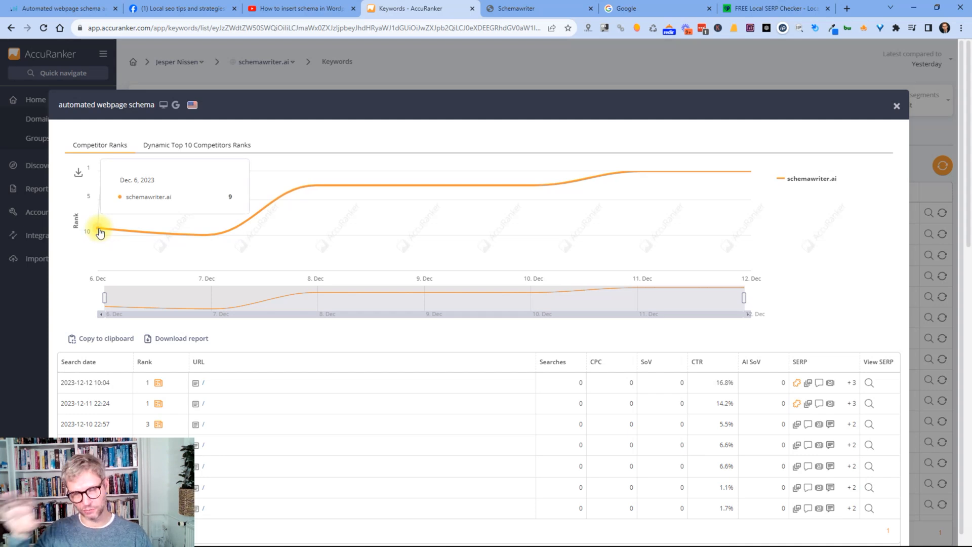
mouse_move(128, 234)
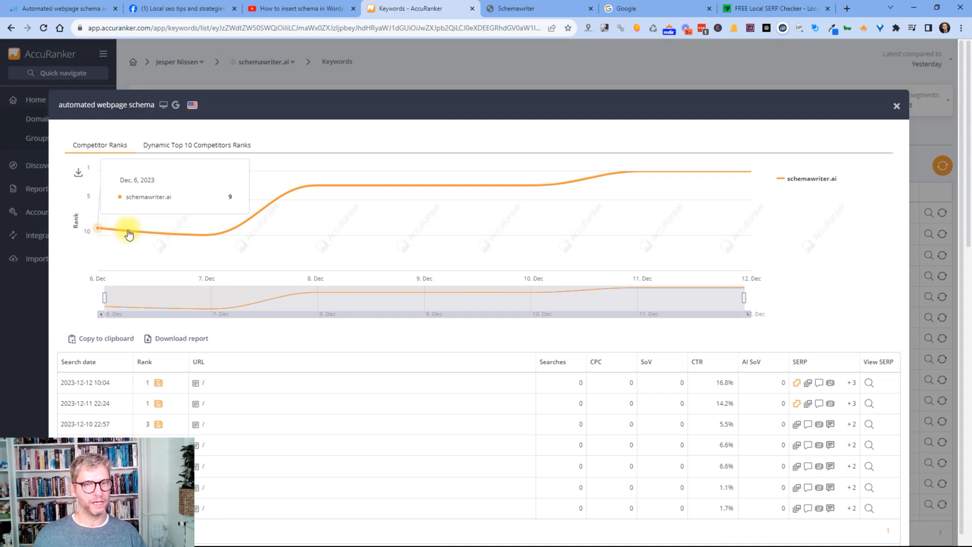
mouse_move(208, 242)
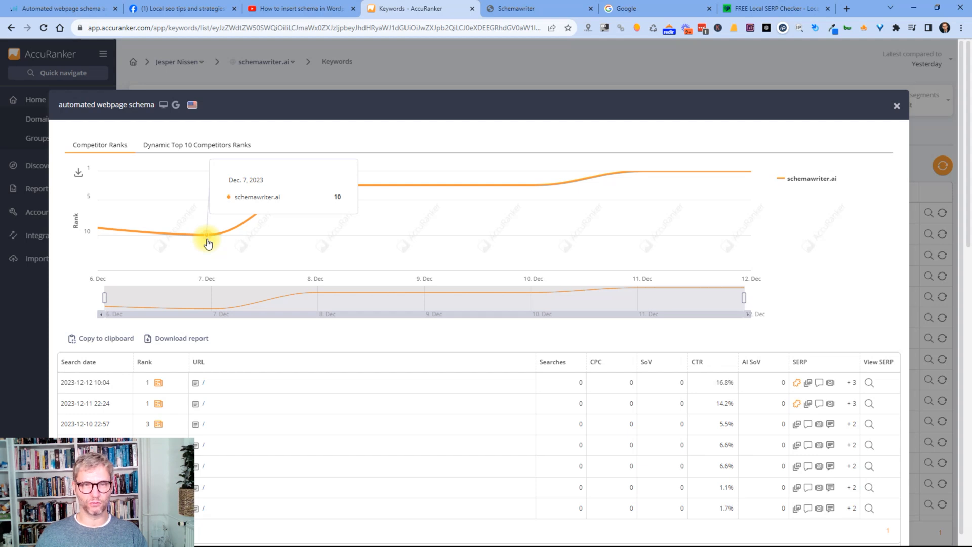
mouse_move(303, 186)
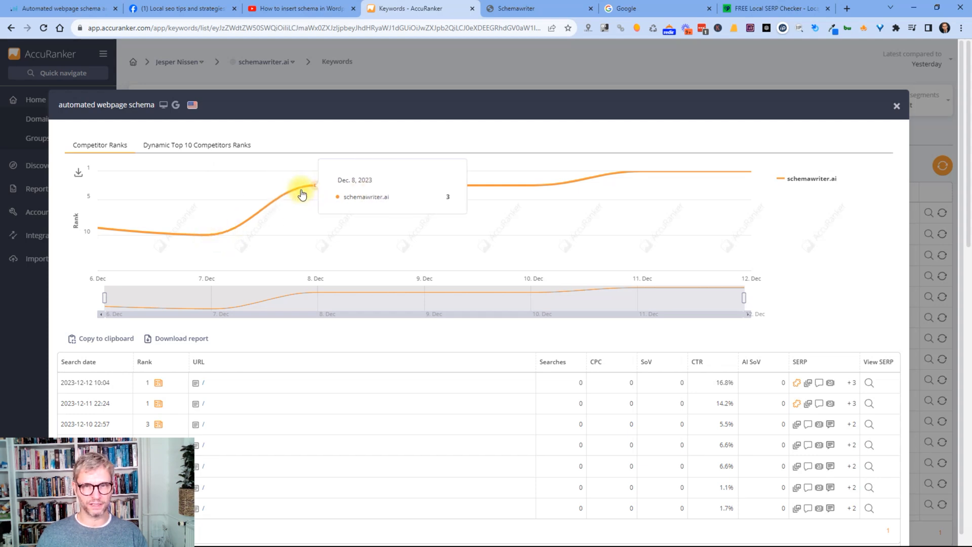
mouse_move(335, 160)
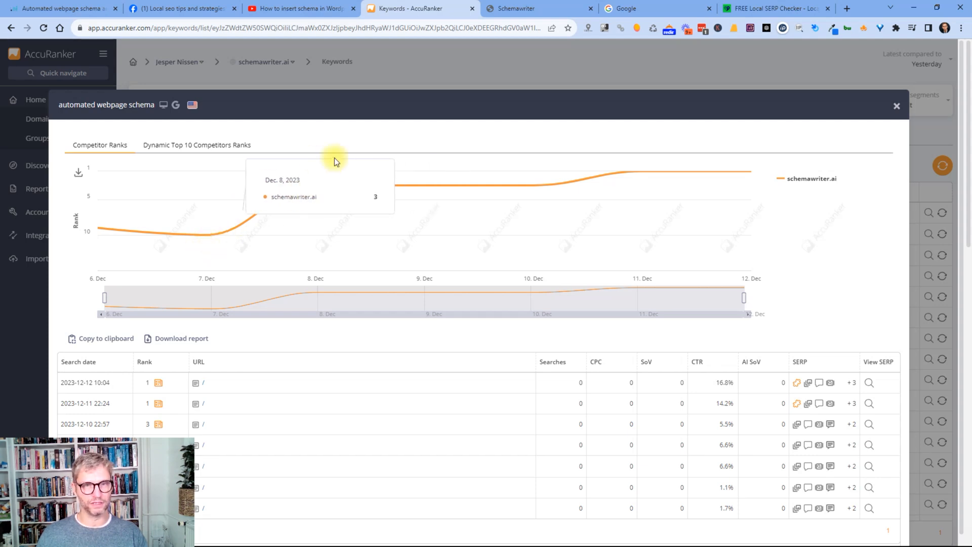
mouse_move(315, 189)
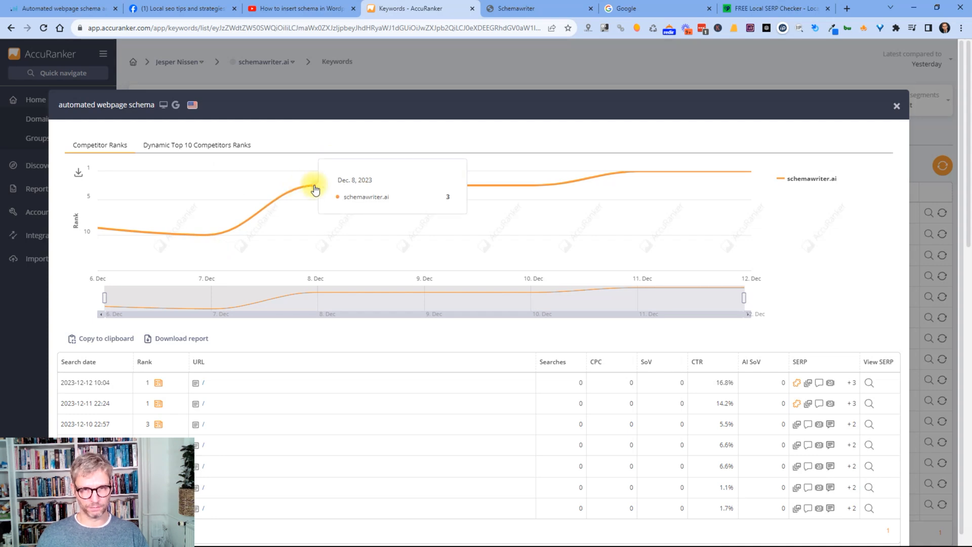
mouse_move(534, 185)
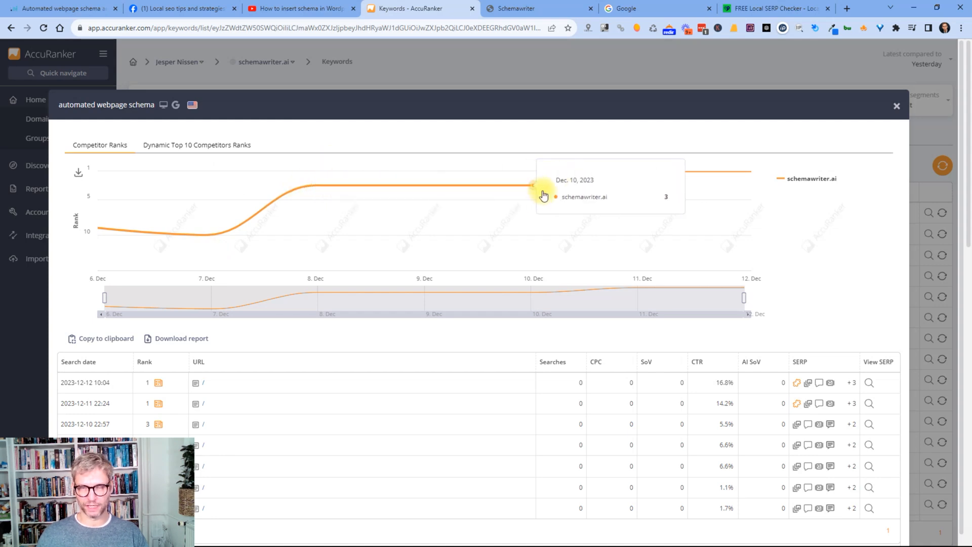
mouse_move(643, 169)
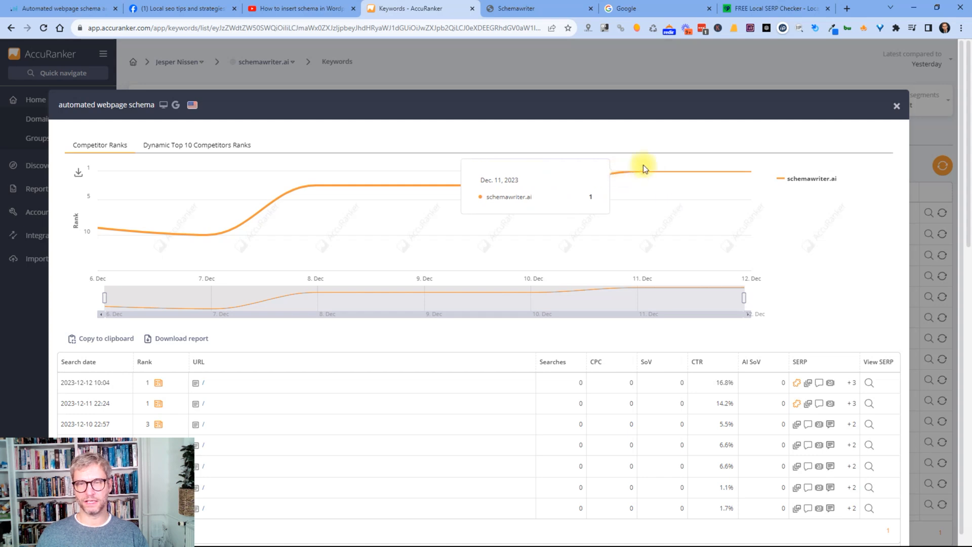
mouse_move(642, 173)
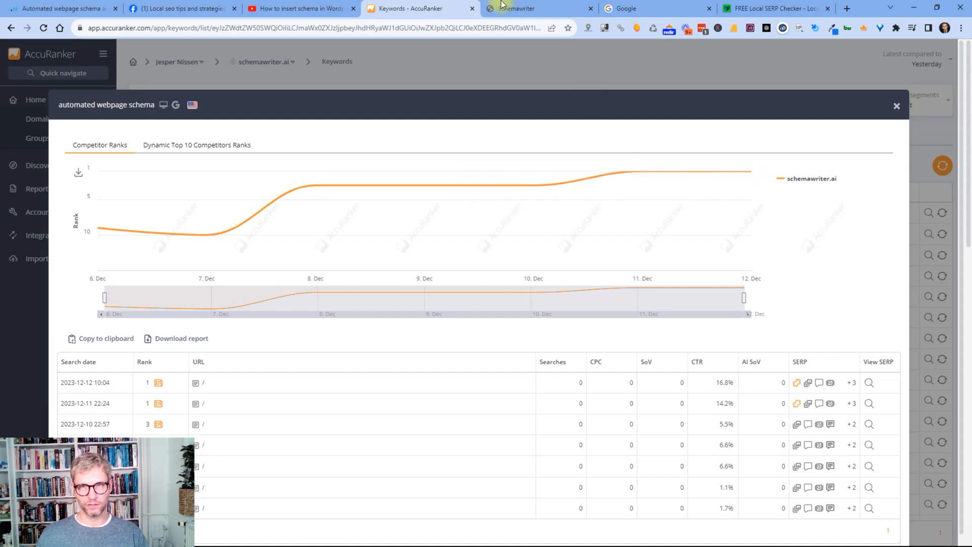
click(624, 8)
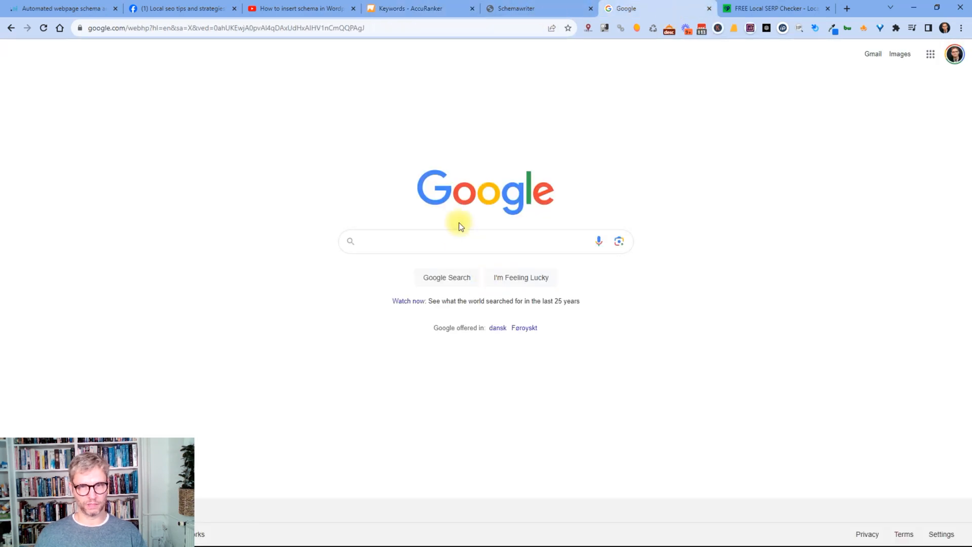
click(461, 241)
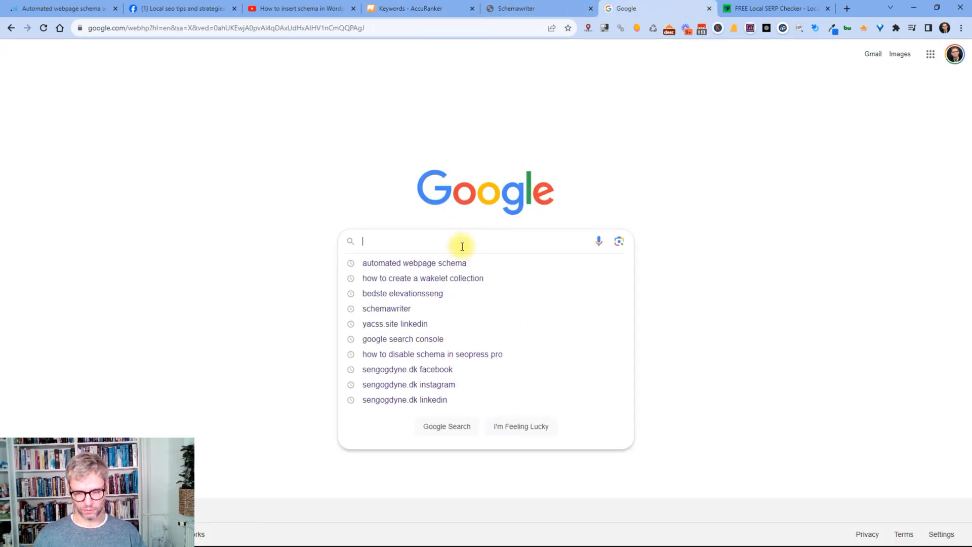
click(414, 263)
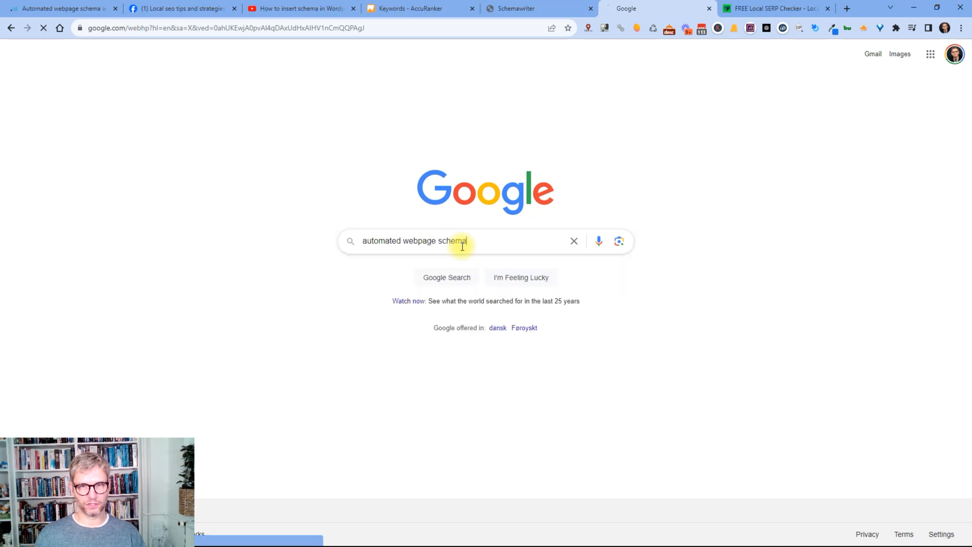
key(Return)
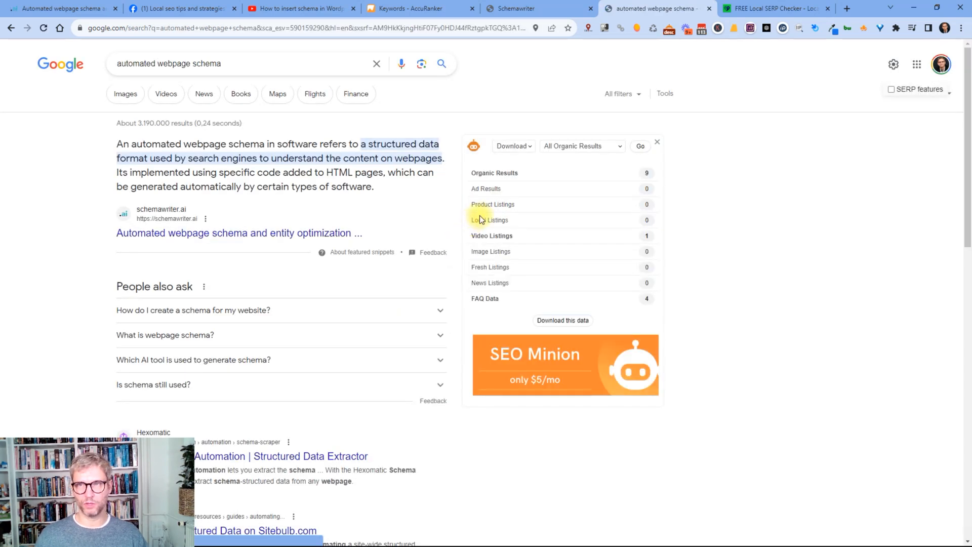
mouse_move(533, 210)
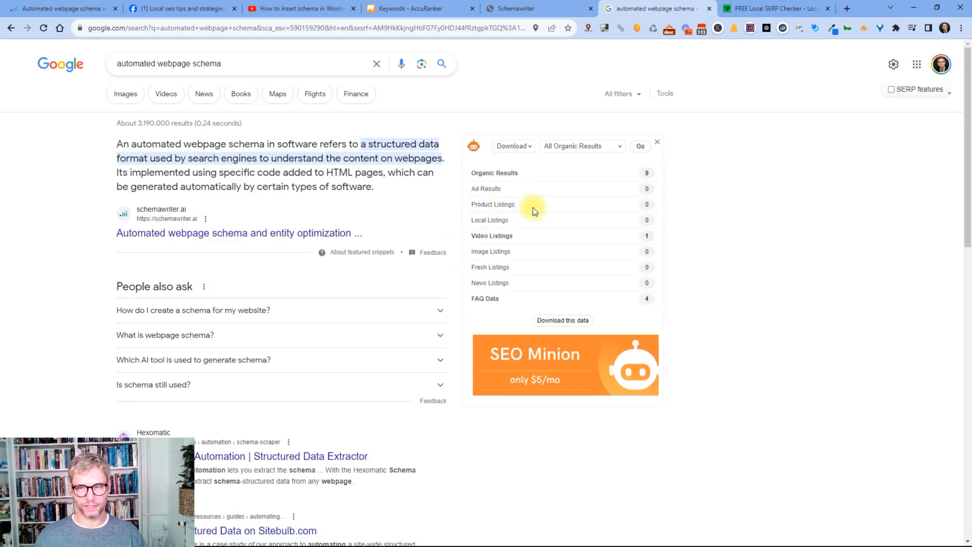
mouse_move(948, 310)
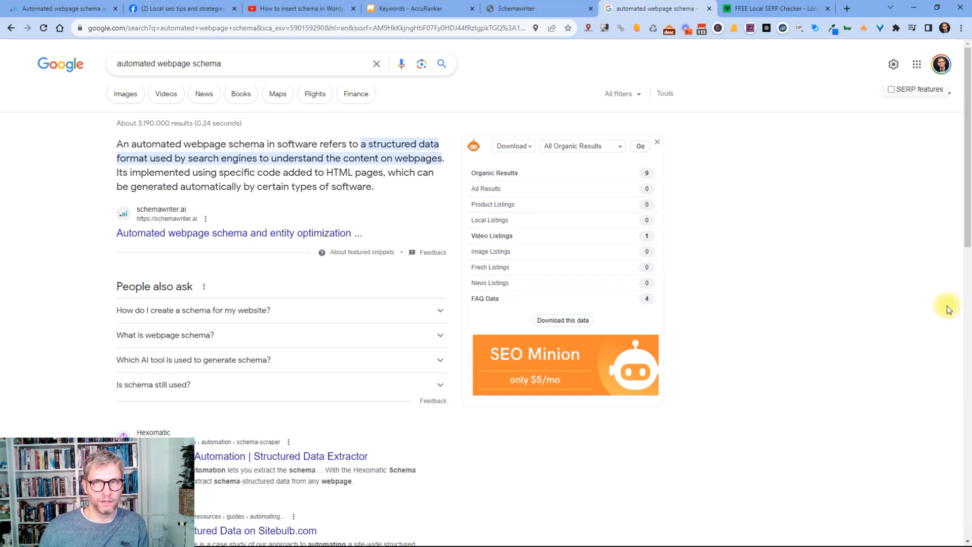
mouse_move(185, 121)
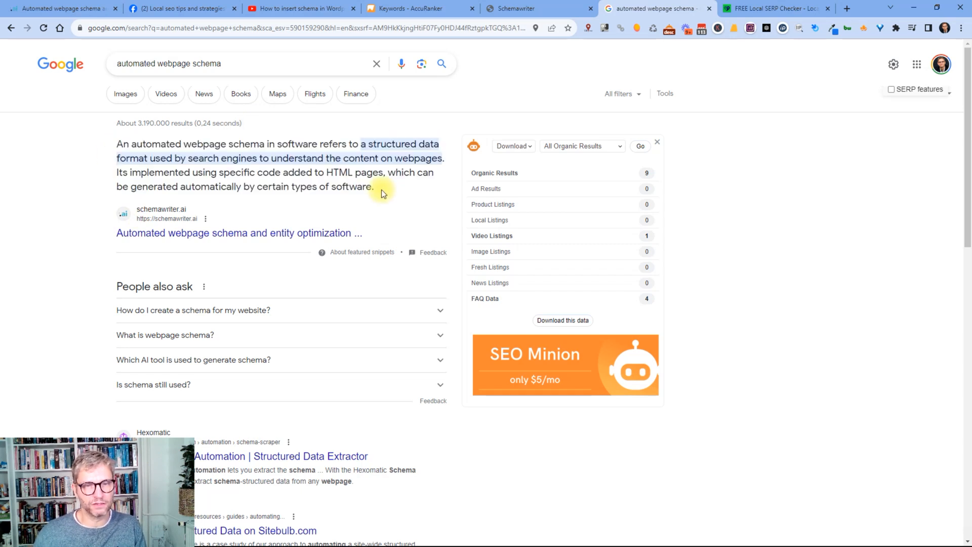
mouse_move(377, 195)
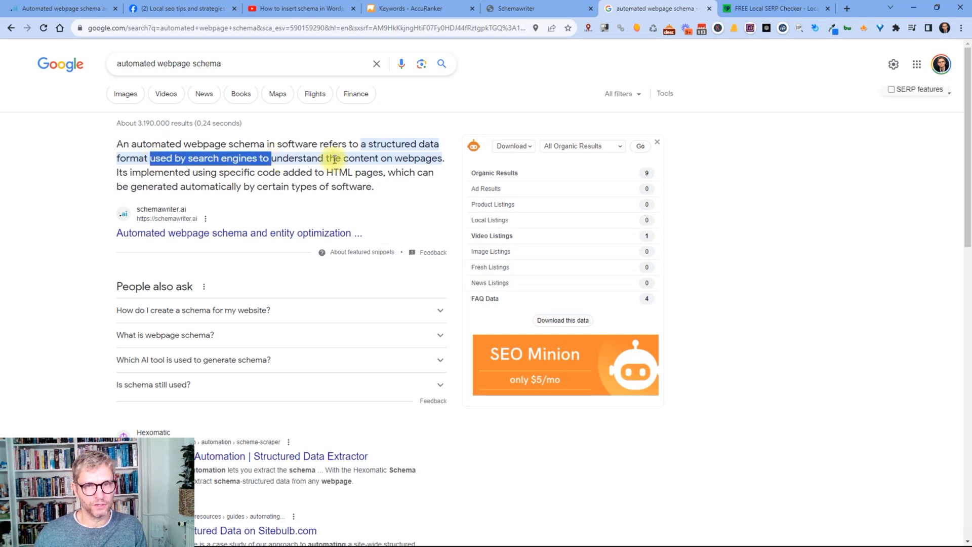
mouse_move(568, 42)
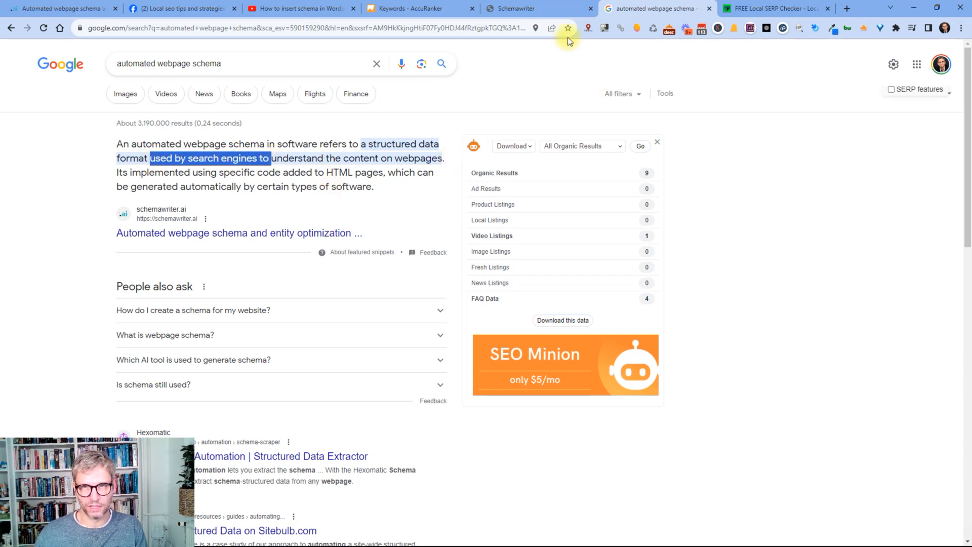
Open the saved 'automated webpage schema' from page 2 of My Schemas
click(514, 9)
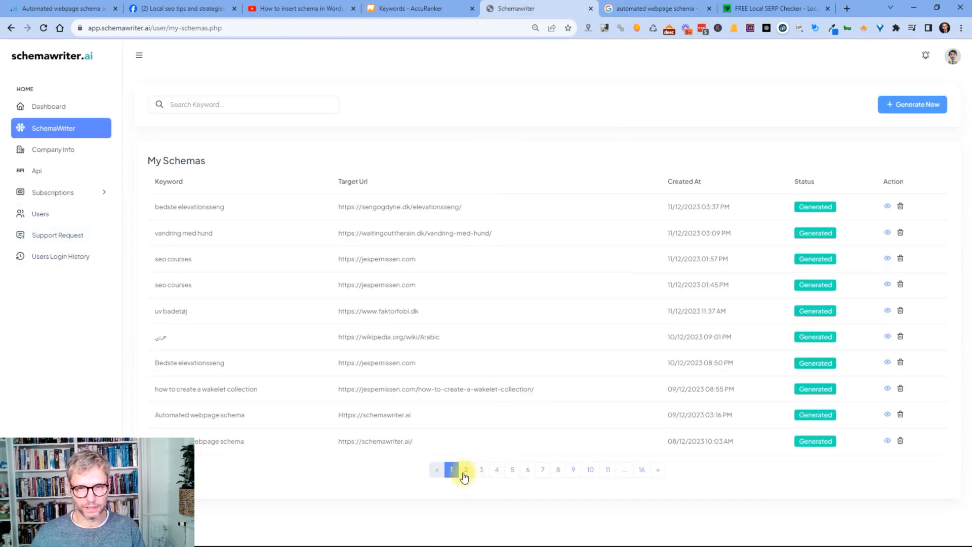
click(465, 469)
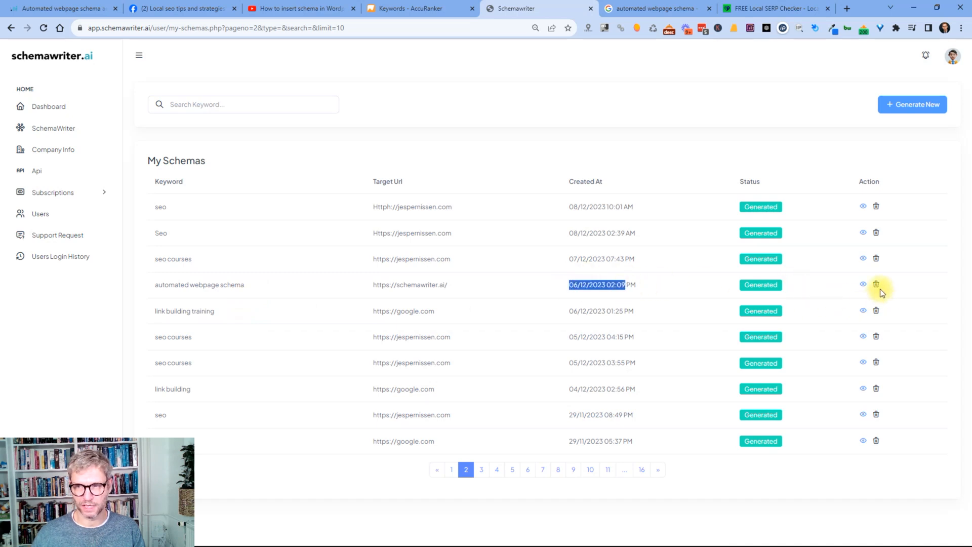
mouse_move(835, 275)
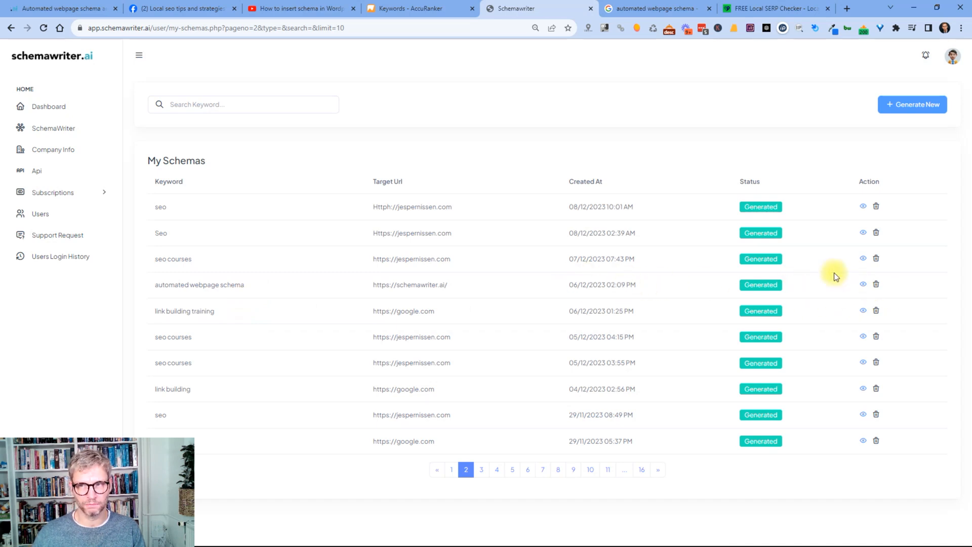
mouse_move(849, 304)
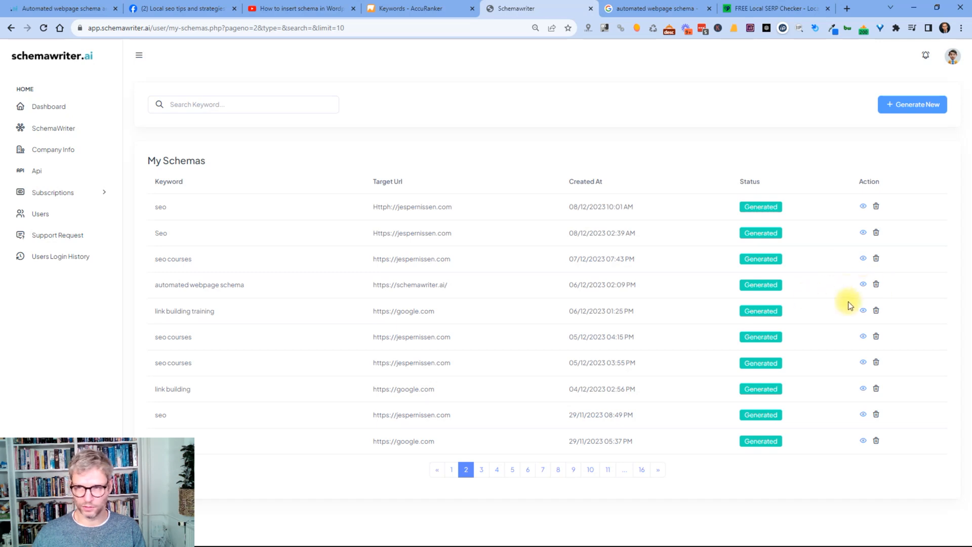
click(862, 284)
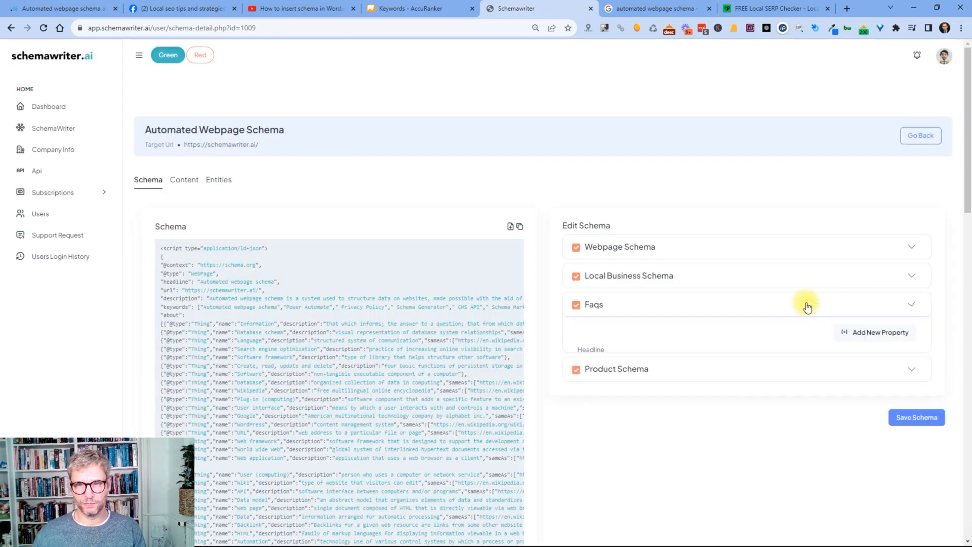
Expand the FAQs section of the schema editor to show its generated questions and answers
click(911, 304)
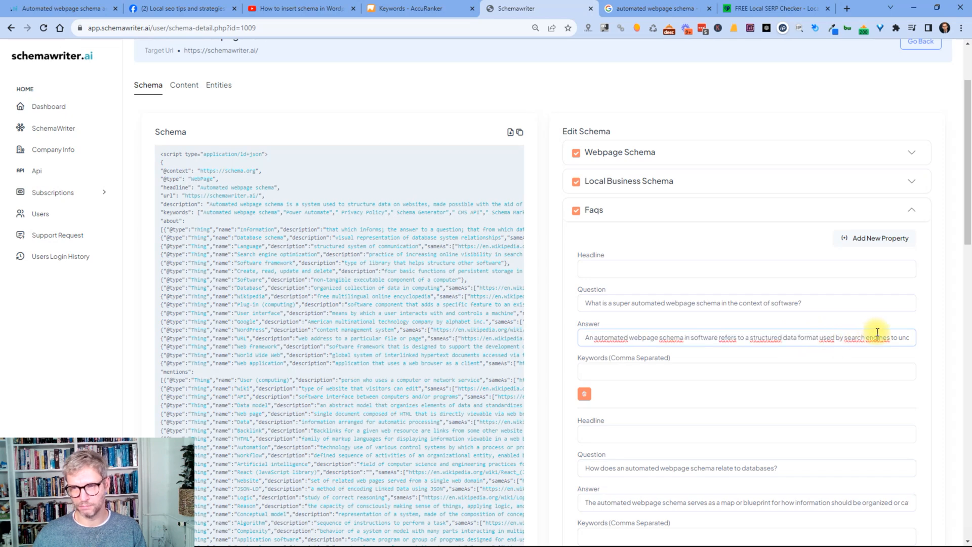
mouse_move(284, 170)
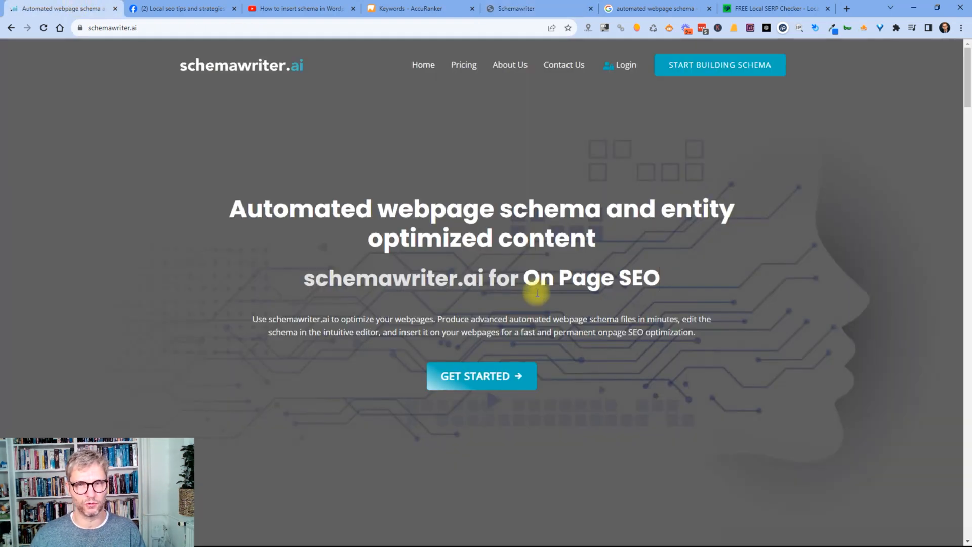
mouse_move(227, 206)
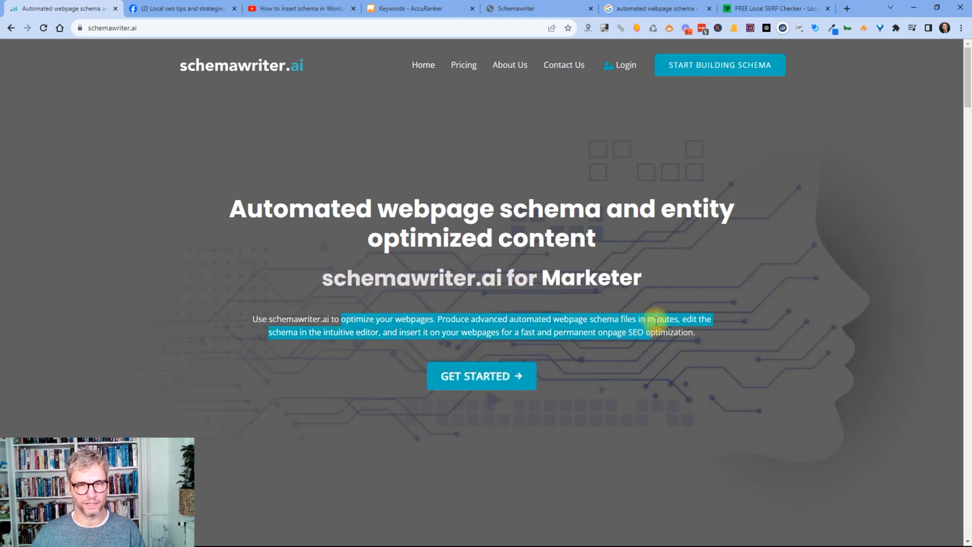
mouse_move(655, 348)
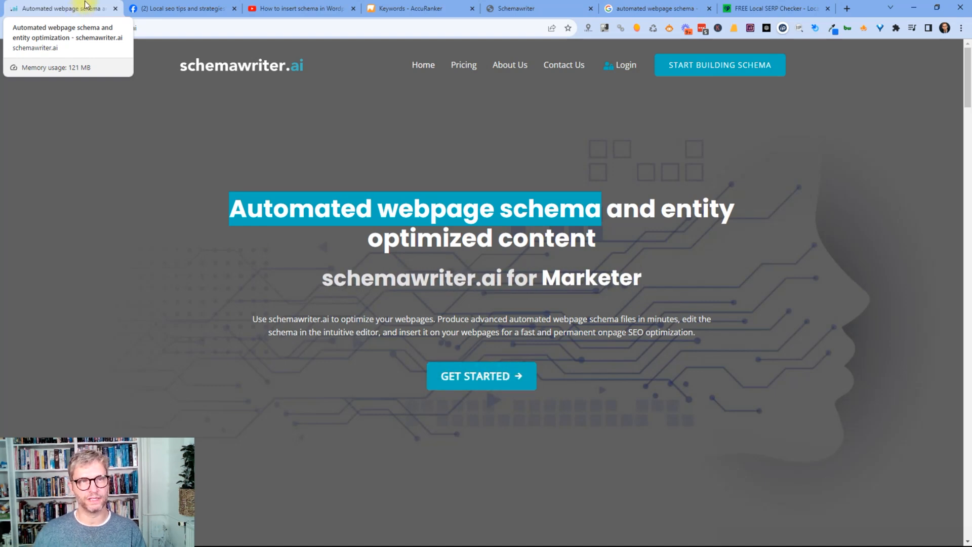
mouse_move(764, 172)
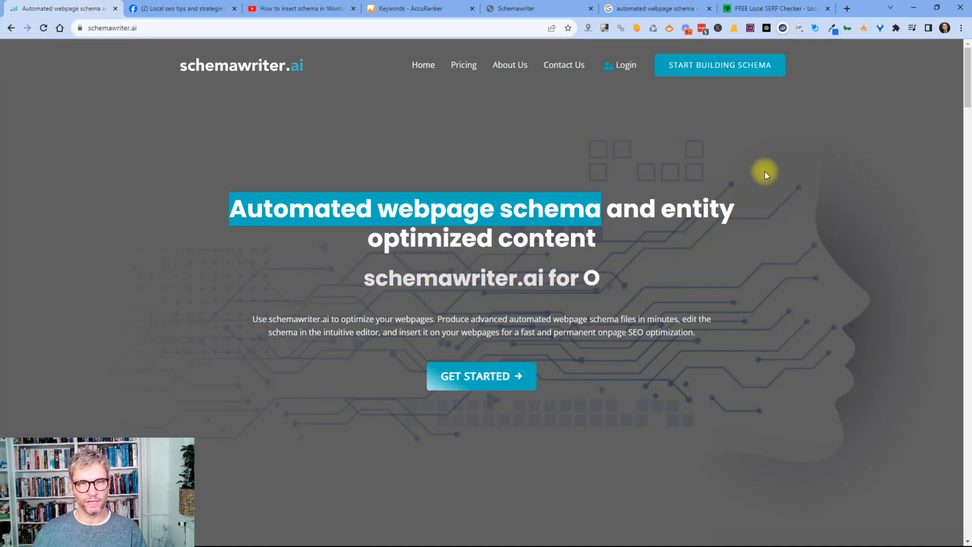
Review the homepage FAQ accordion, including the Wikipedia example answer, then return to the saved schema
scroll(down, 3)
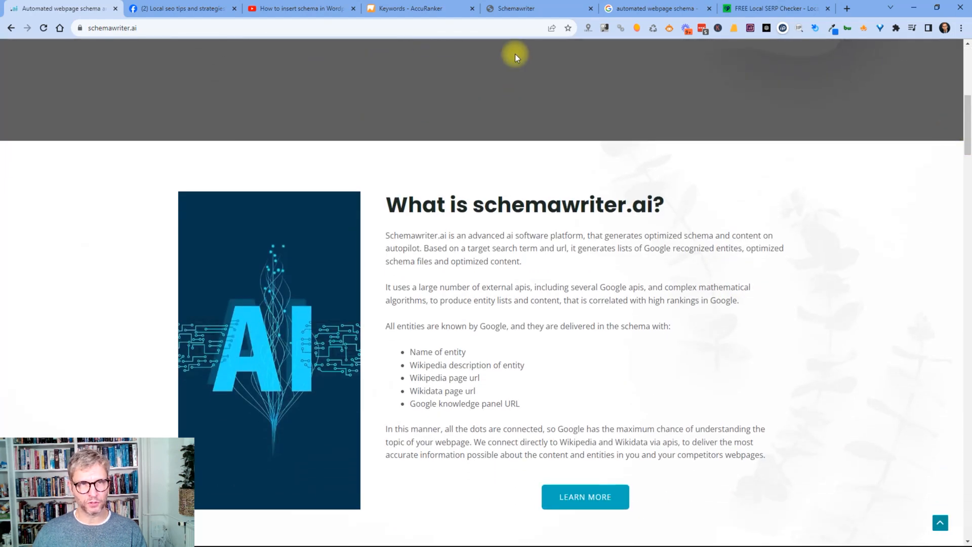
scroll(down, 3)
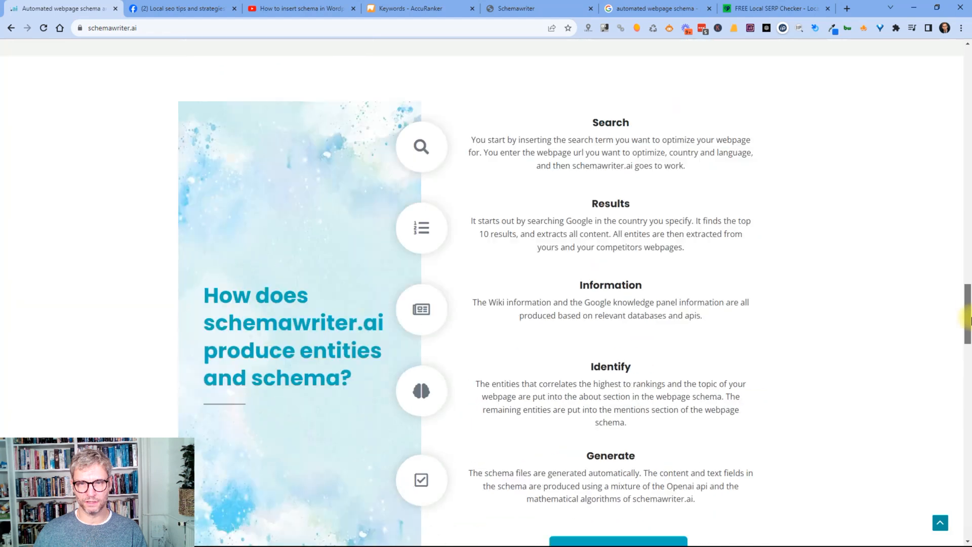
scroll(down, 3)
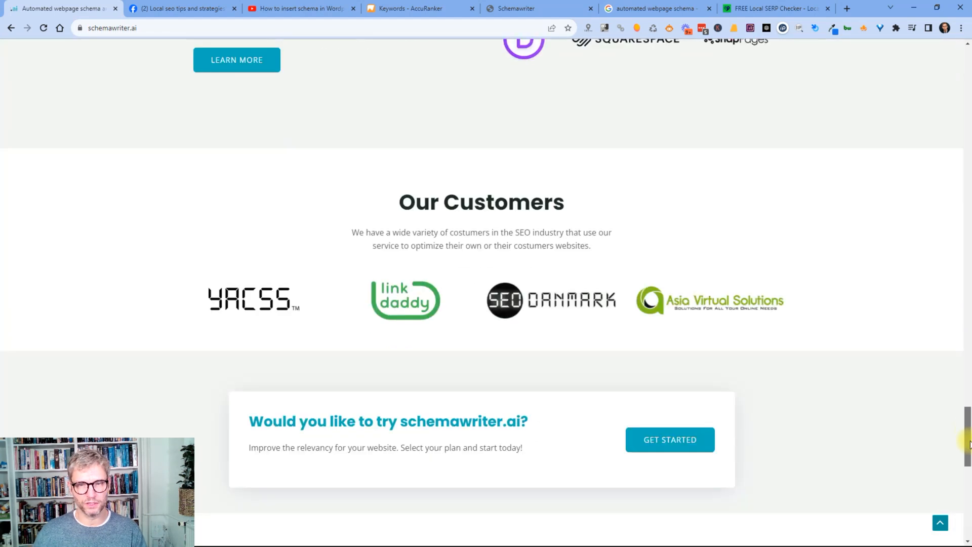
scroll(down, 3)
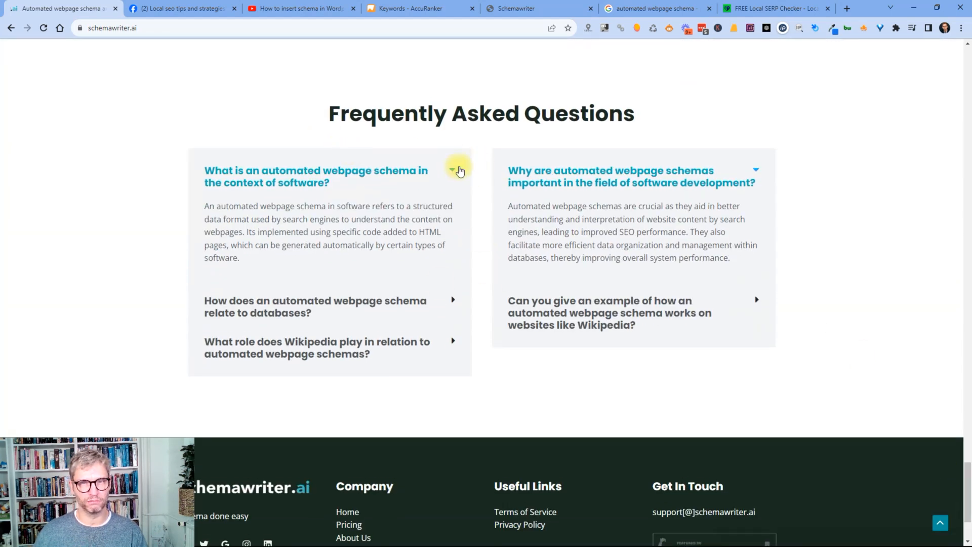
mouse_move(444, 346)
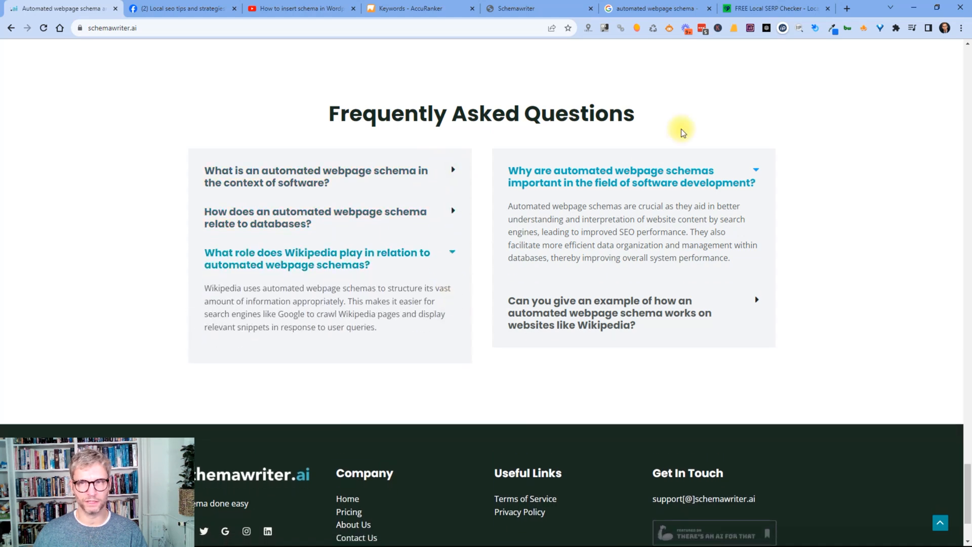
click(609, 312)
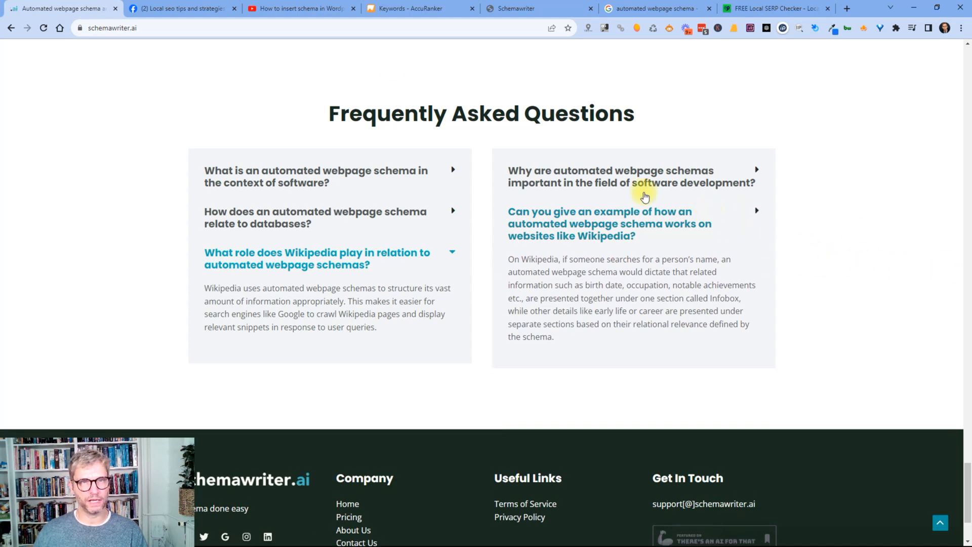
click(609, 223)
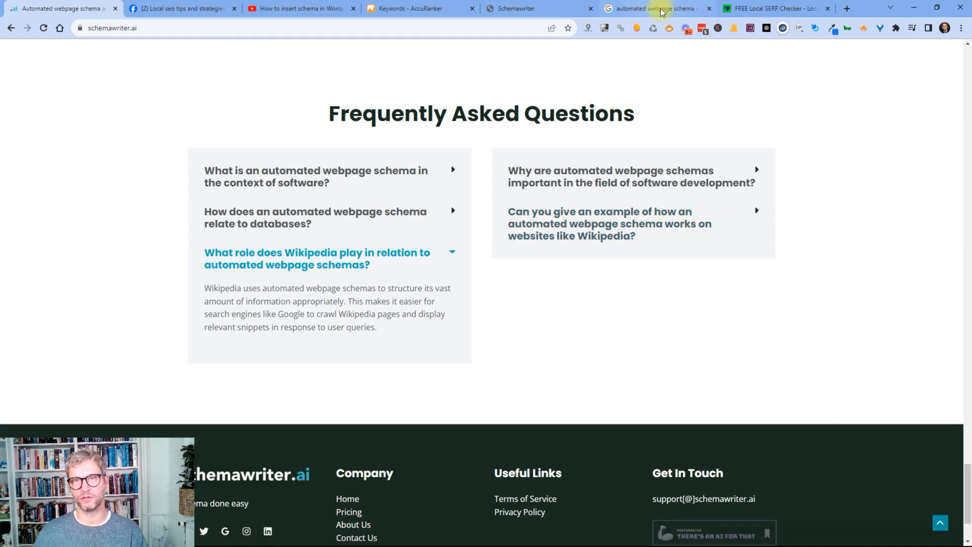
click(521, 8)
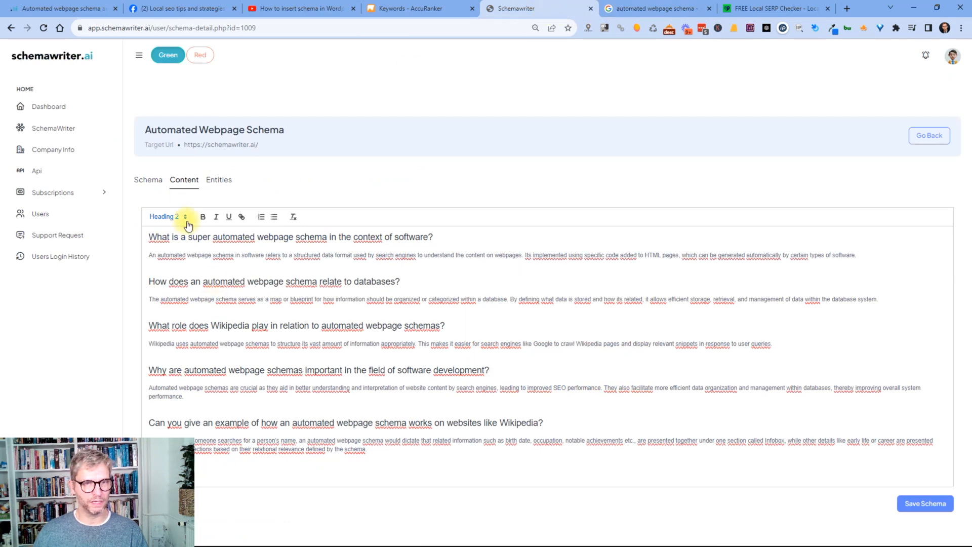
Show the generated JSON-LD schema code and start a new browser tab
key(ctrl+a)
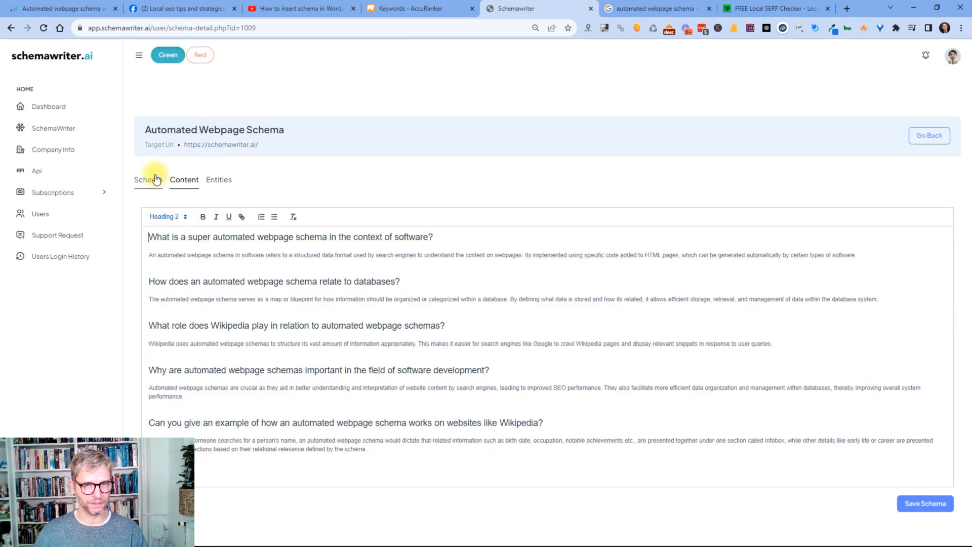
click(147, 179)
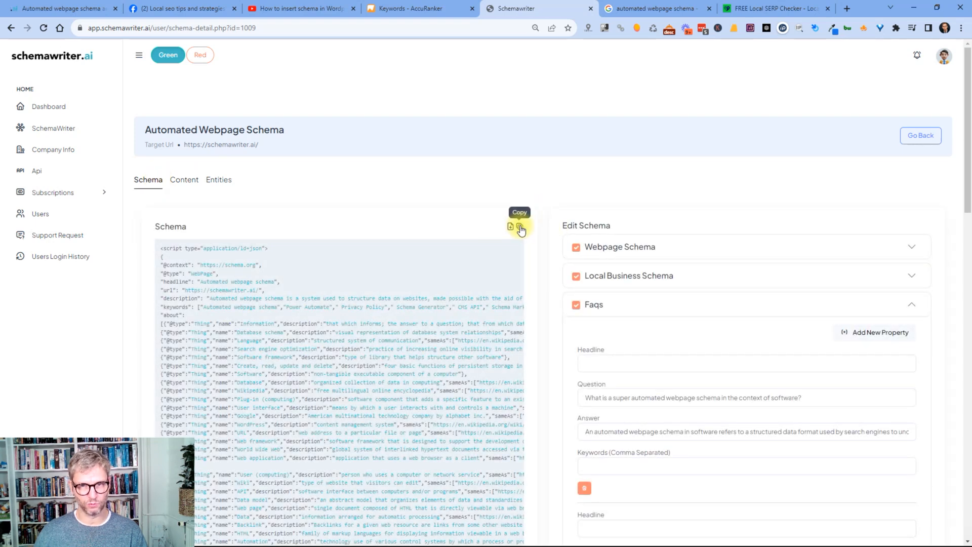
mouse_move(864, 17)
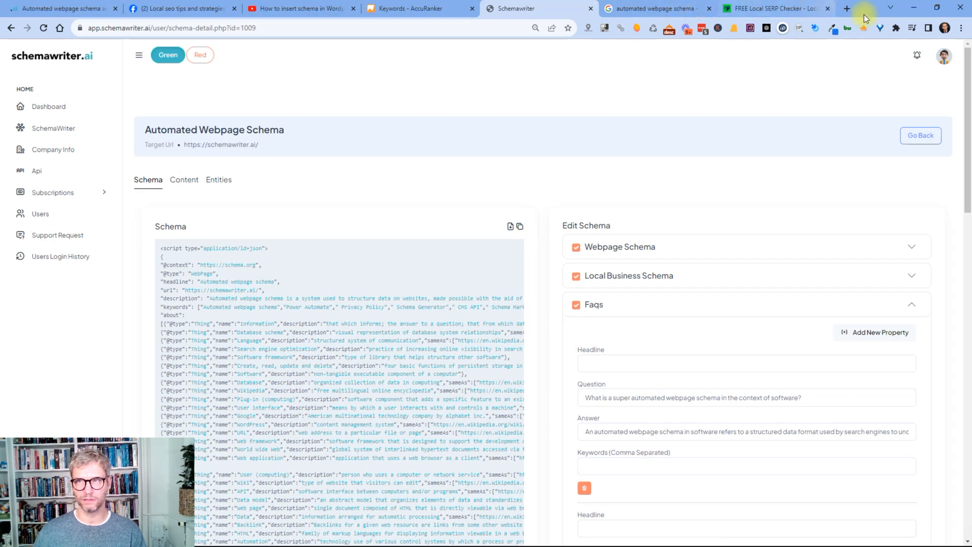
click(847, 8)
text(schema)
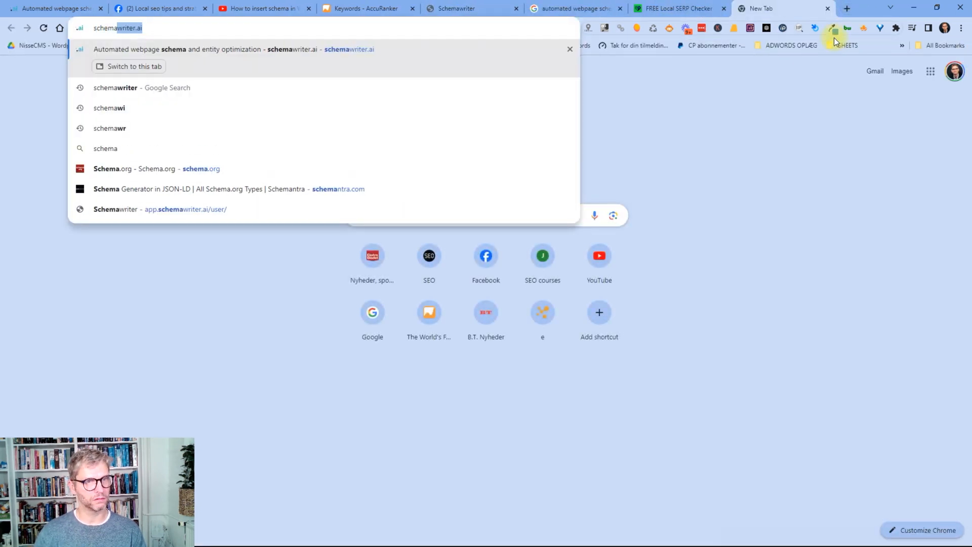
Validate the pasted schema code in the Schema.org Validator, then return to the schemawriter.ai homepage
click(136, 168)
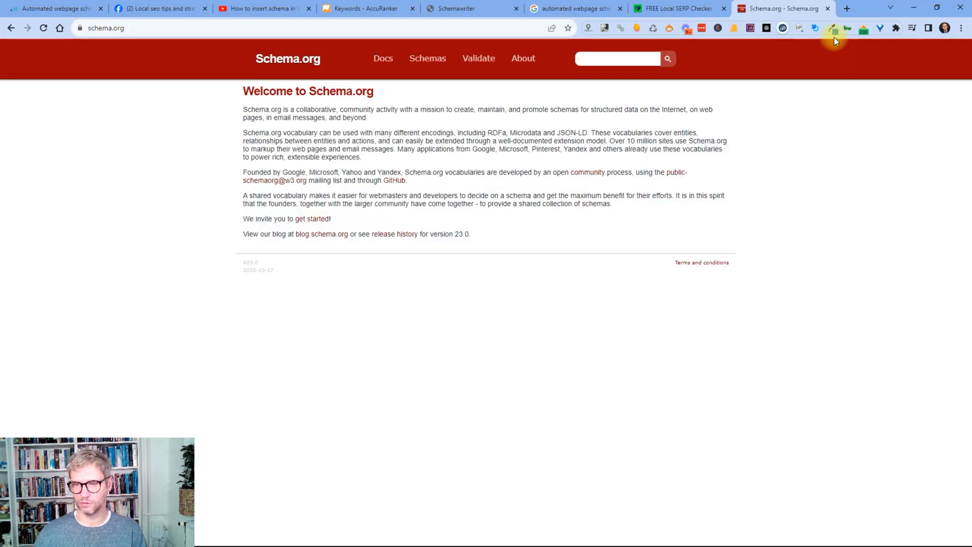
mouse_move(477, 59)
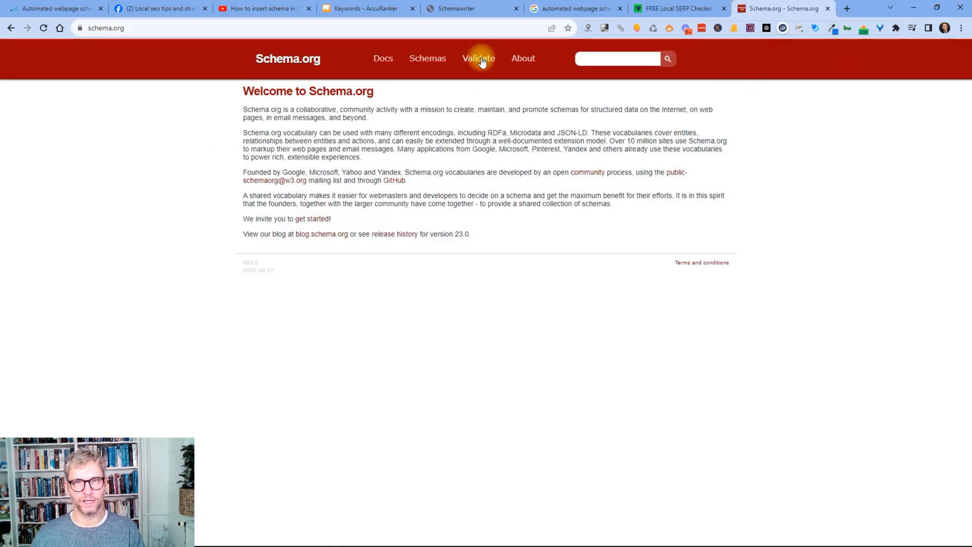
click(478, 57)
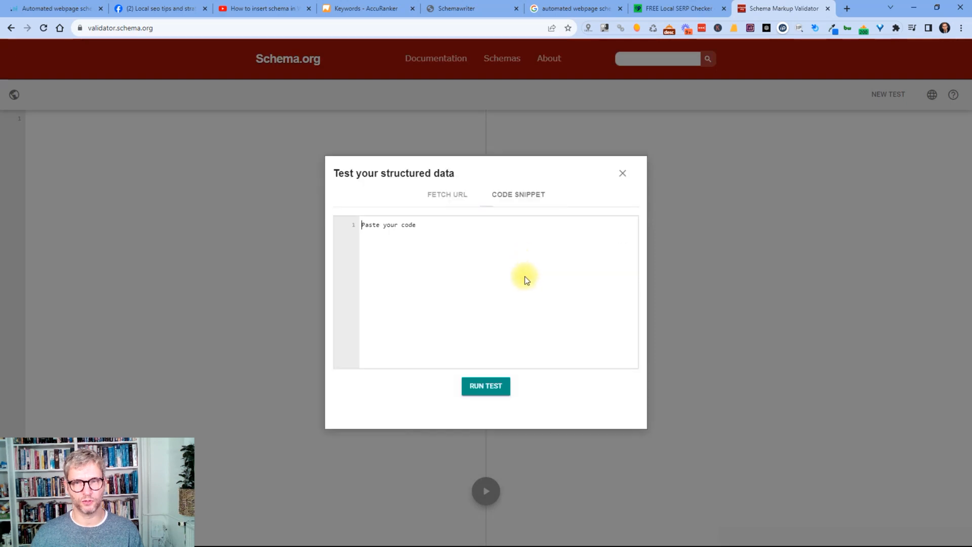
click(486, 386)
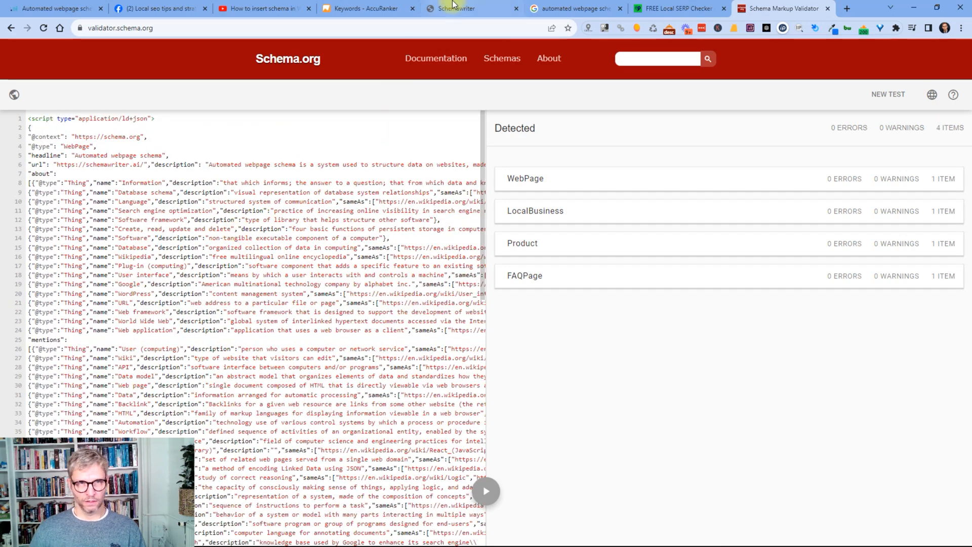
mouse_move(459, 49)
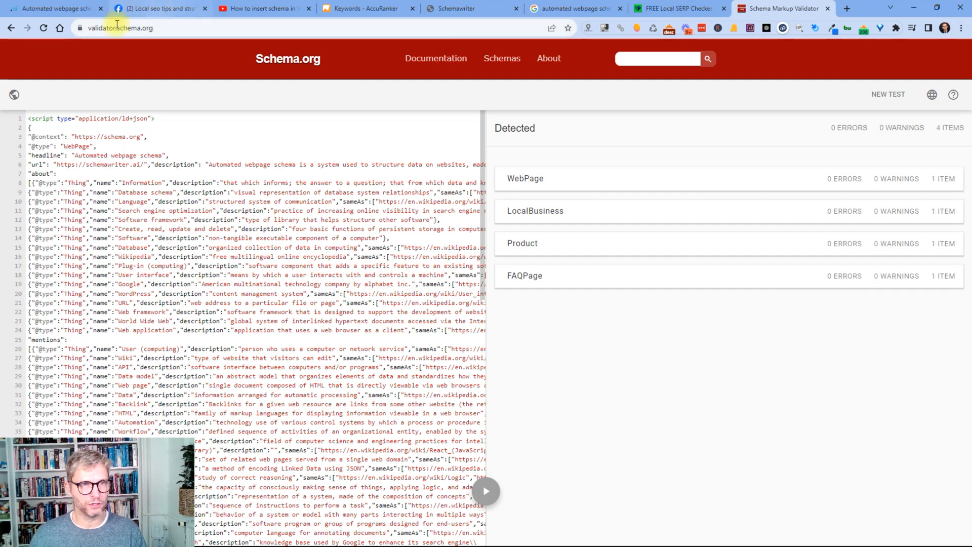
click(573, 8)
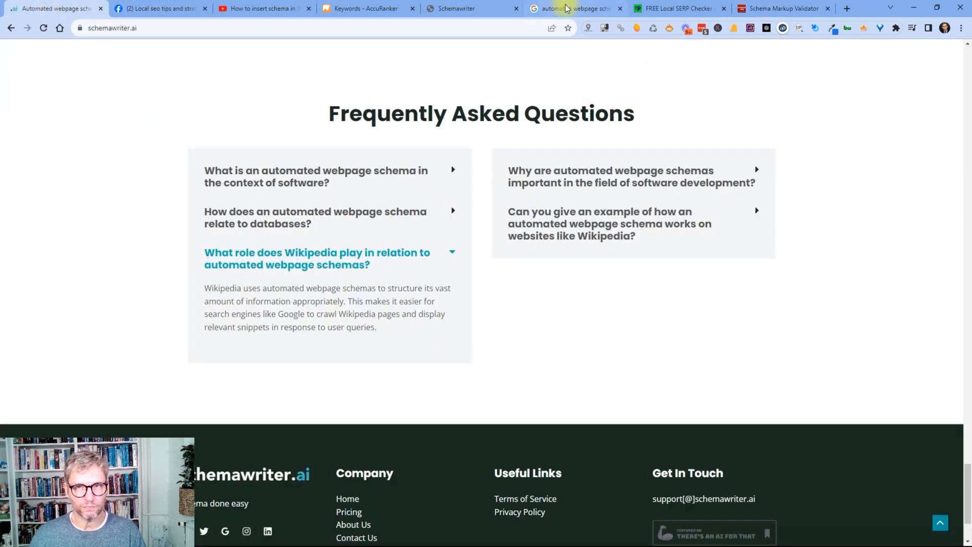
mouse_move(685, 170)
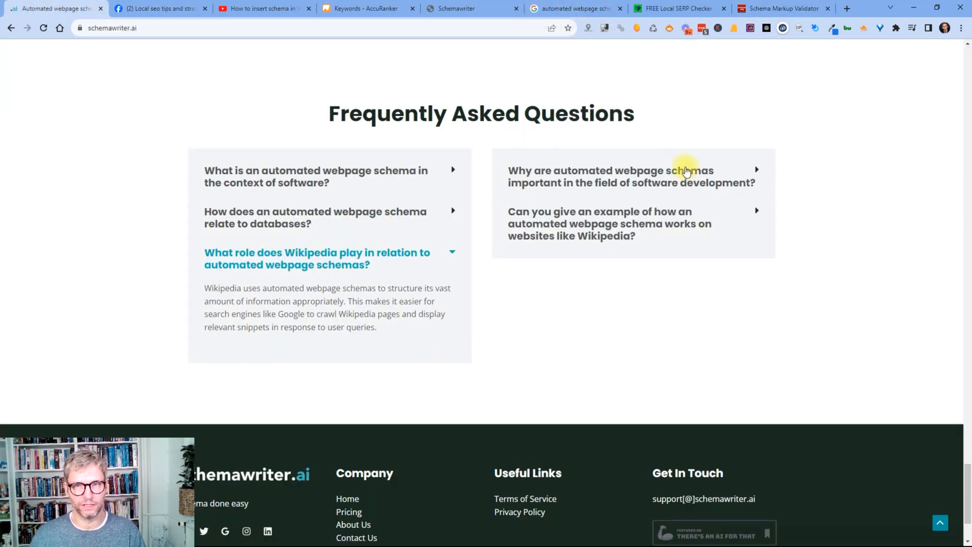
Scroll back up the homepage FAQ section
scroll(up, 3)
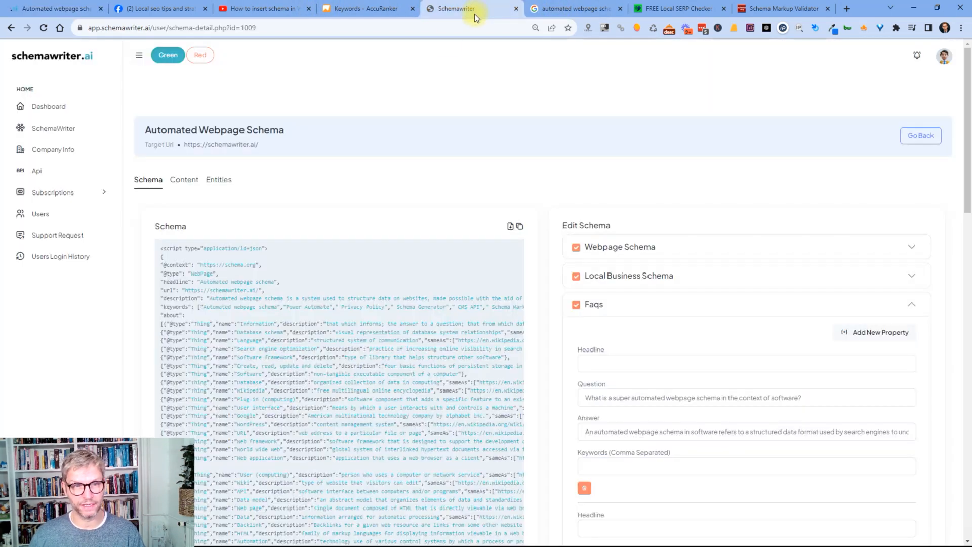
mouse_move(52, 127)
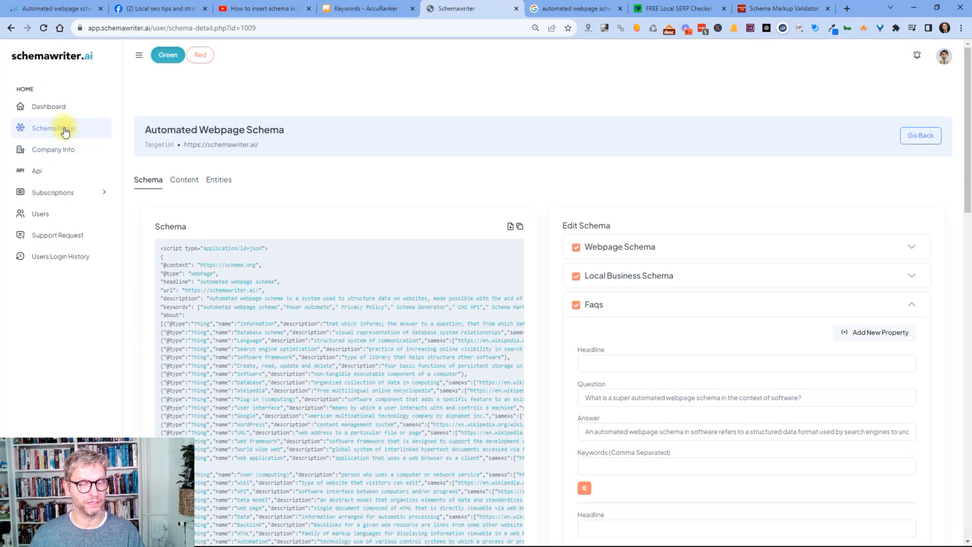
Open the schemawriter.ai company from Company Info for editing
click(52, 150)
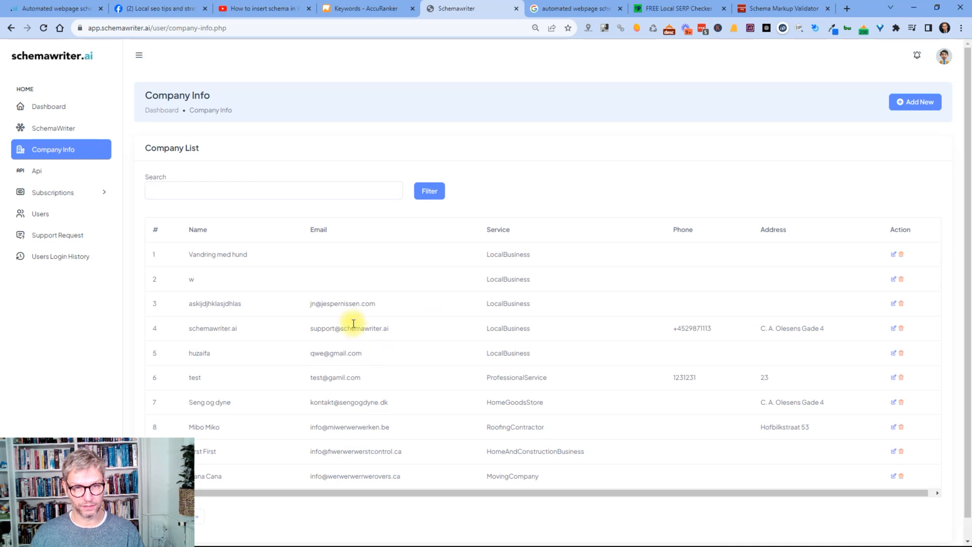
double_click(348, 328)
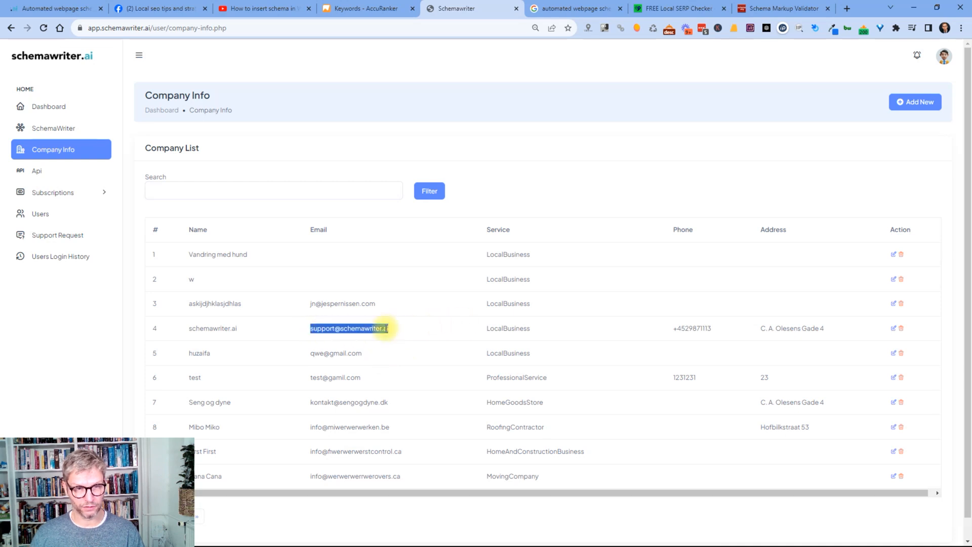
click(893, 328)
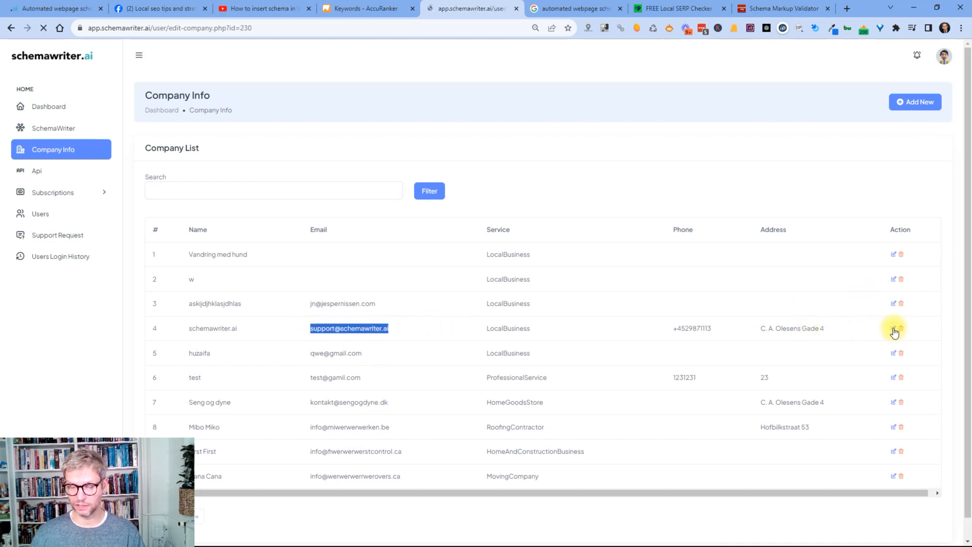
click(893, 328)
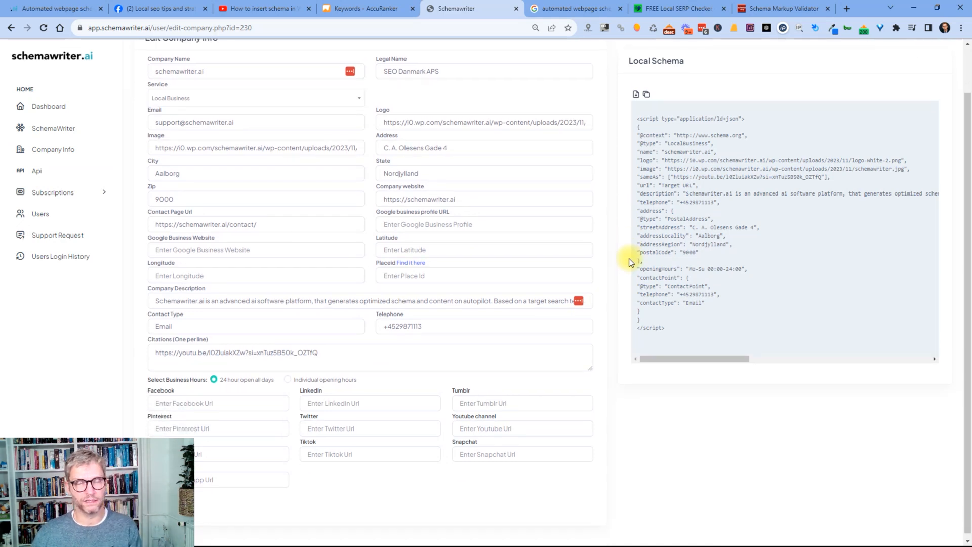
scroll(up, 3)
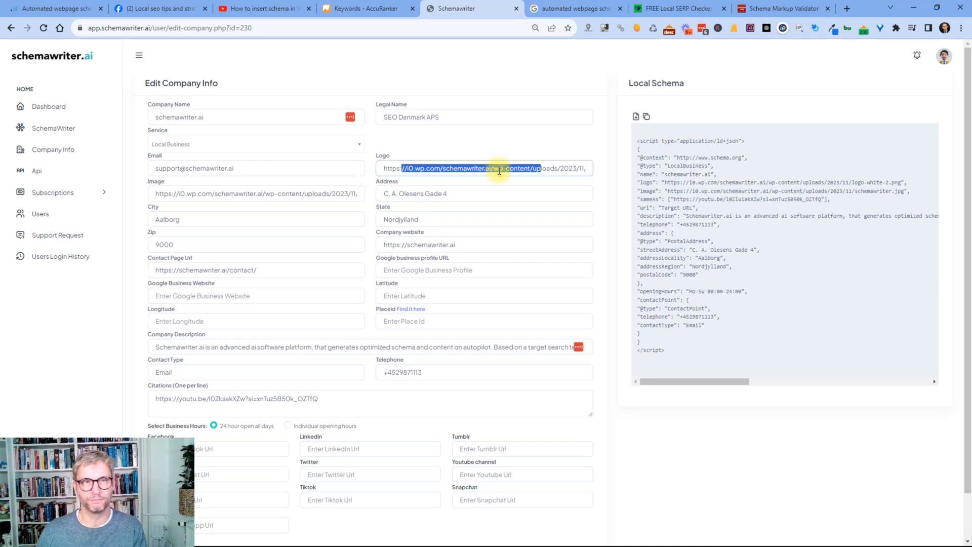
mouse_move(455, 65)
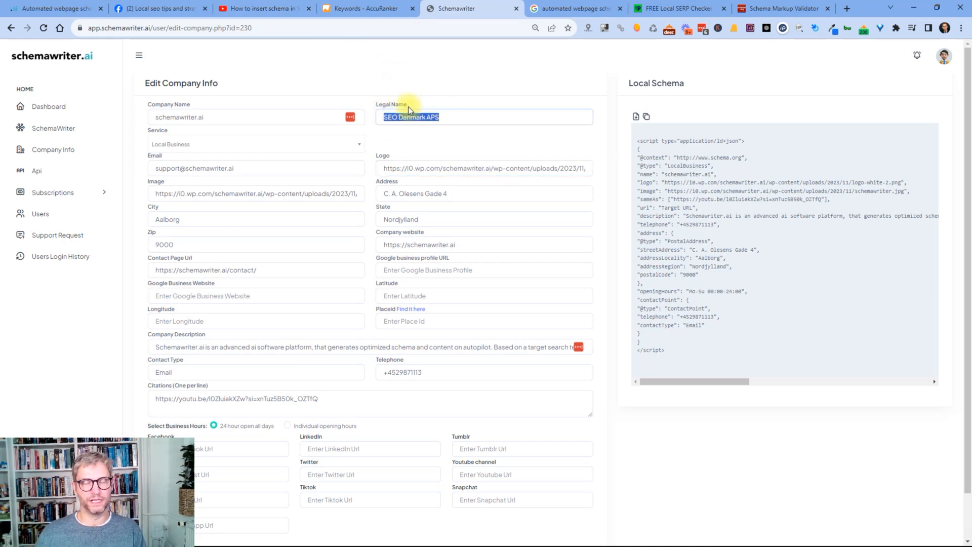
Review the company's legal name and address fields beside its generated Local Schema code
click(461, 116)
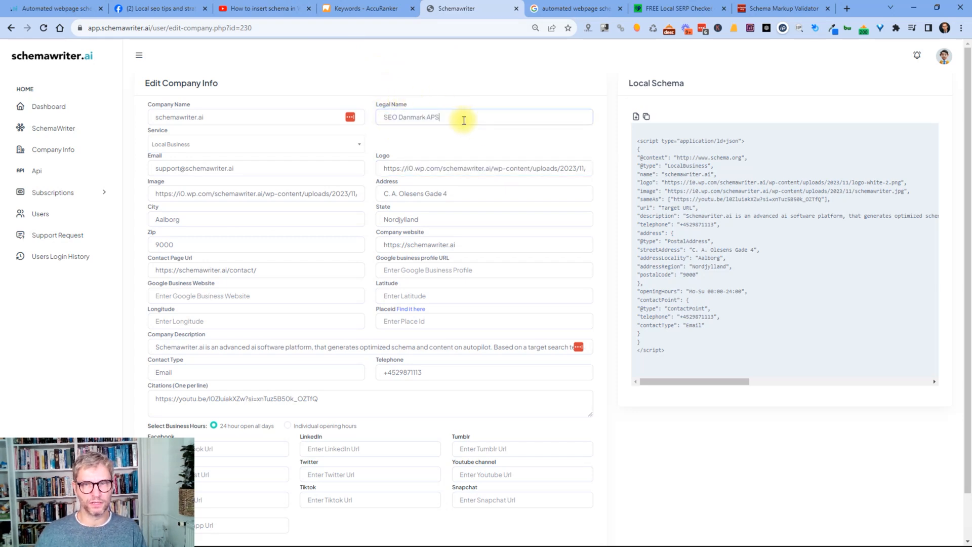
click(217, 116)
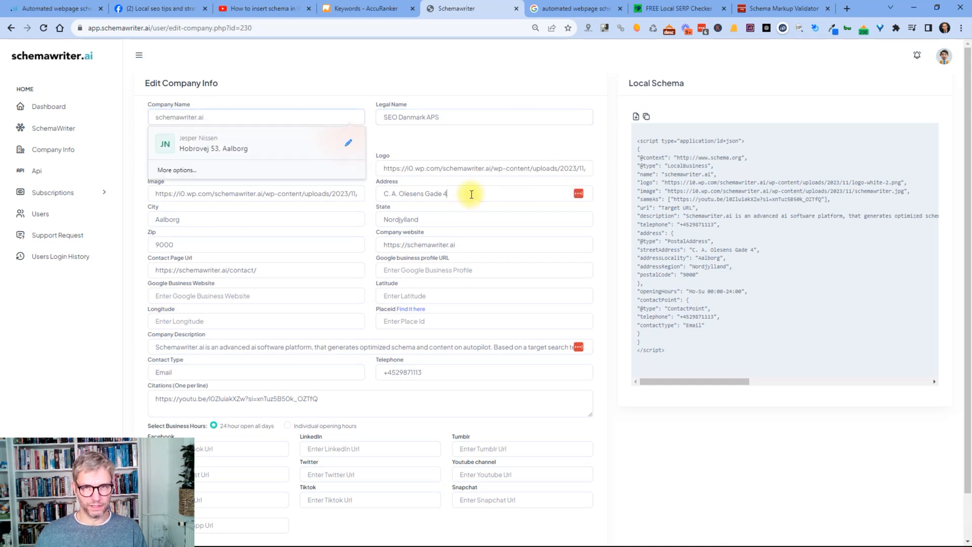
click(471, 193)
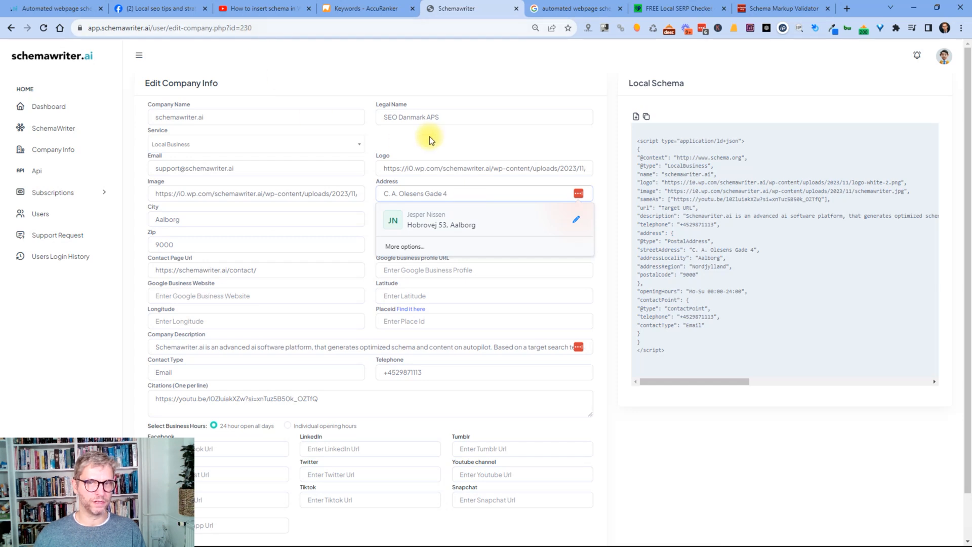
click(482, 117)
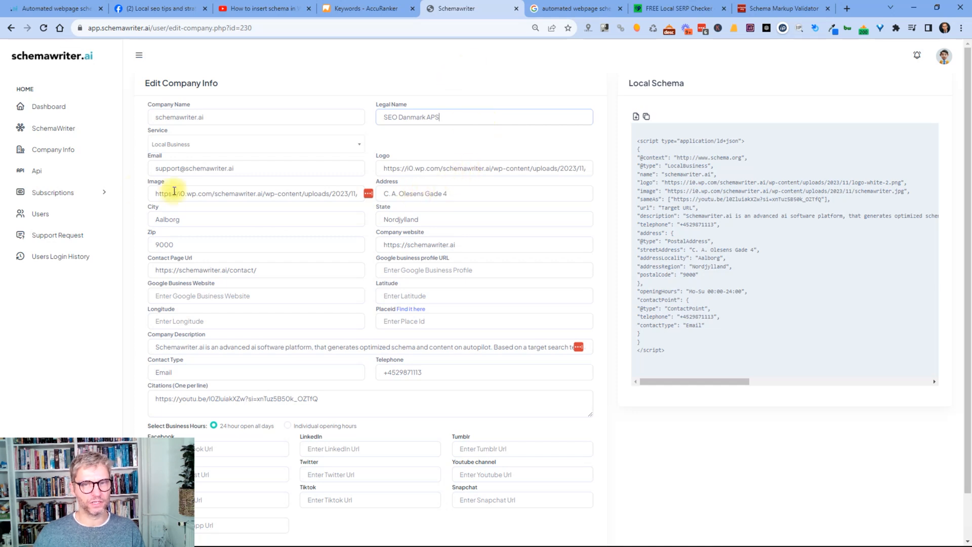
mouse_move(62, 235)
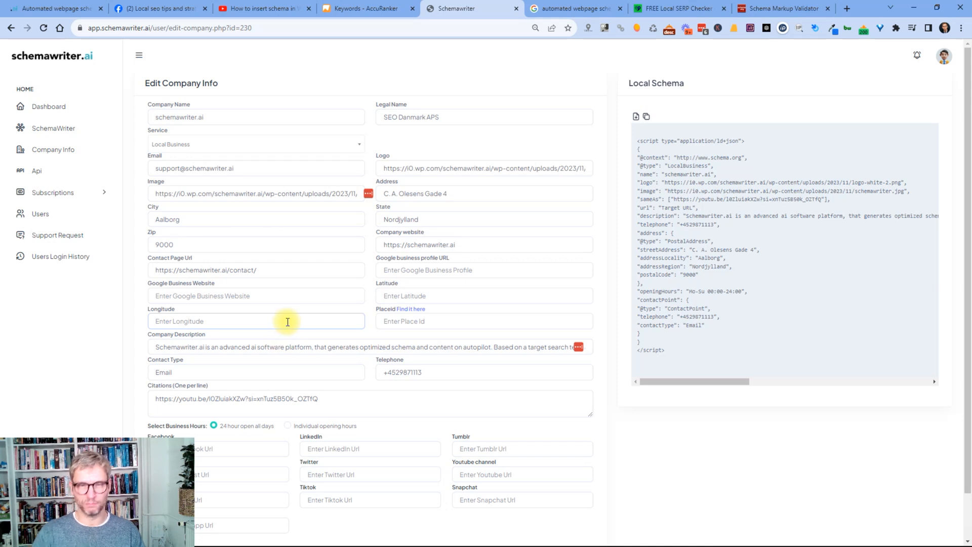
mouse_move(506, 239)
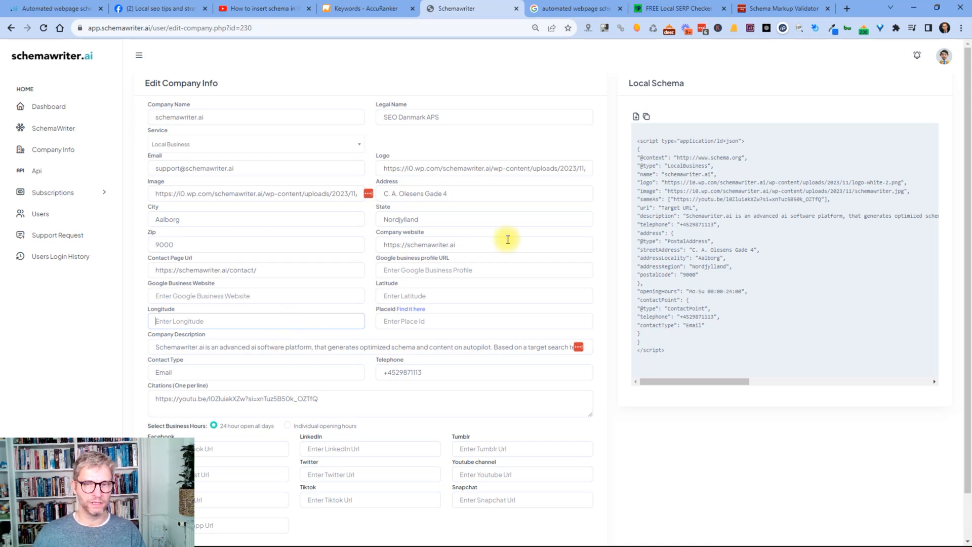
scroll(down, 3)
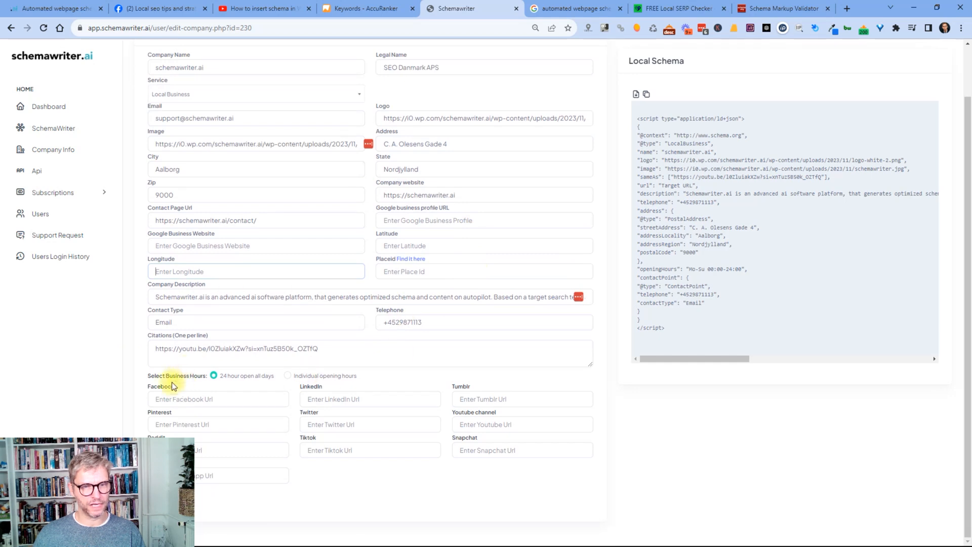
mouse_move(284, 376)
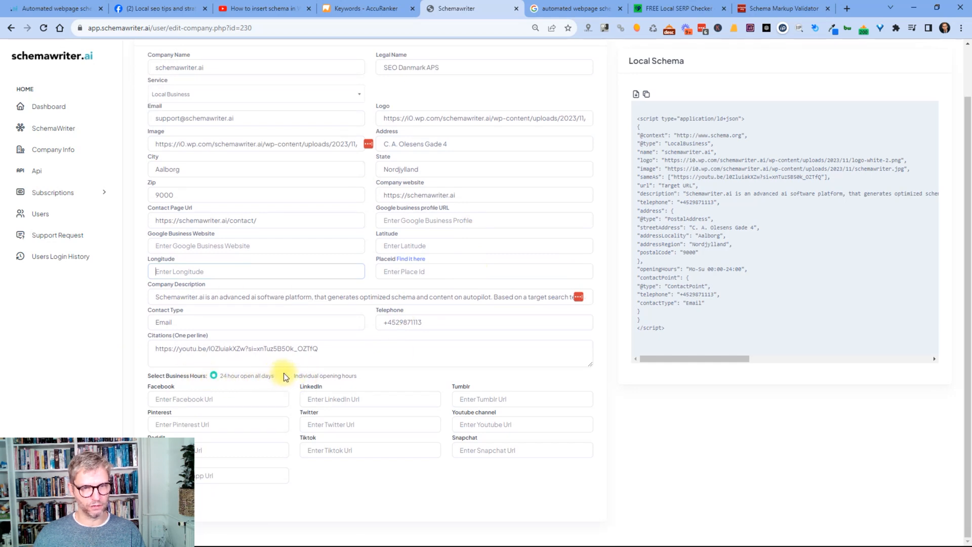
Toggle opening hours between Individual and 24-hour, and enter a URL in the Facebook field
click(287, 376)
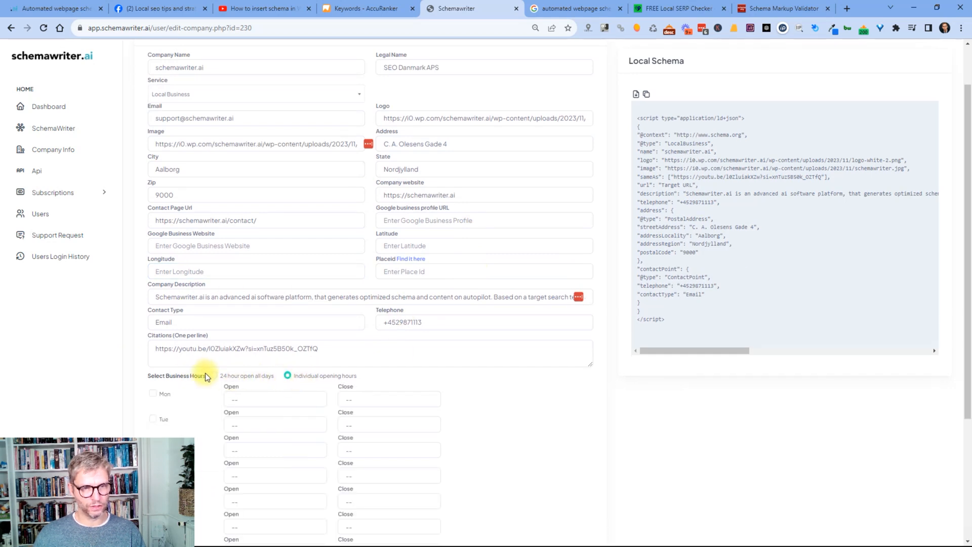
click(213, 376)
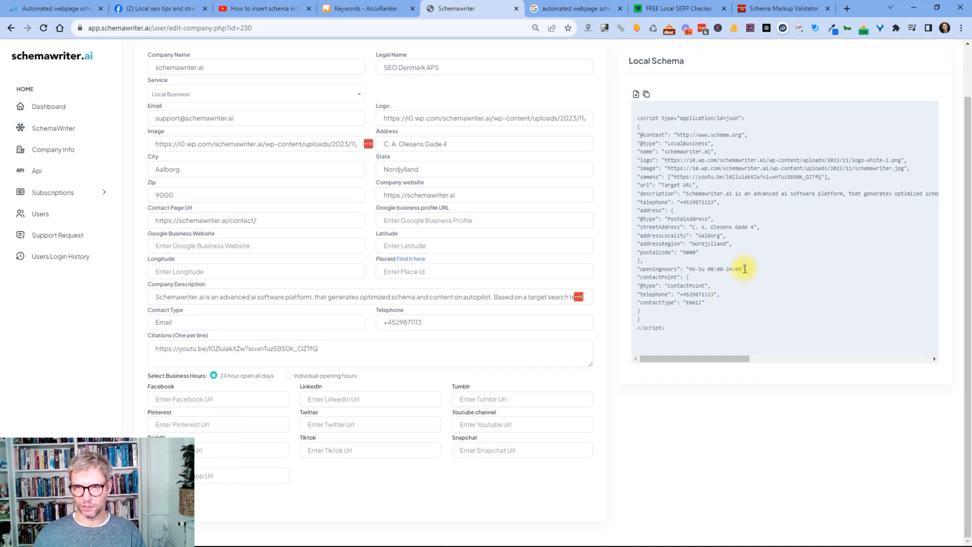
click(287, 375)
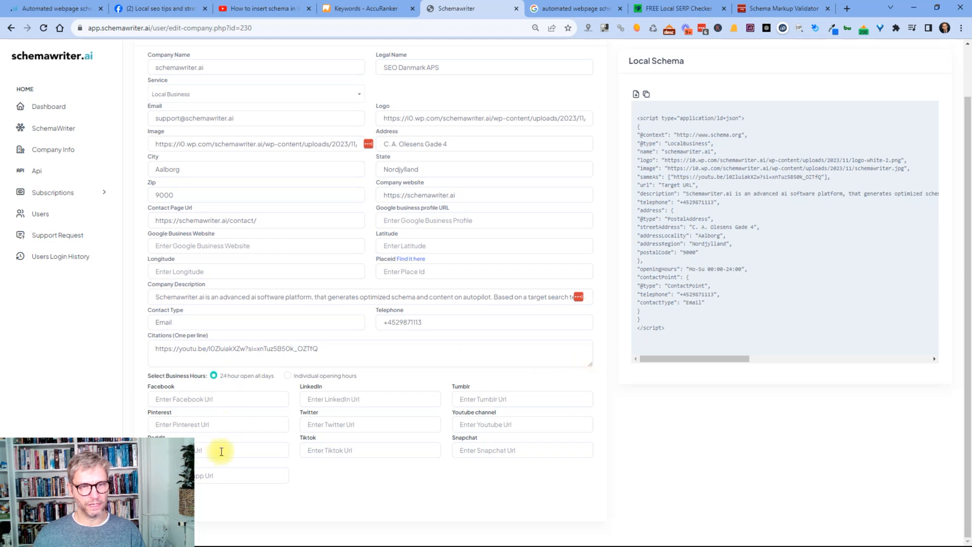
mouse_move(328, 450)
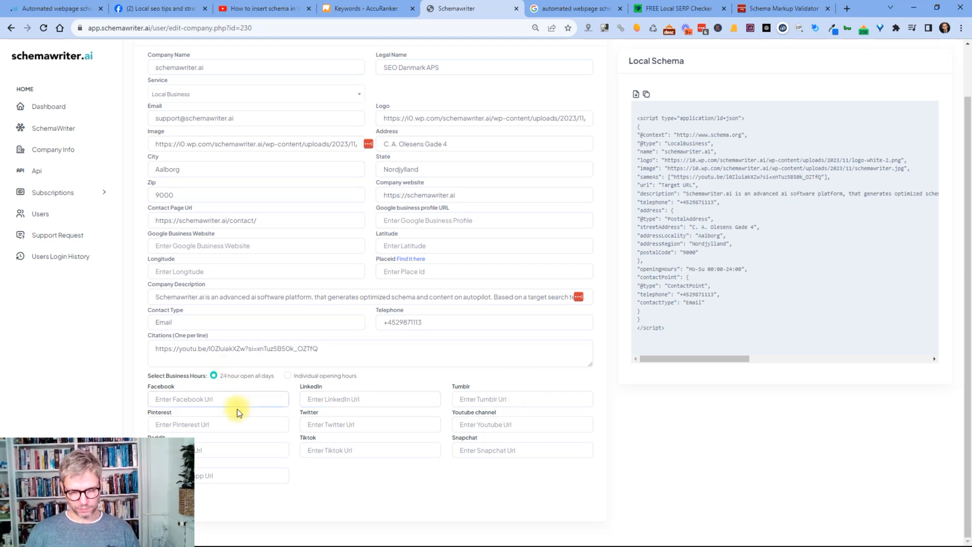
text(facebook)
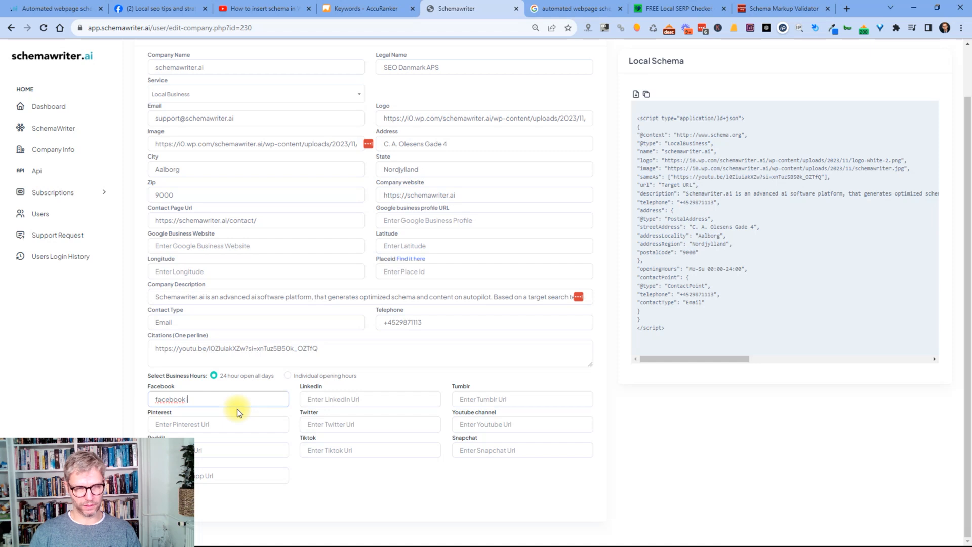
text(url)
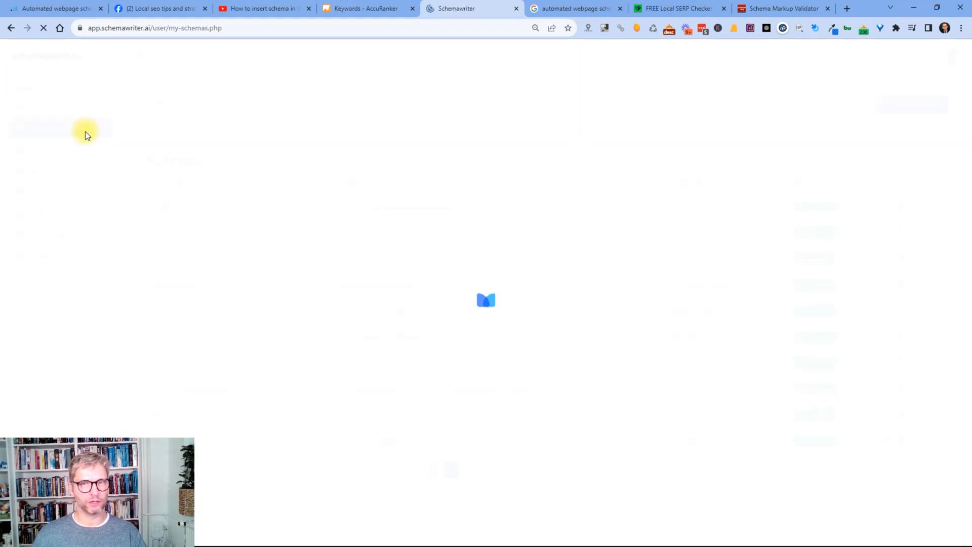
Start a new schema from the My Schemas list with Generate New
click(912, 105)
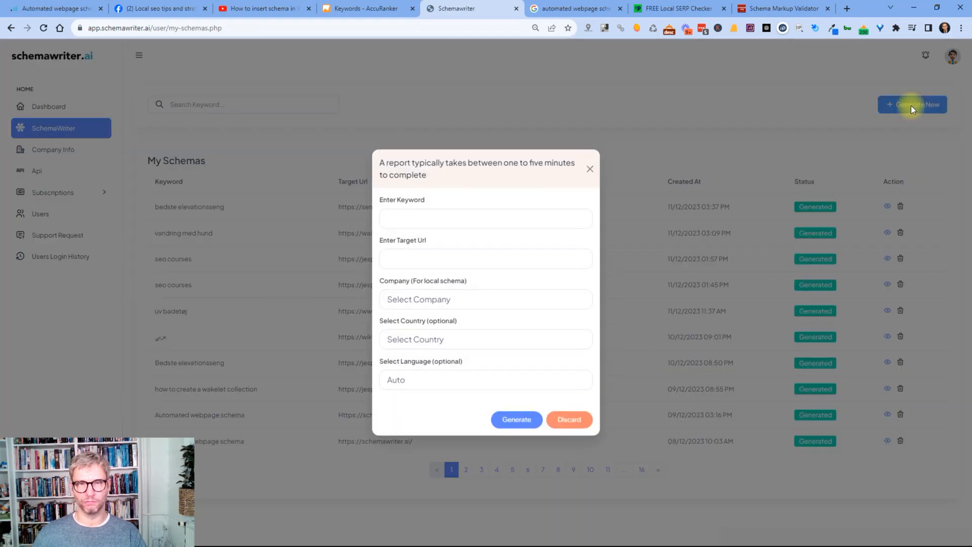
Submit a schema request for keyword 'automated webpage', company schemawriter.ai, country United States
text(autom)
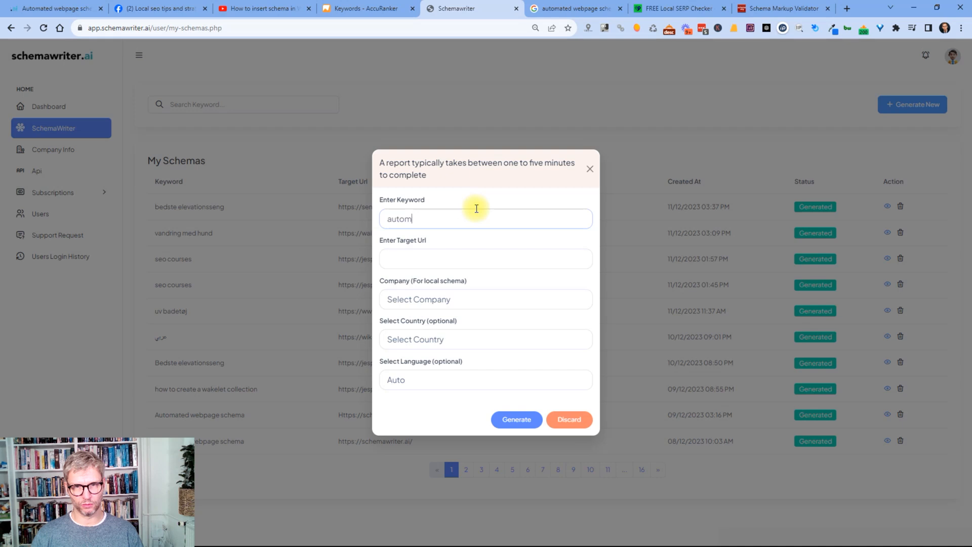
text(automated webpage schema)
click(485, 258)
text(https://schemawriter.ai)
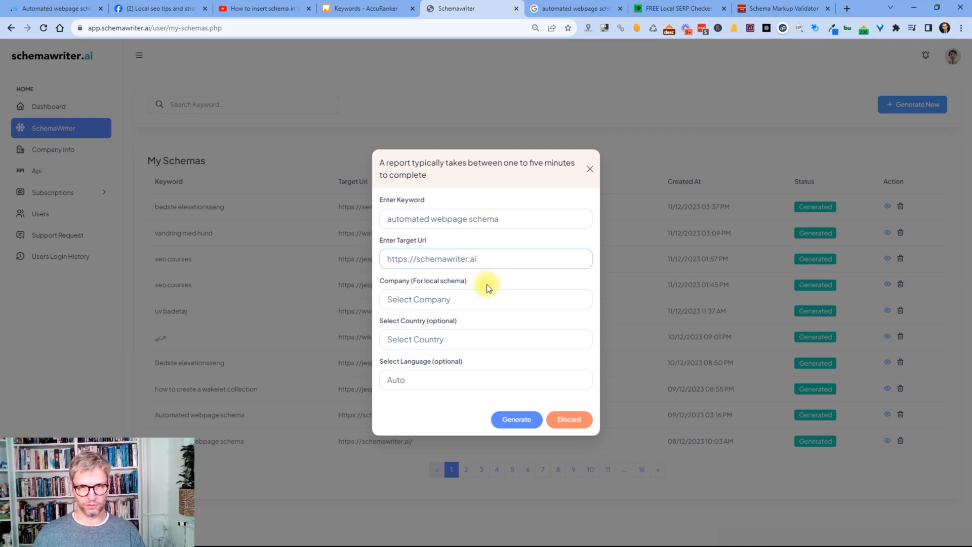
click(486, 299)
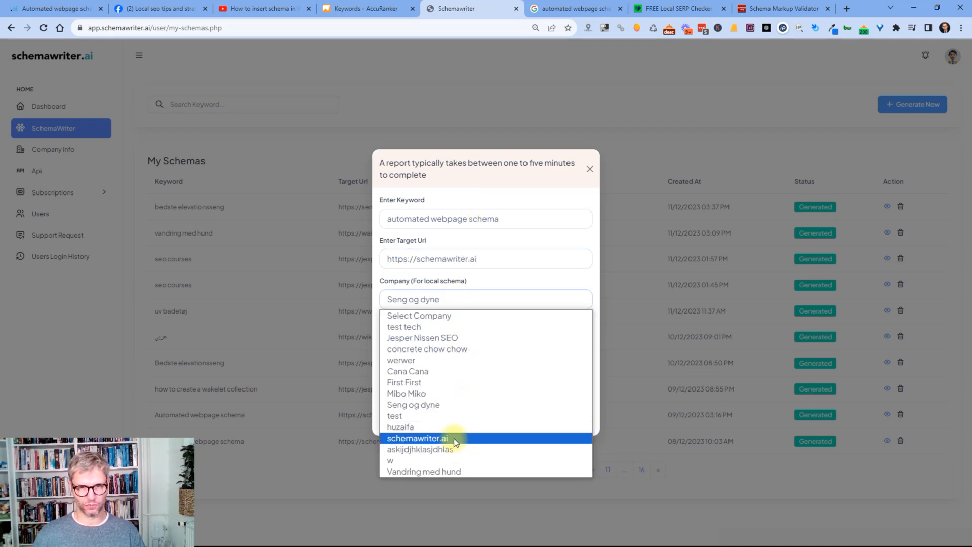
click(417, 438)
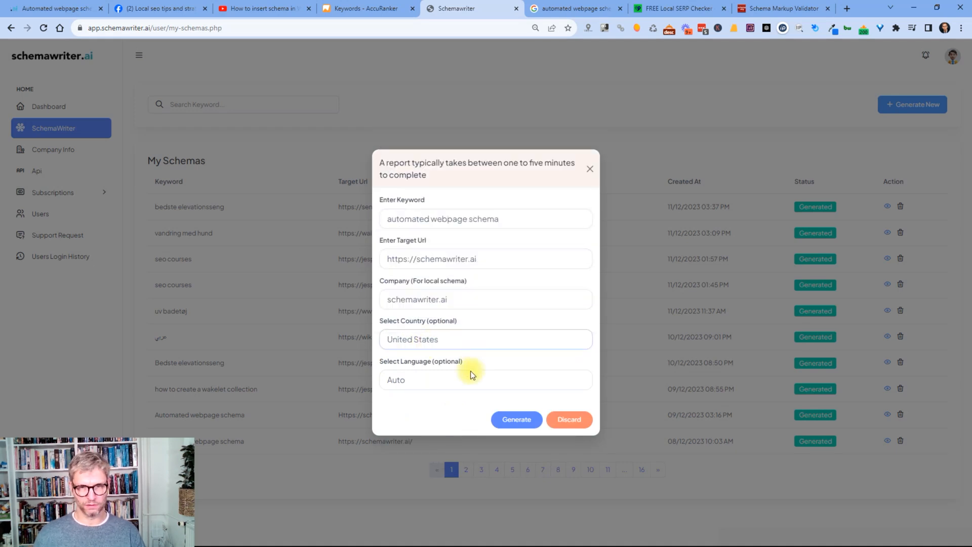
click(486, 379)
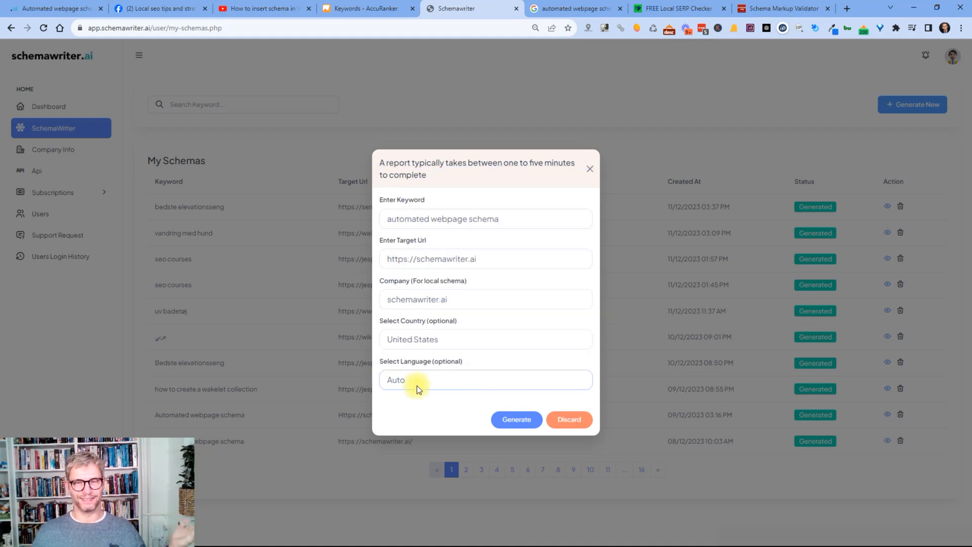
mouse_move(492, 381)
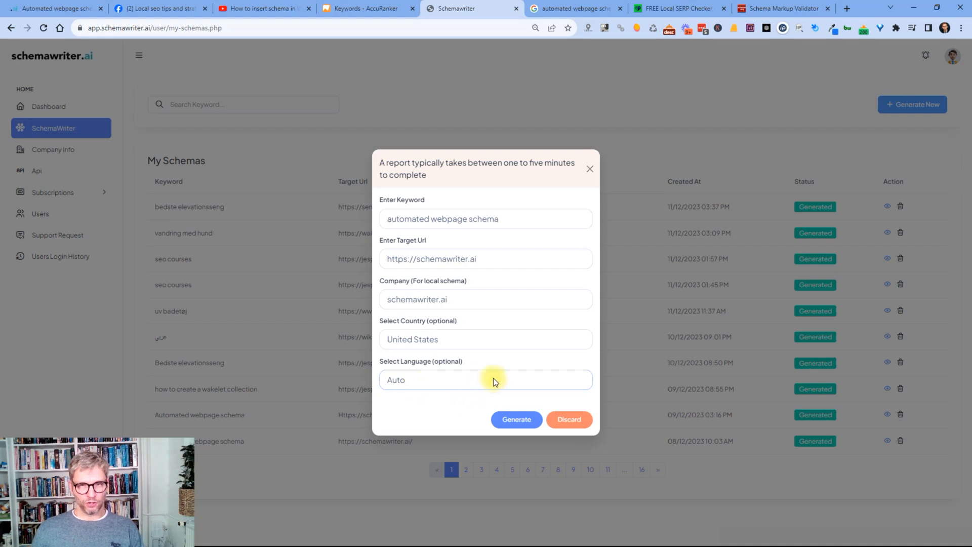
mouse_move(550, 448)
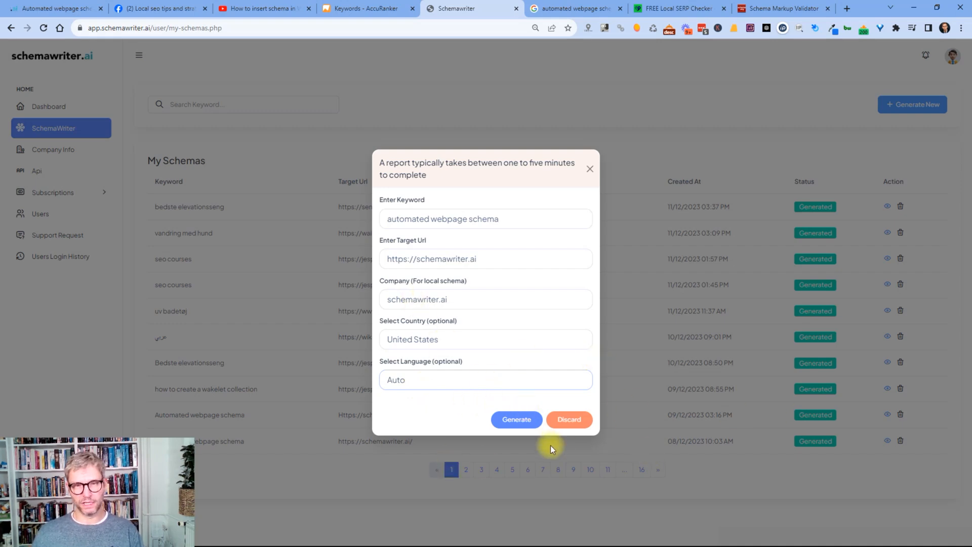
click(568, 419)
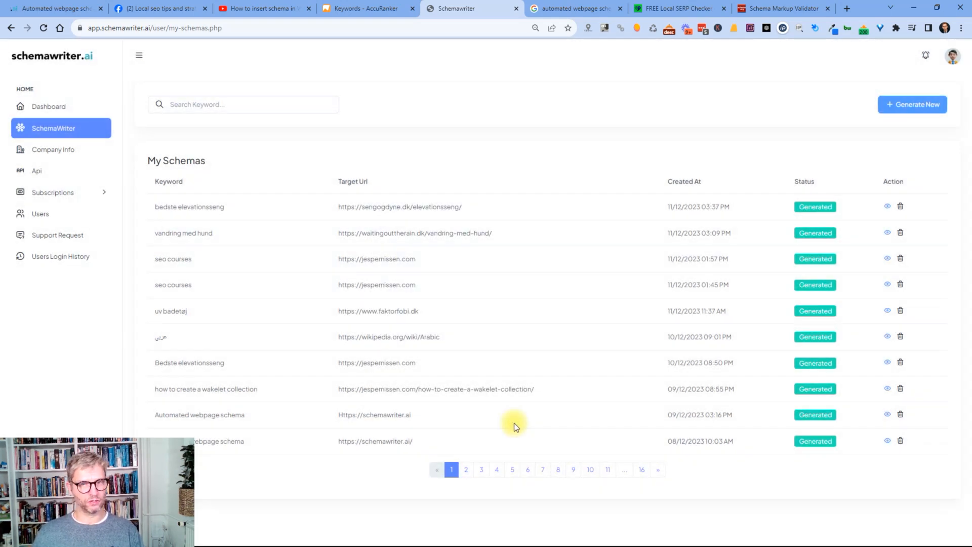
Review the My Schemas table where the new automated webpage schema row shows Generating
click(912, 105)
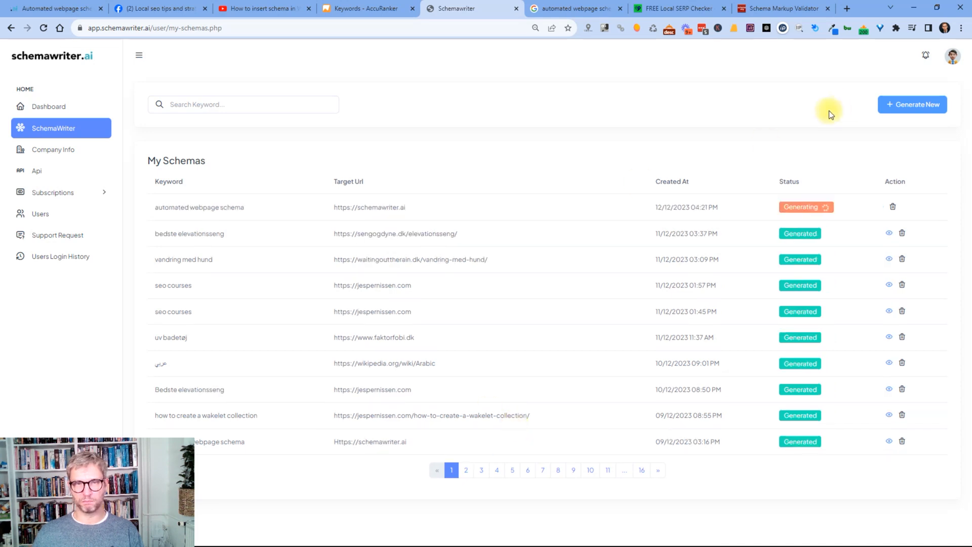
mouse_move(213, 121)
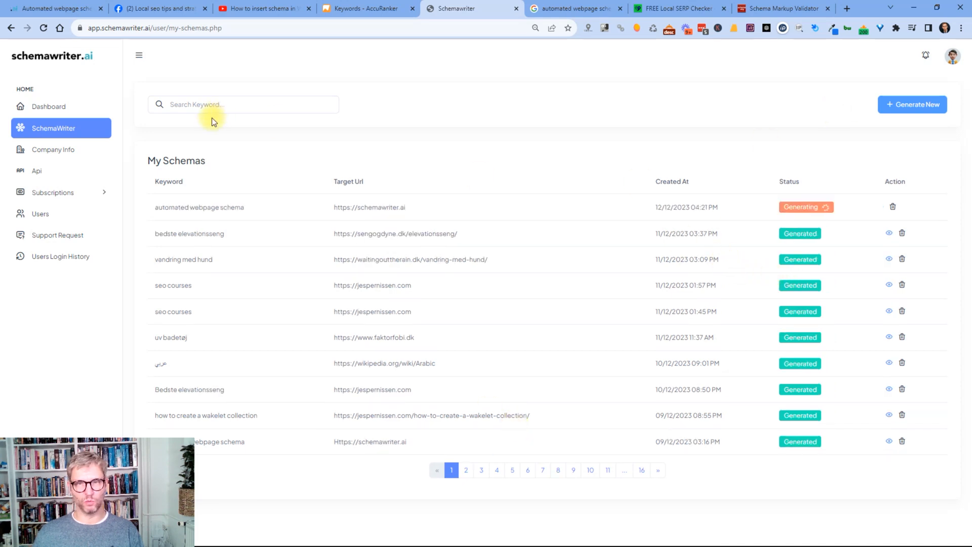
mouse_move(851, 232)
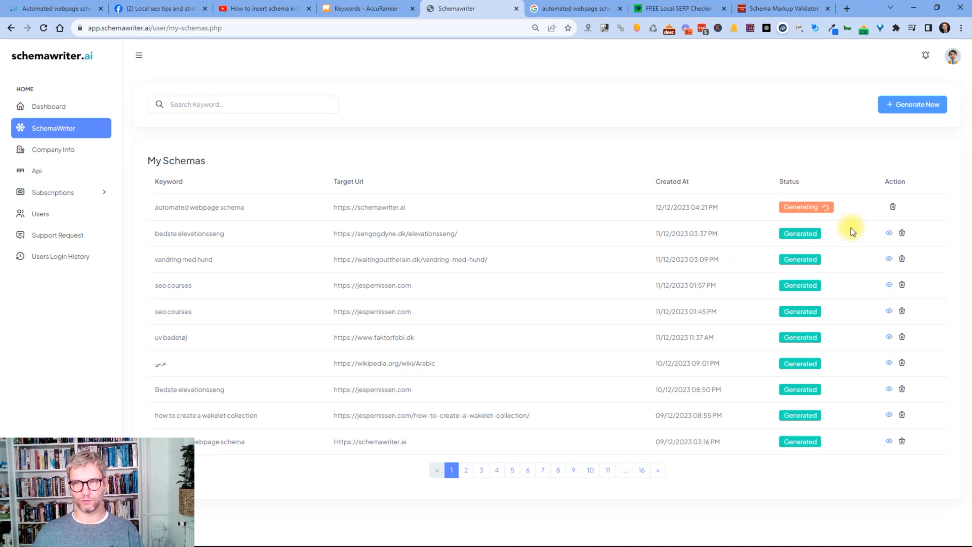
mouse_move(850, 233)
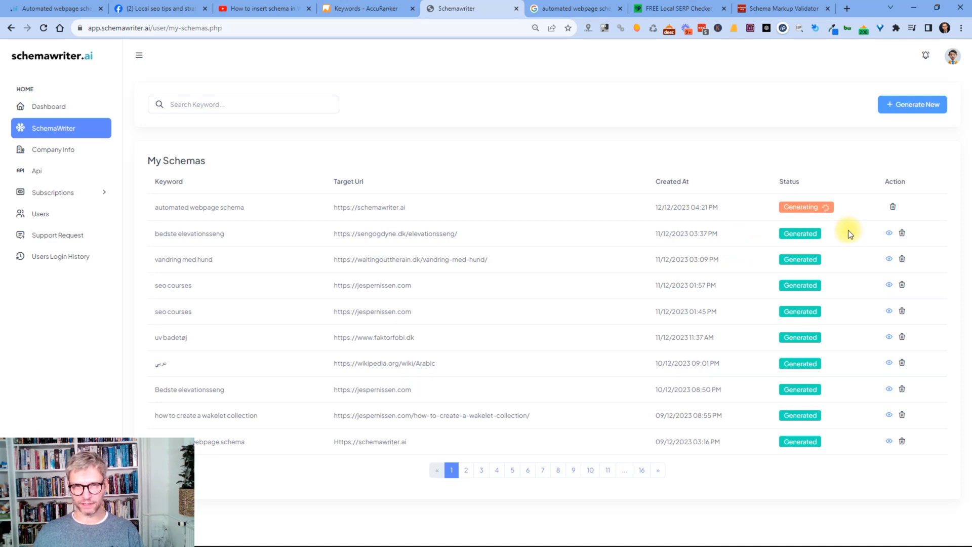
mouse_move(420, 237)
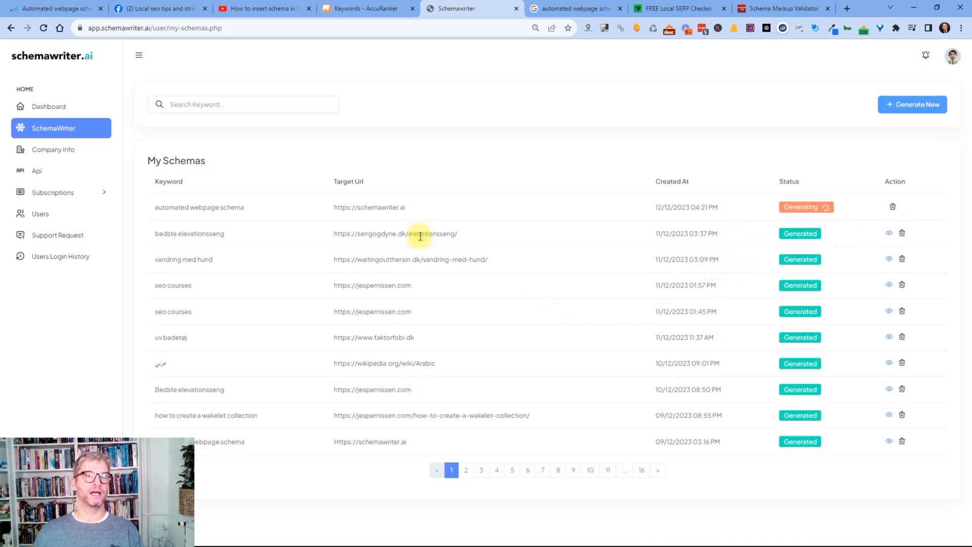
mouse_move(510, 5)
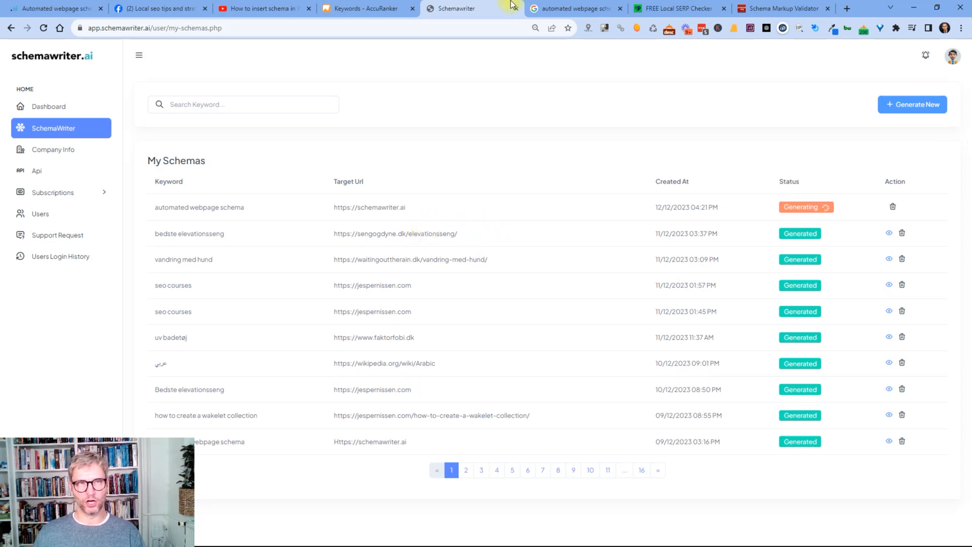
mouse_move(473, 9)
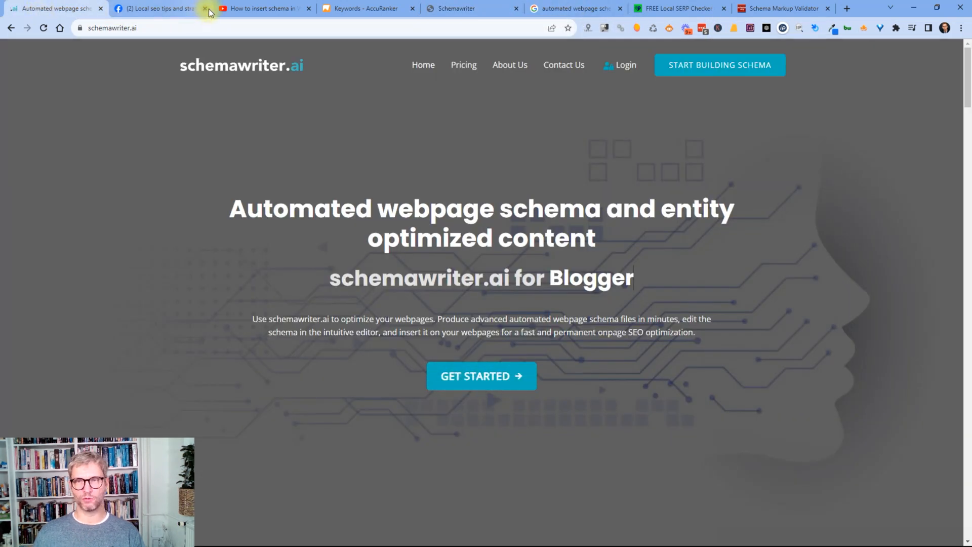
mouse_move(115, 194)
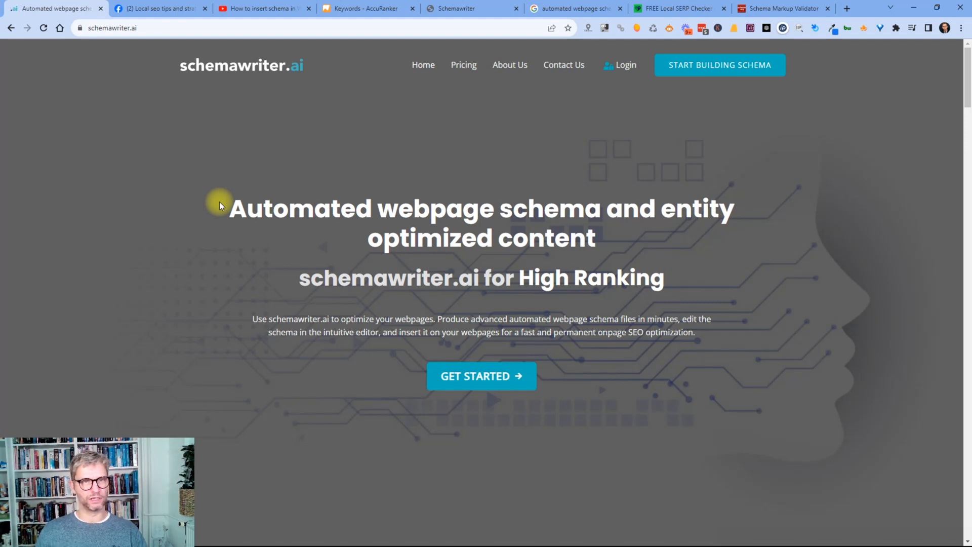
Check the schema's Generating status in the app, then return to the schemawriter.ai homepage
click(471, 9)
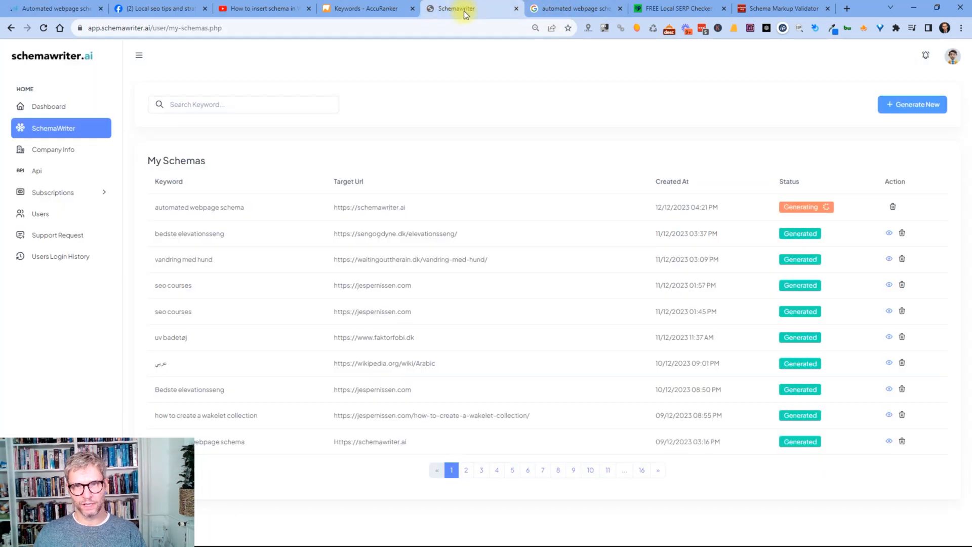
mouse_move(748, 174)
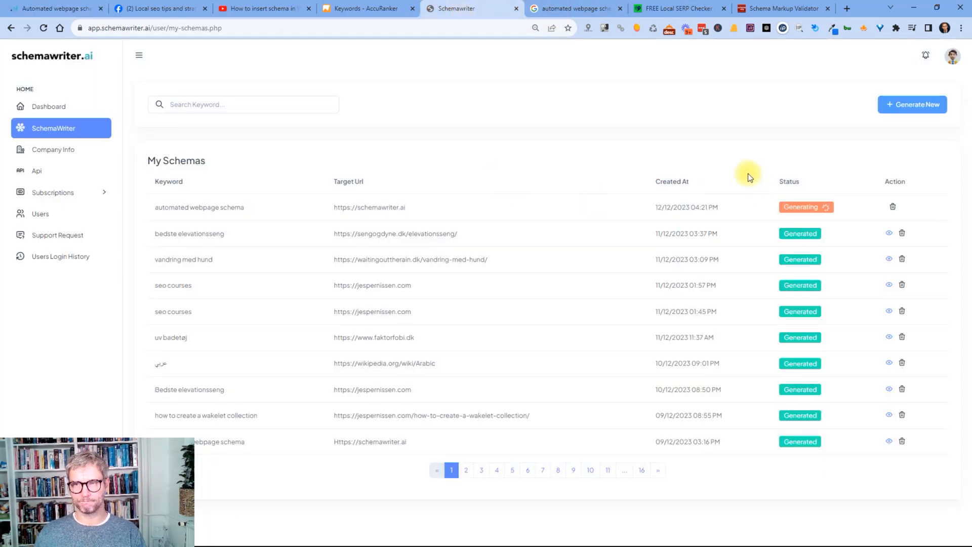
mouse_move(55, 9)
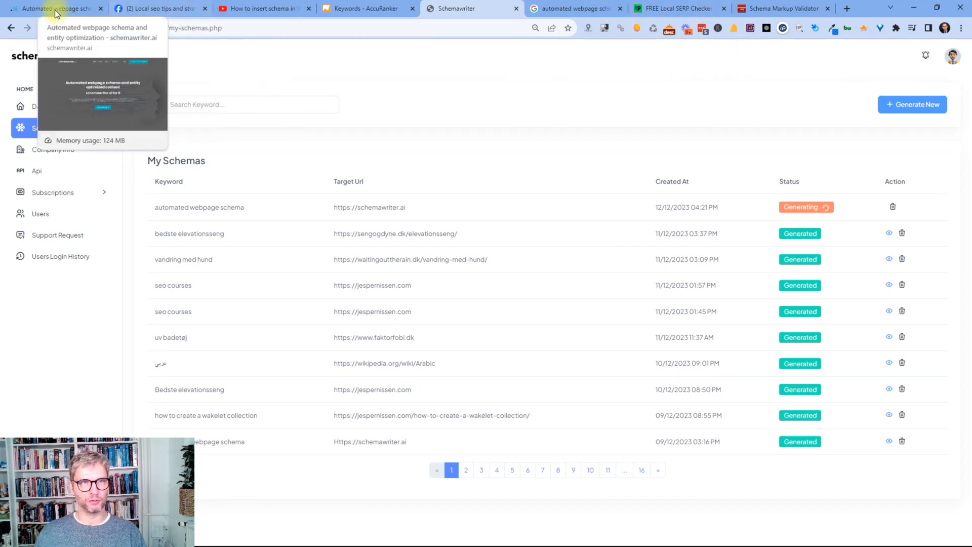
click(53, 8)
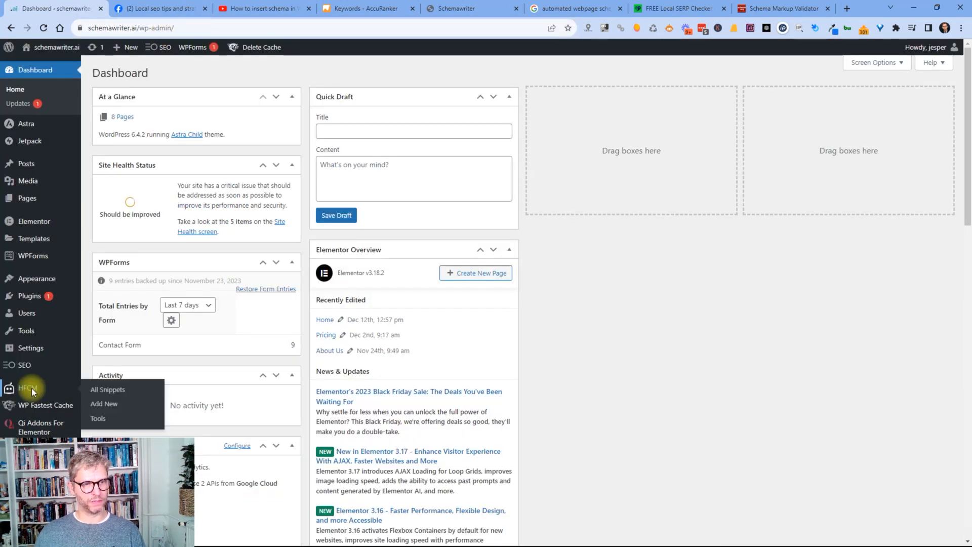
Open the homepage webpage schema snippet in HFCM All Snippets and scroll through its code
click(107, 389)
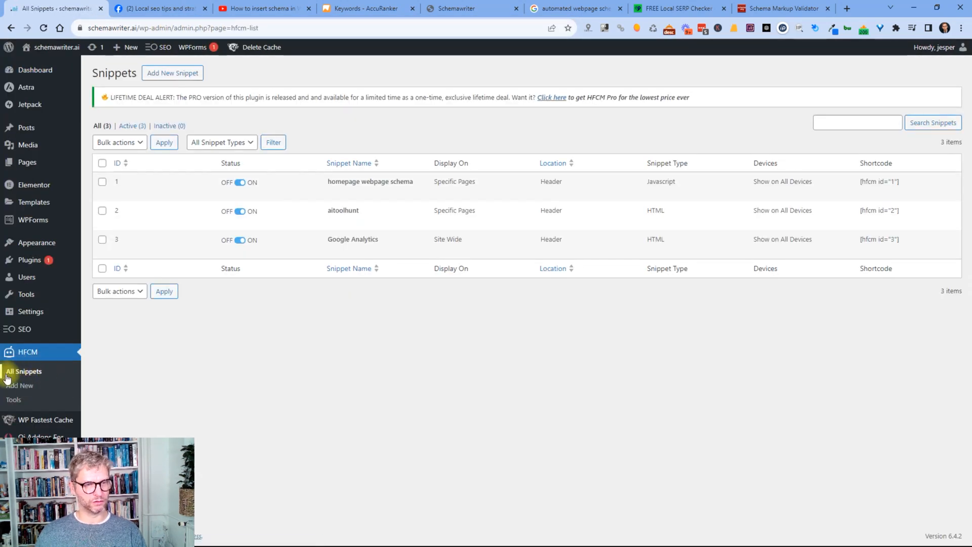
mouse_move(405, 181)
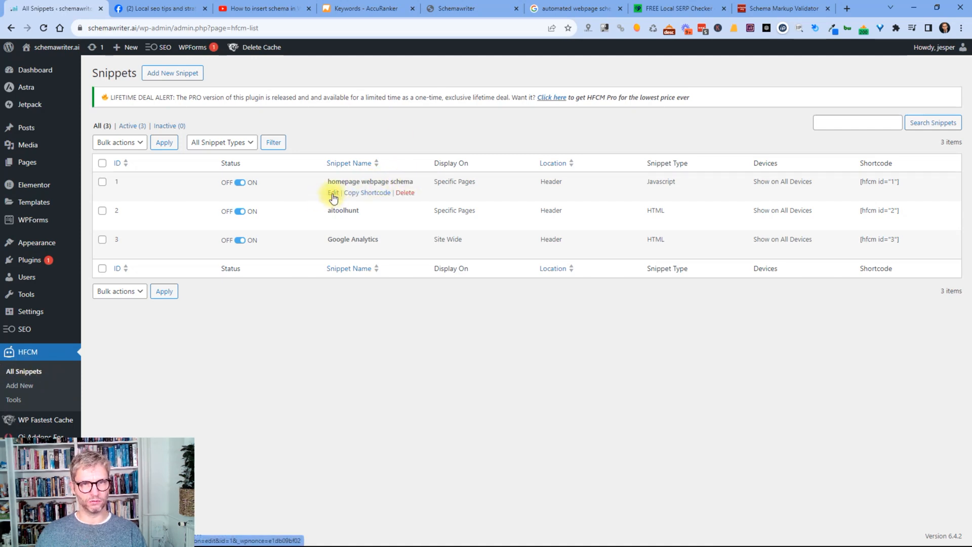
click(332, 192)
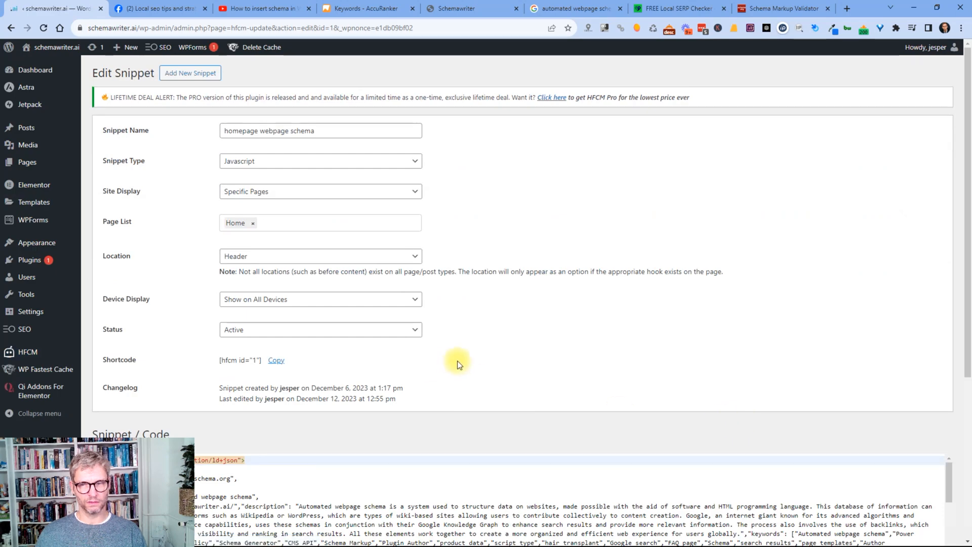
scroll(down, 3)
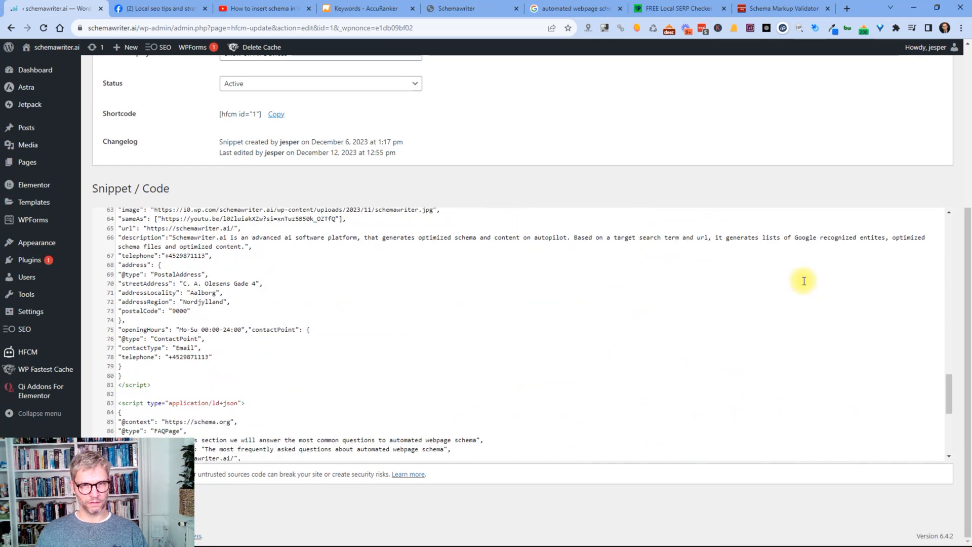
scroll(down, 3)
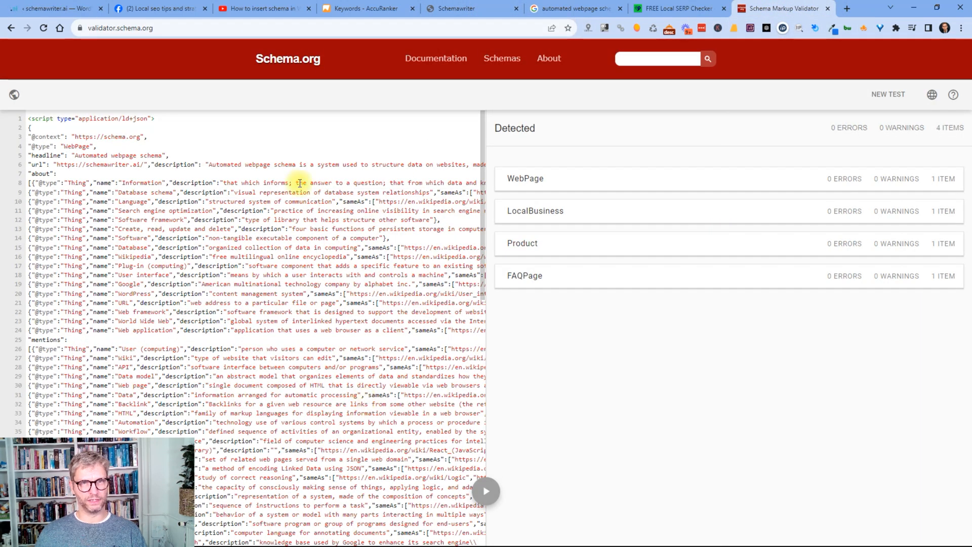
mouse_move(158, 9)
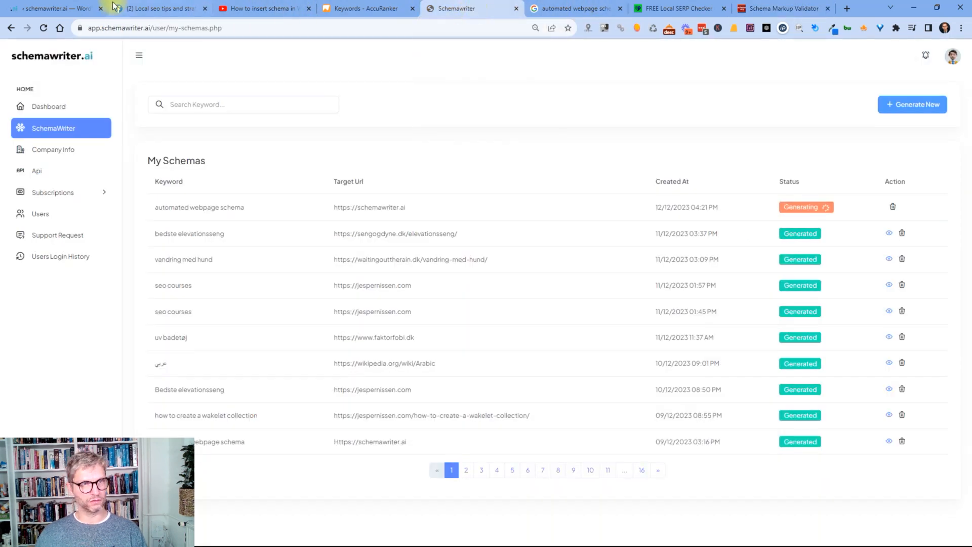
Review the snippet's LocalBusiness and Product markup, then return to the Google results
click(50, 9)
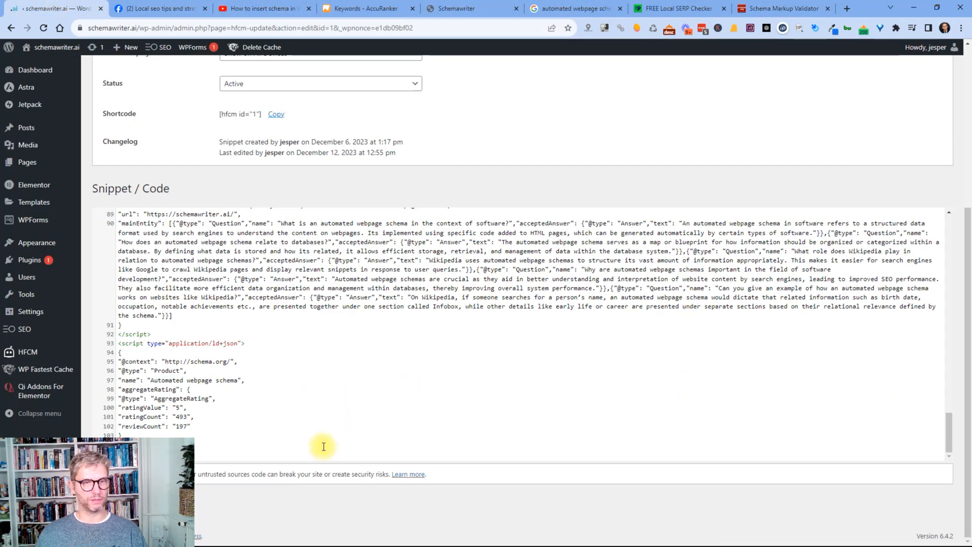
scroll(up, 3)
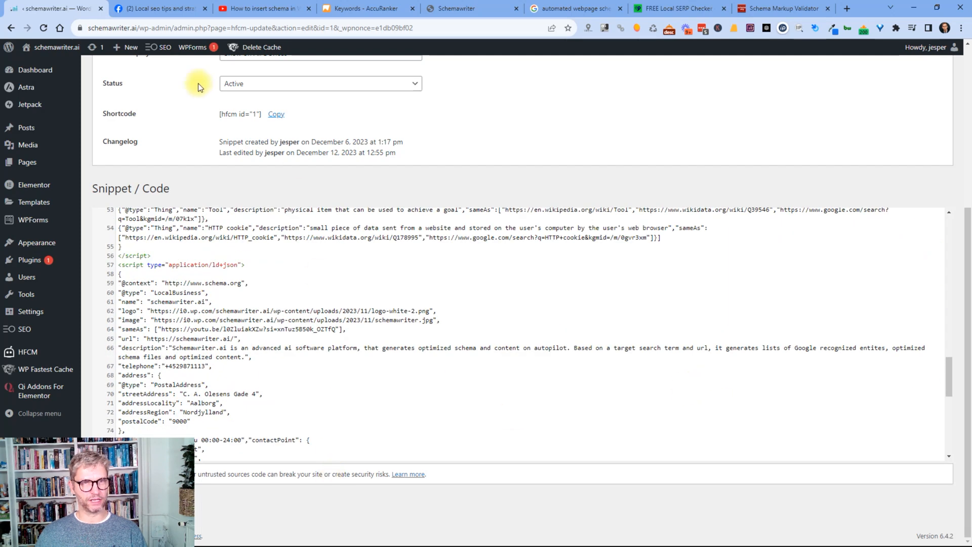
click(261, 47)
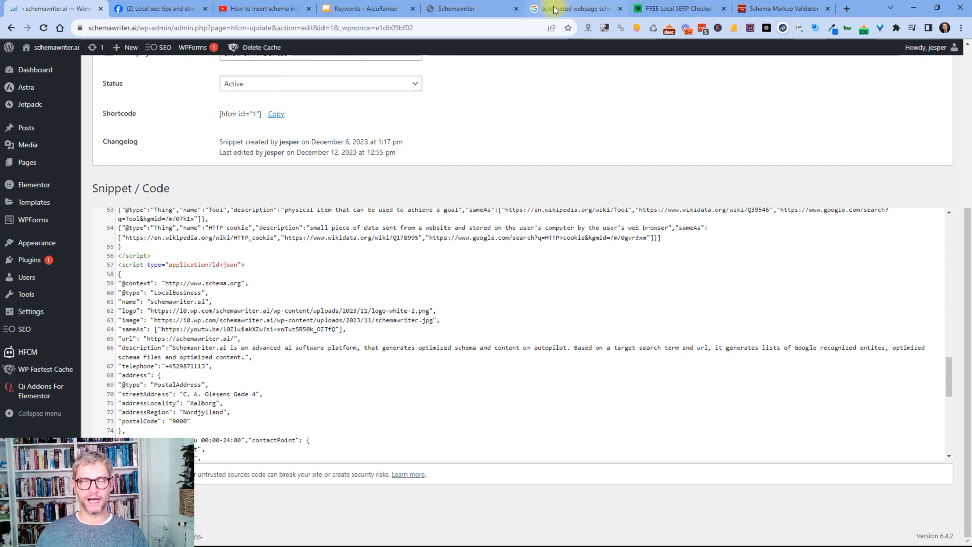
click(573, 8)
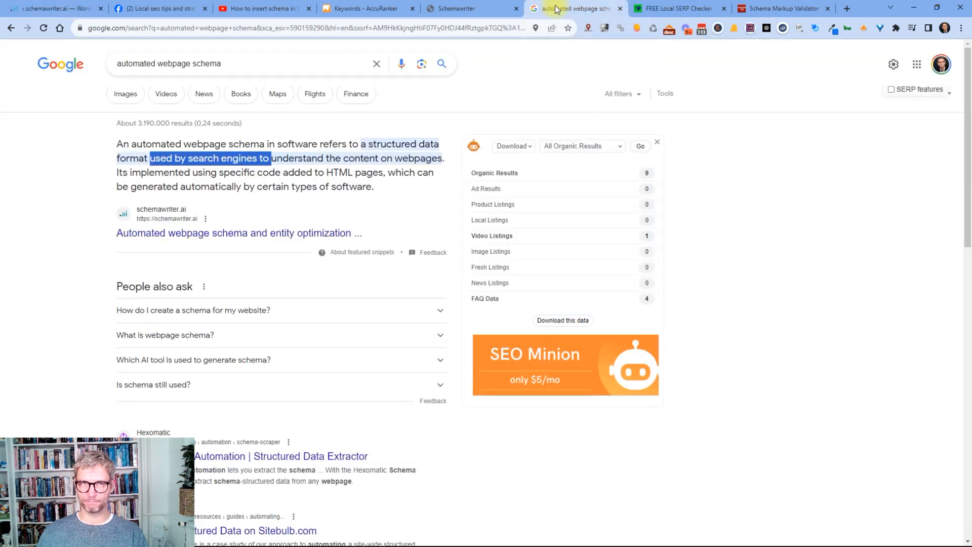
Glance over the WordPress snippet code again and go back to the Google search results
click(52, 8)
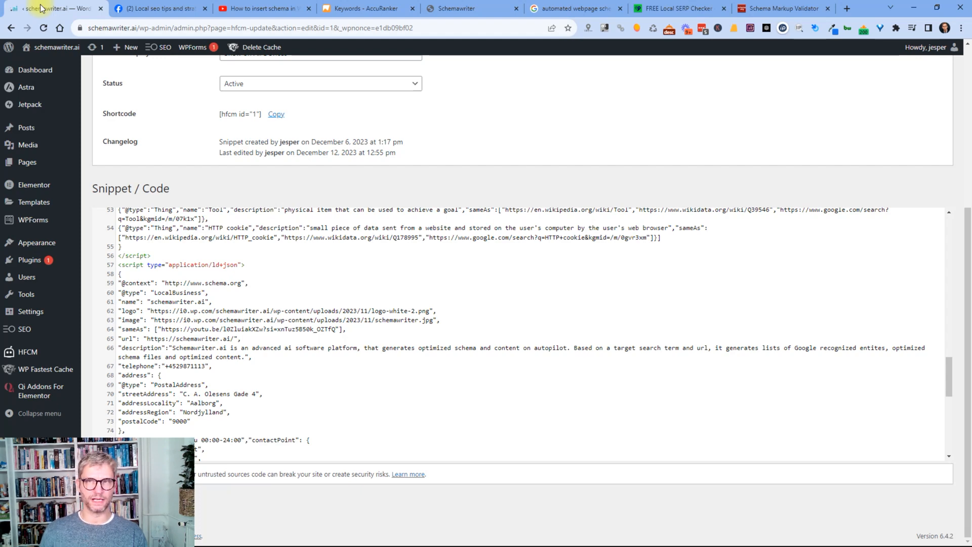
scroll(up, 3)
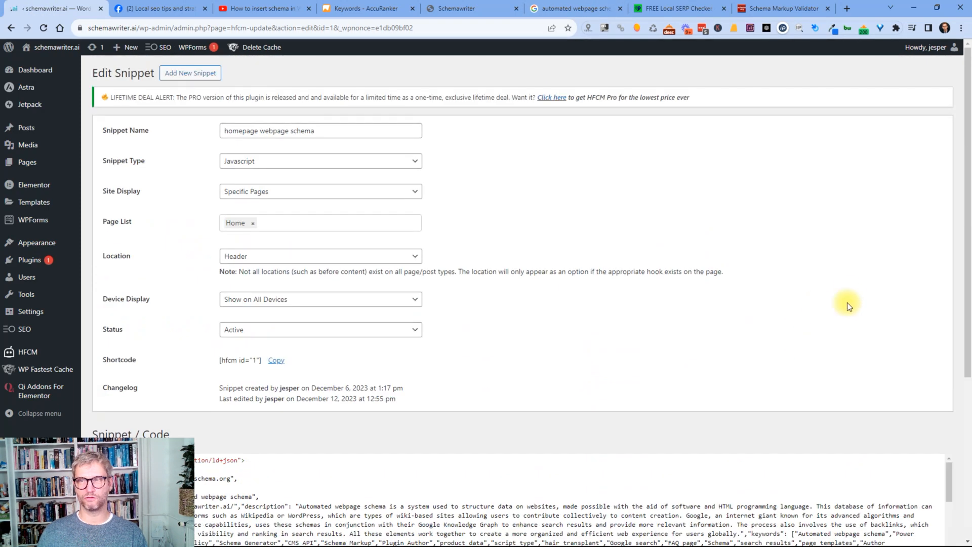
click(574, 9)
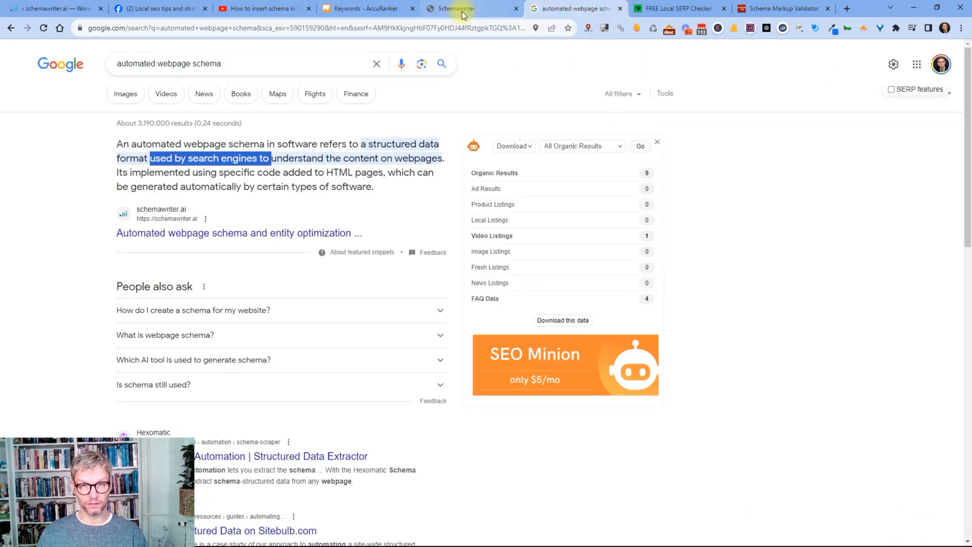
click(462, 9)
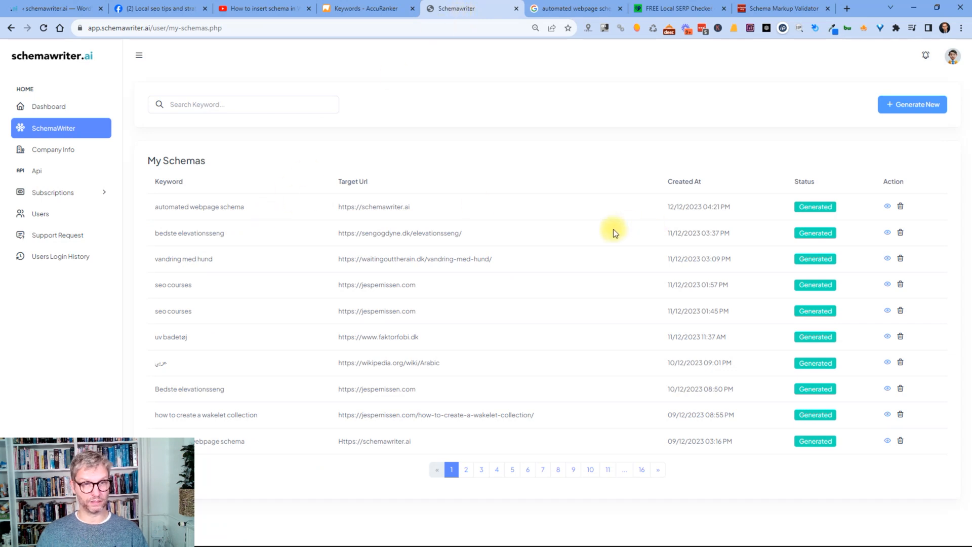
mouse_move(887, 210)
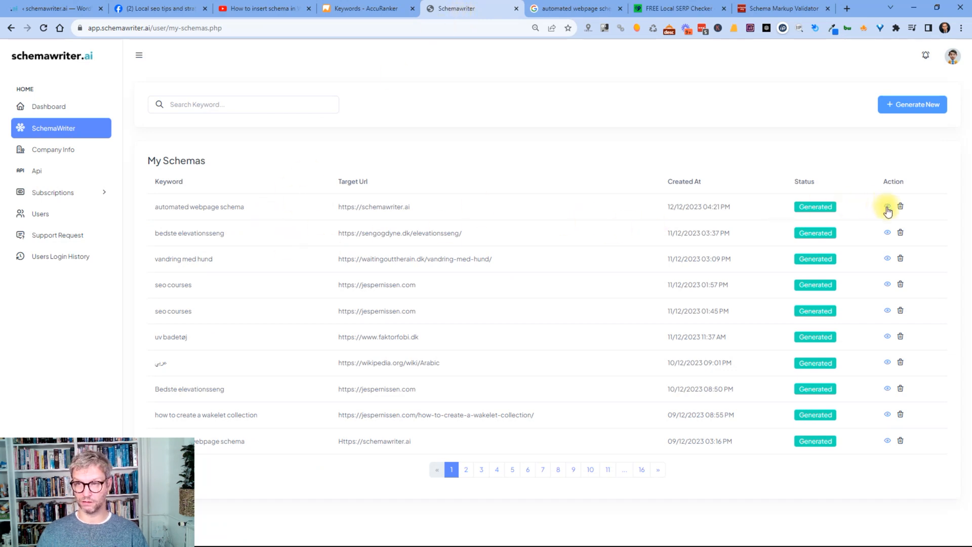
click(887, 207)
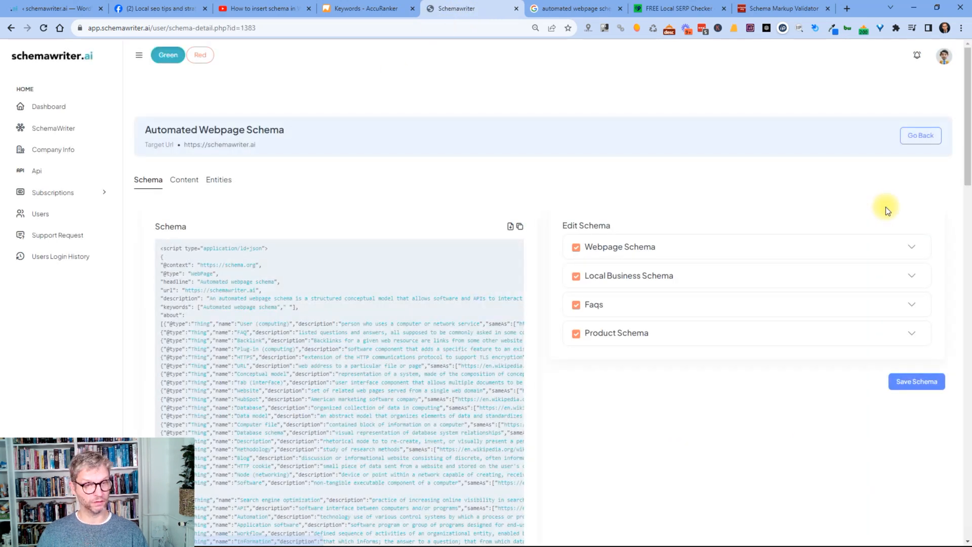
mouse_move(923, 247)
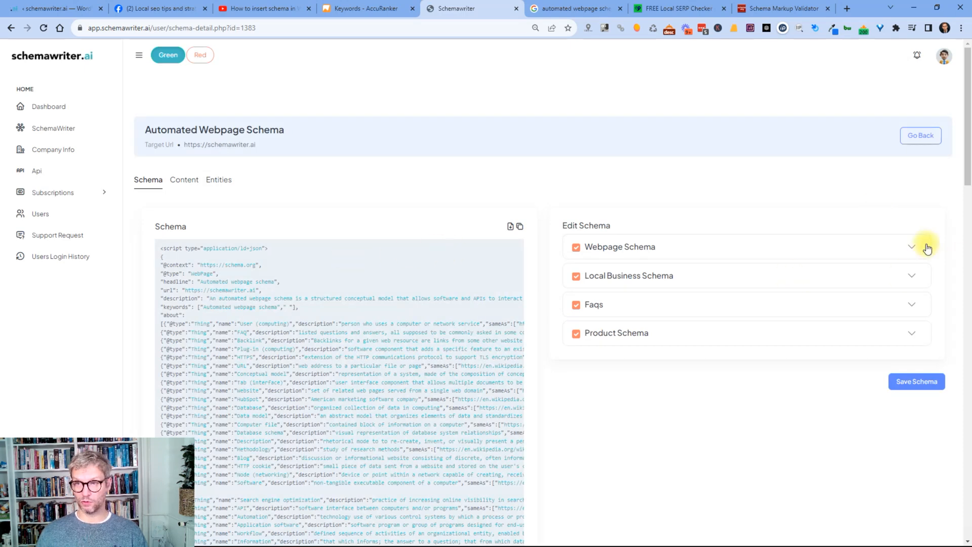
Expand Webpage Schema and review the Mentions and About entity lists (User, FAQ, Backlink, HubSpot)
click(911, 246)
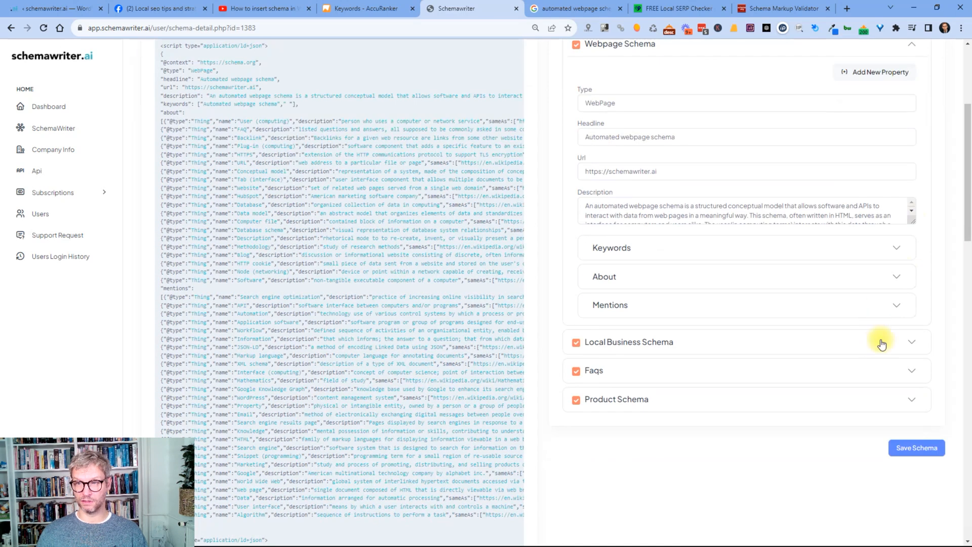
click(896, 276)
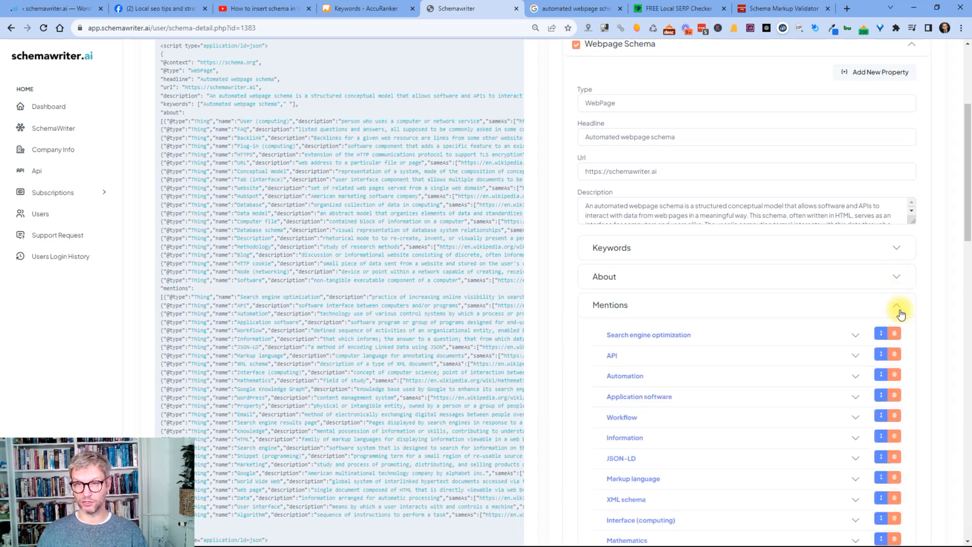
click(896, 247)
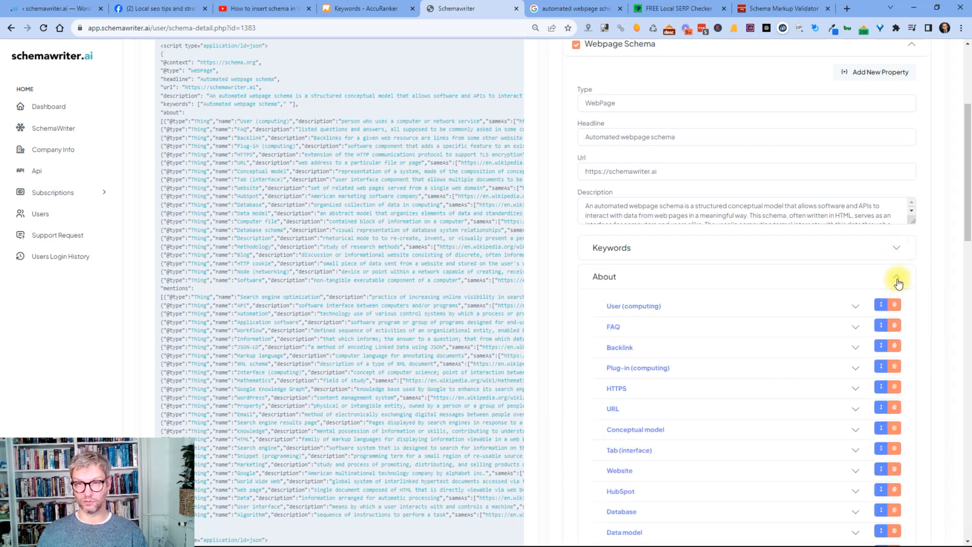
scroll(down, 3)
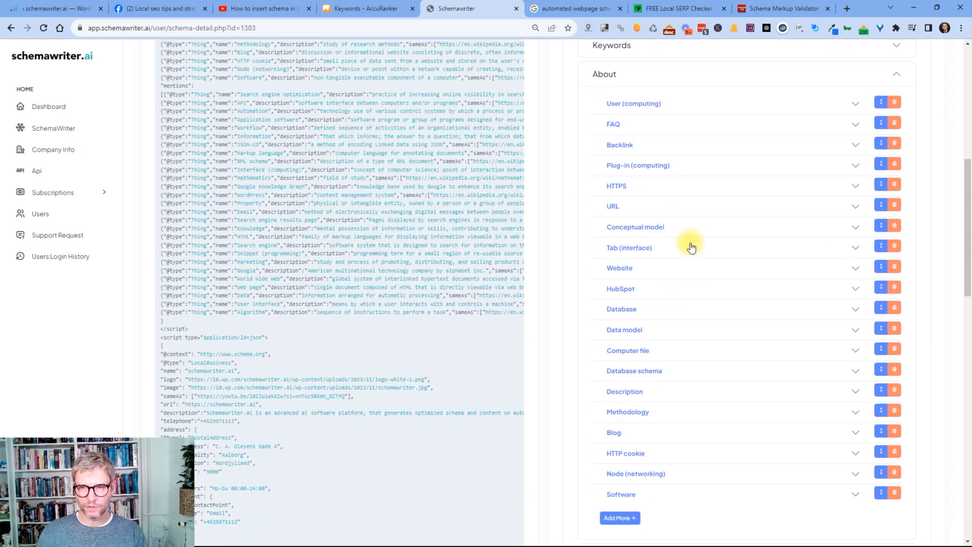
mouse_move(779, 440)
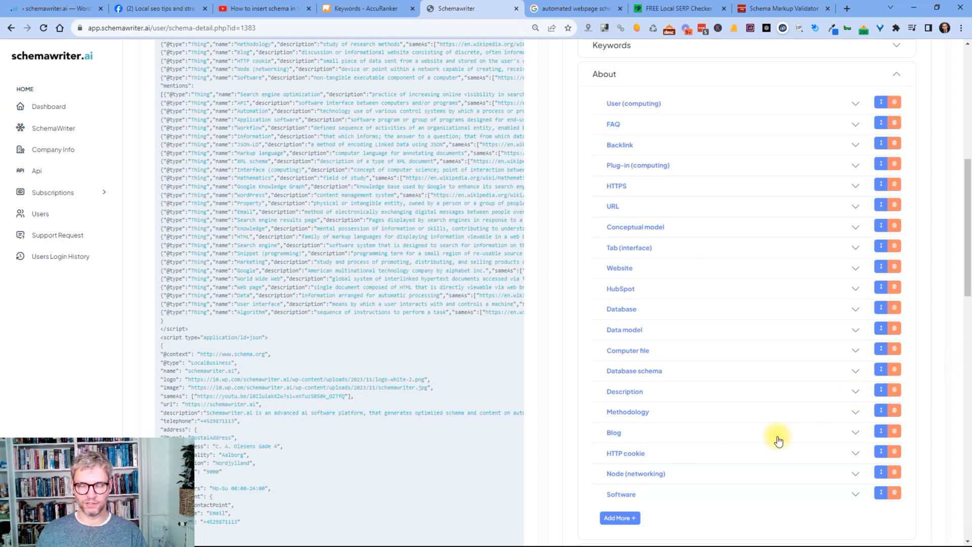
mouse_move(836, 271)
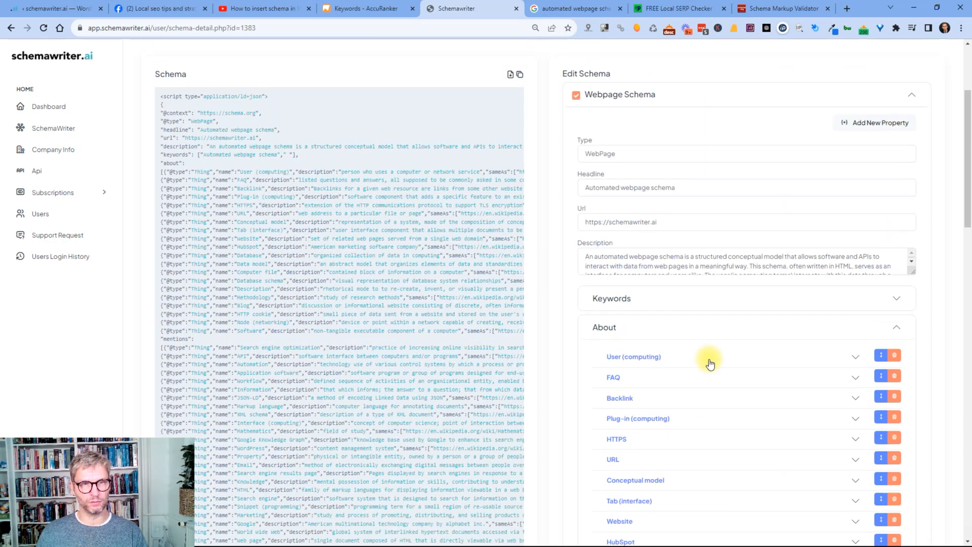
scroll(down, 3)
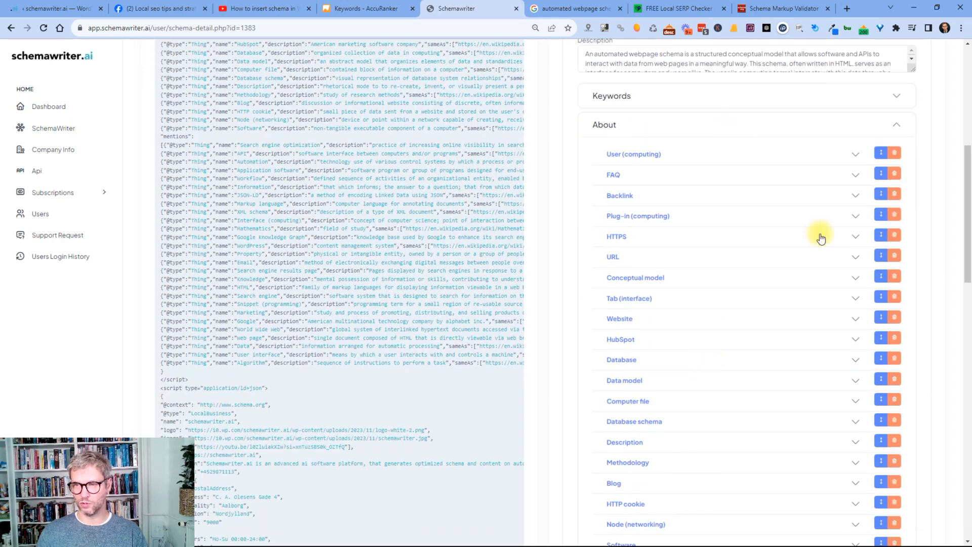
mouse_move(860, 191)
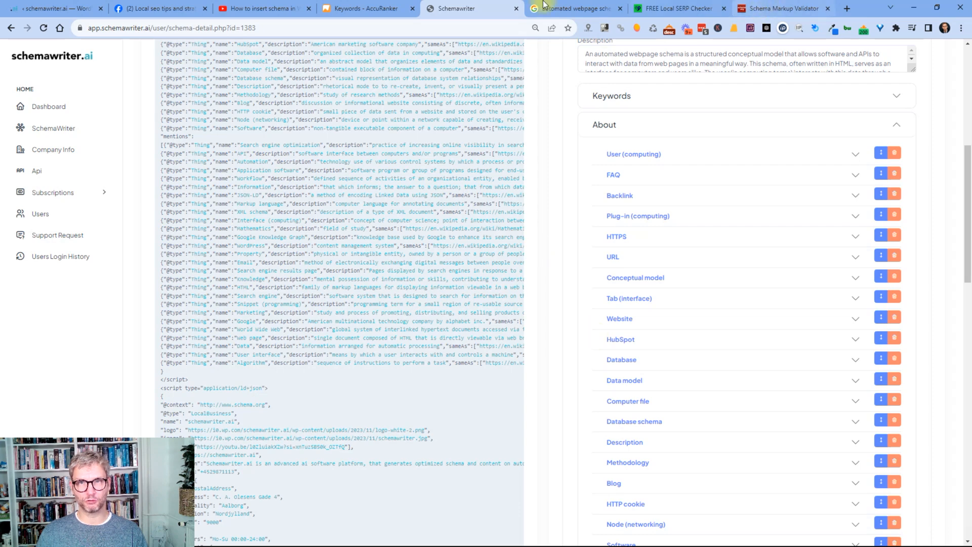
click(573, 8)
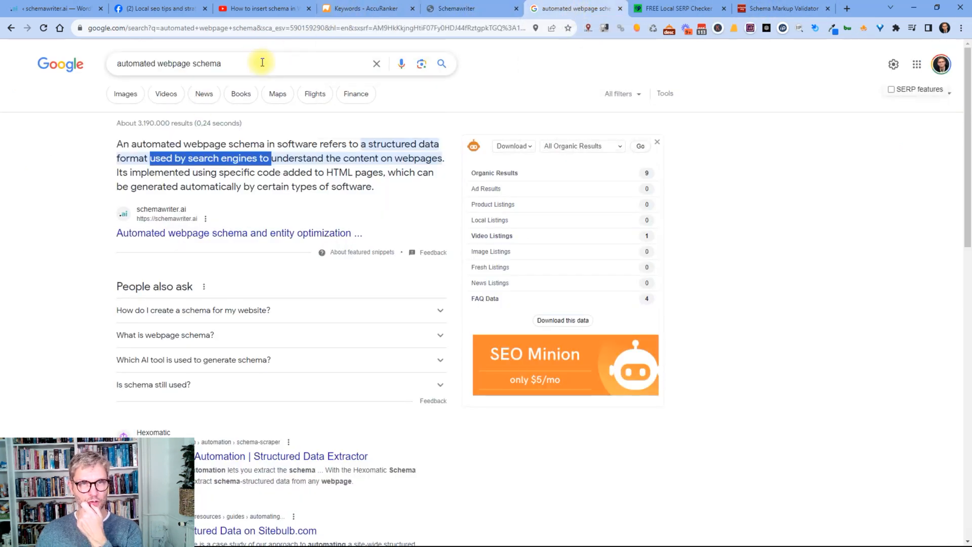
Check AccuRanker's rank history showing schemawriter.ai at #1, then return to the snippet editor
click(366, 8)
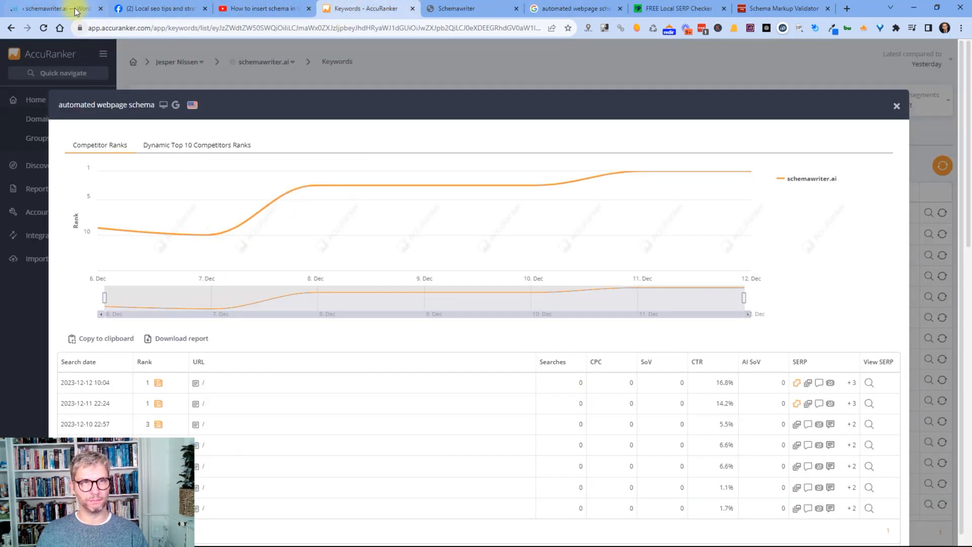
click(53, 8)
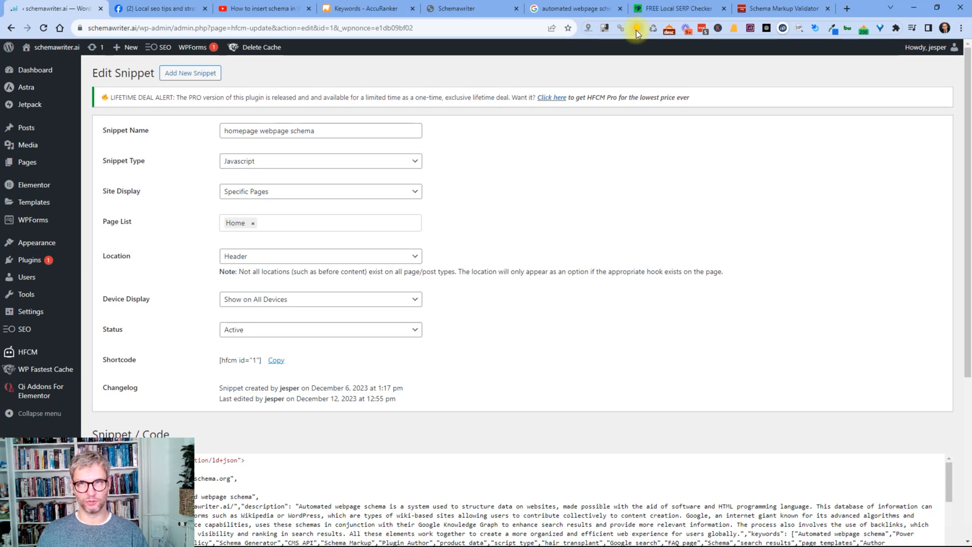
Review schemawriter.ai's backlinks (theresanaiforthat.com, producthunt.com) in Mangools SEO, then close the popup
click(635, 28)
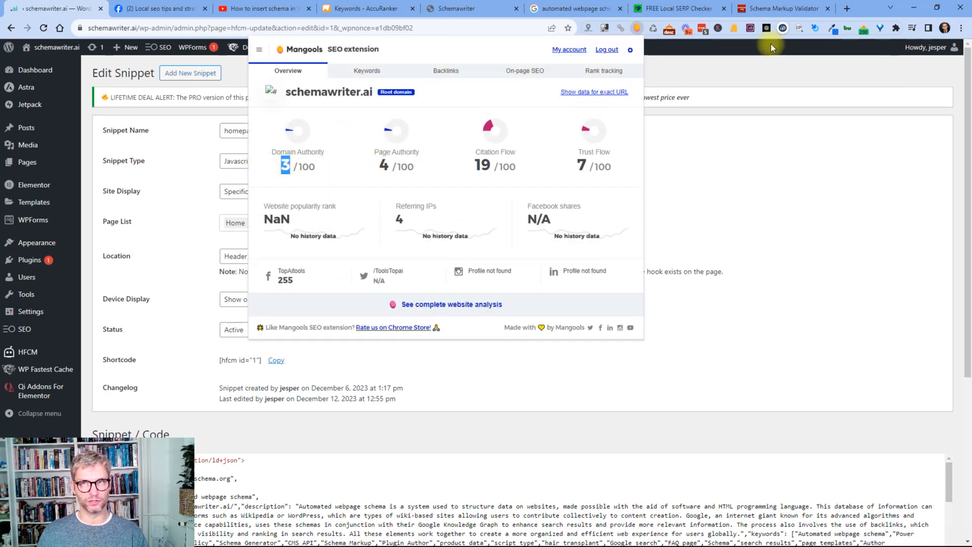
mouse_move(824, 248)
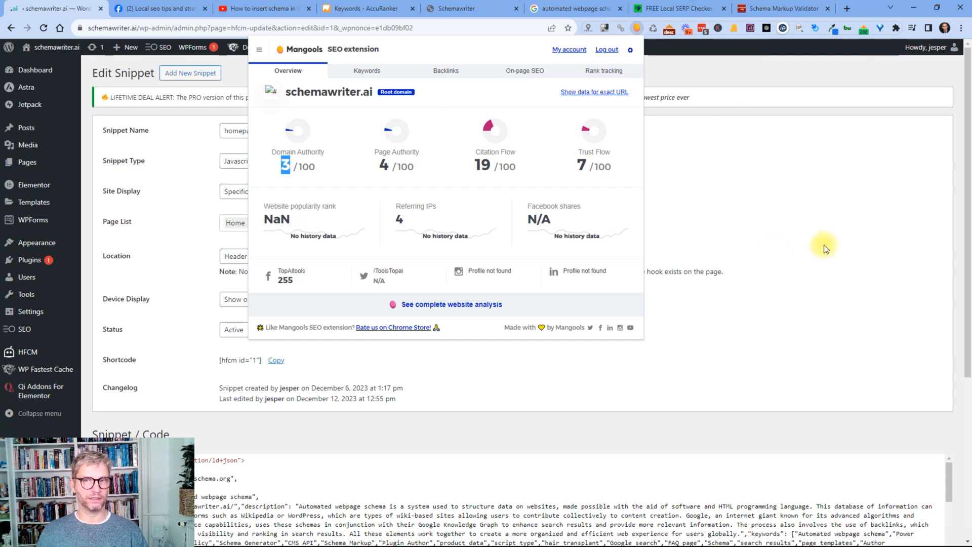
mouse_move(712, 223)
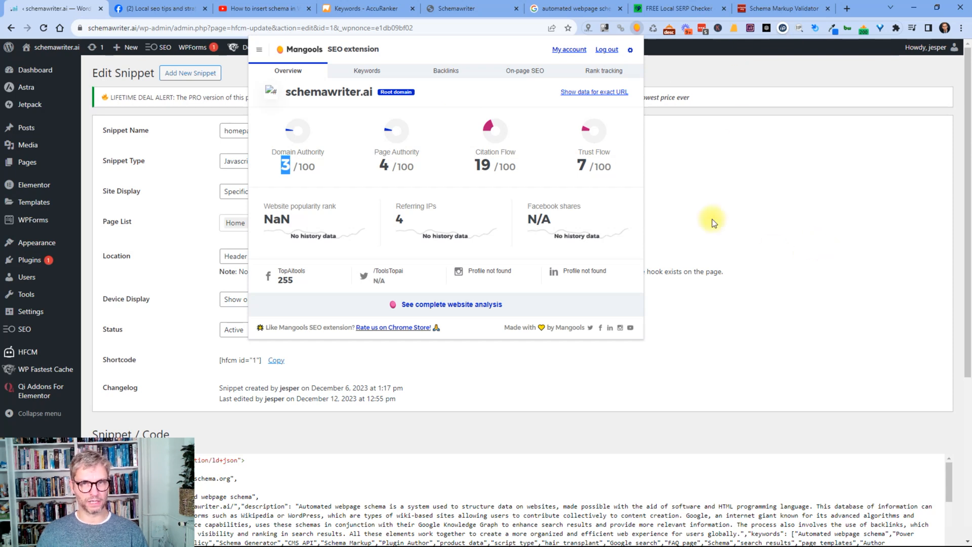
click(445, 70)
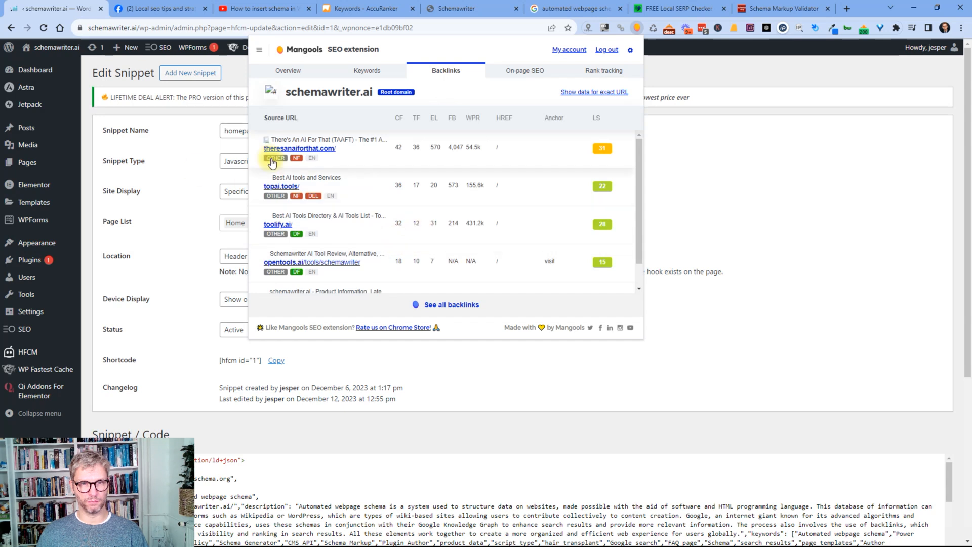
mouse_move(268, 151)
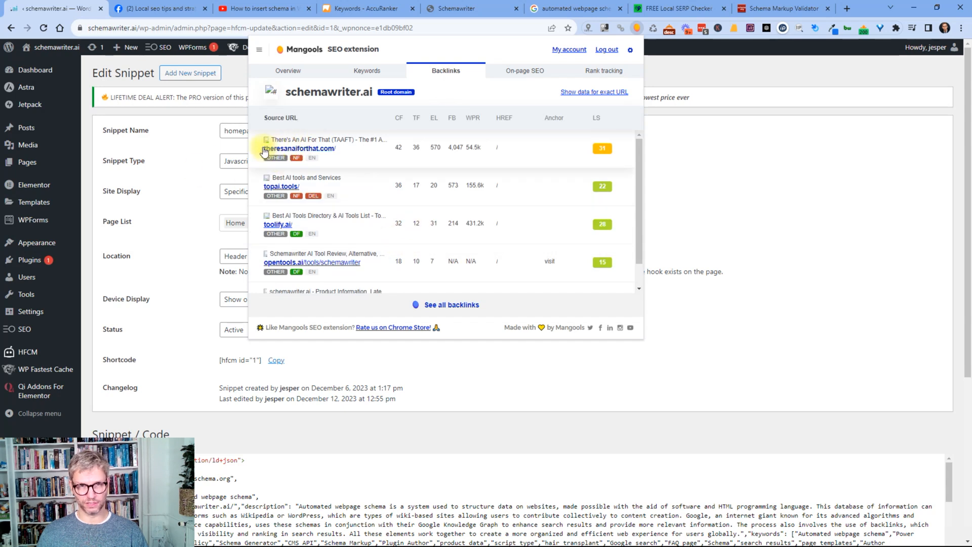
mouse_move(281, 186)
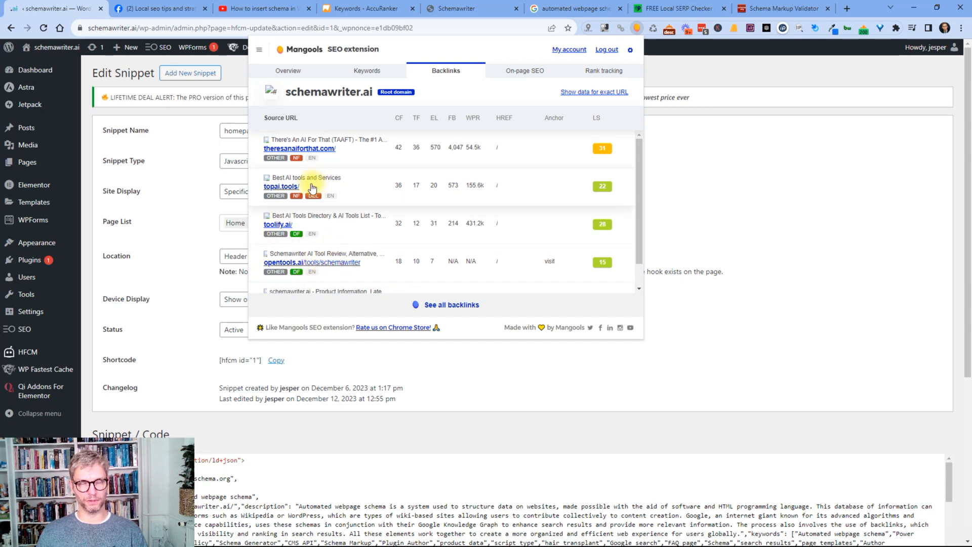
mouse_move(825, 256)
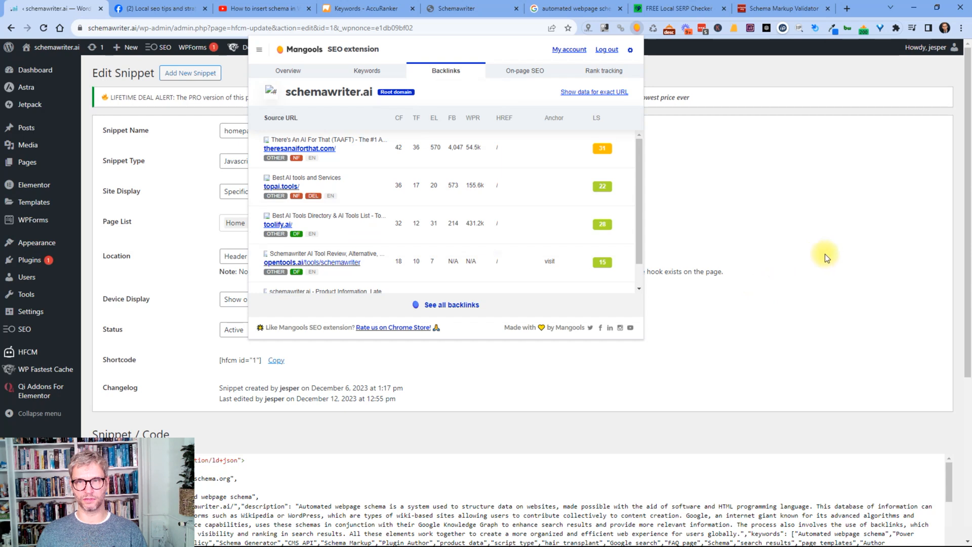
mouse_move(372, 152)
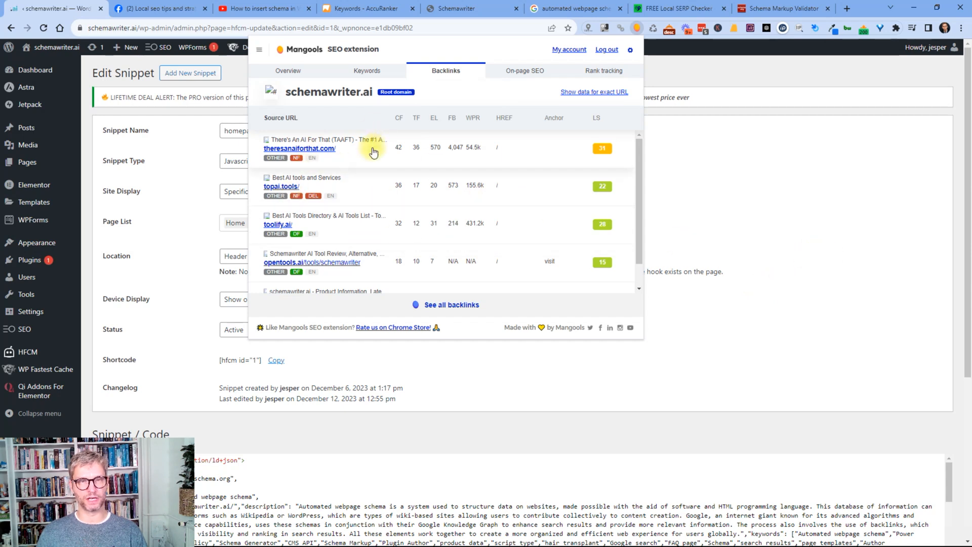
mouse_move(348, 149)
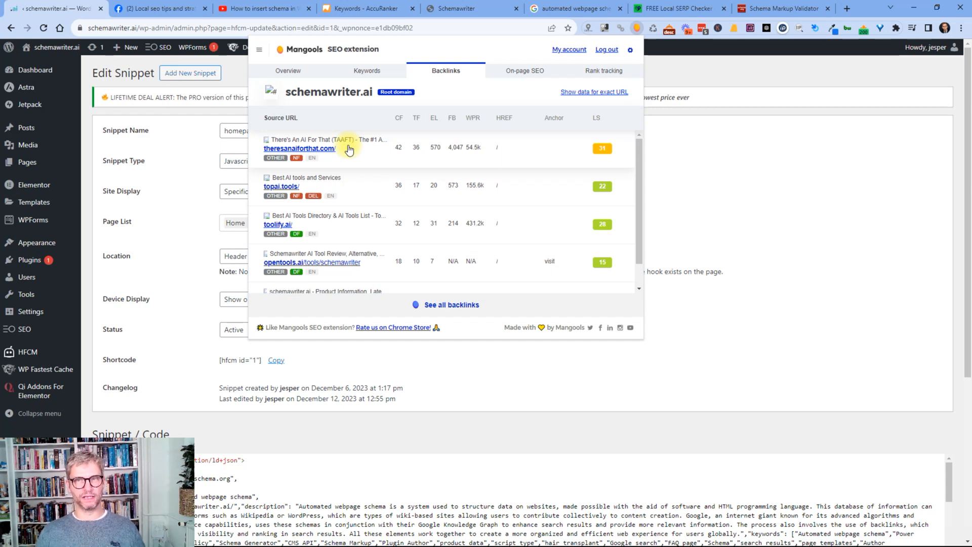
mouse_move(471, 8)
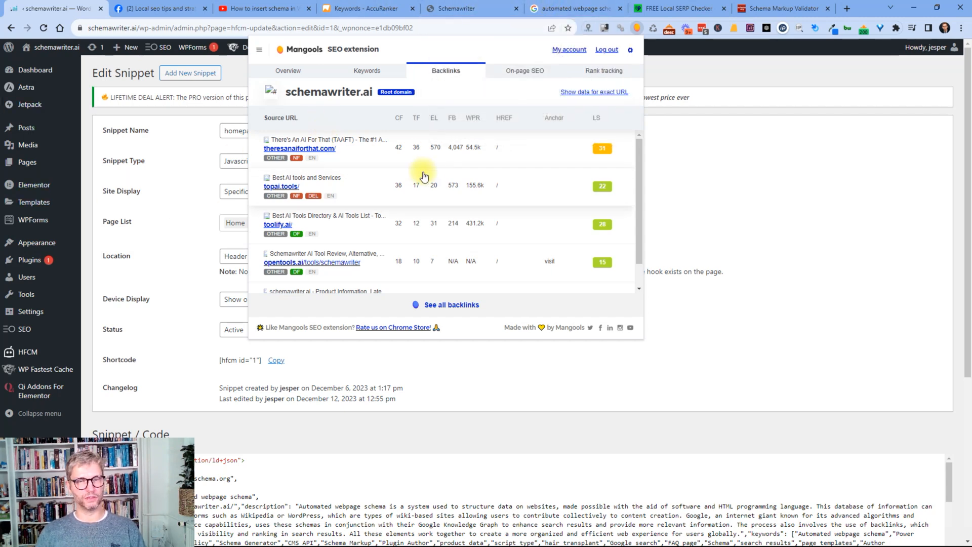
scroll(down, 3)
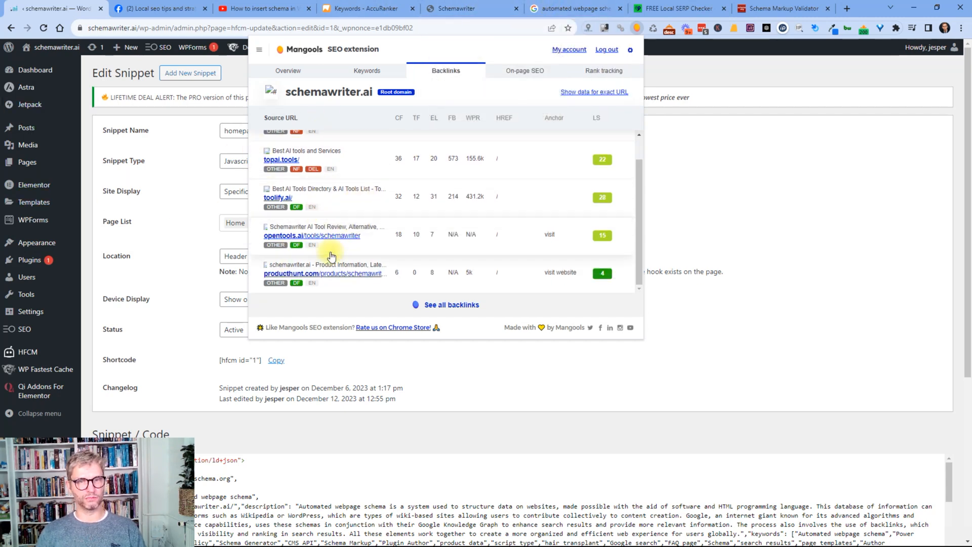
scroll(up, 3)
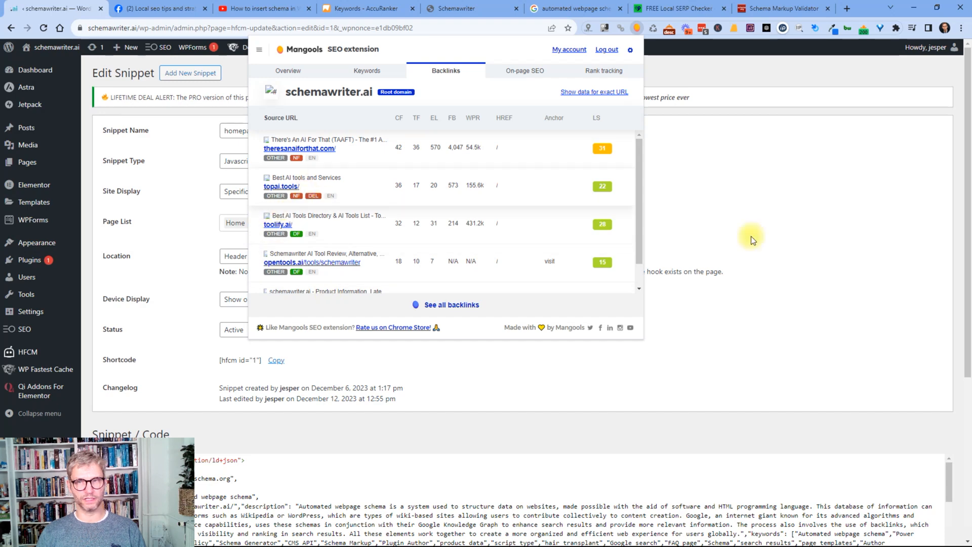
click(751, 241)
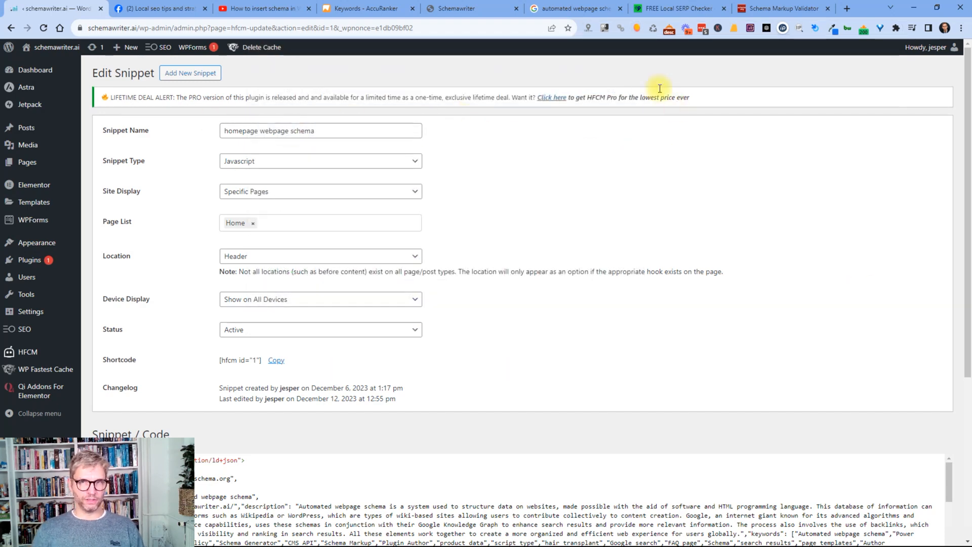
mouse_move(635, 29)
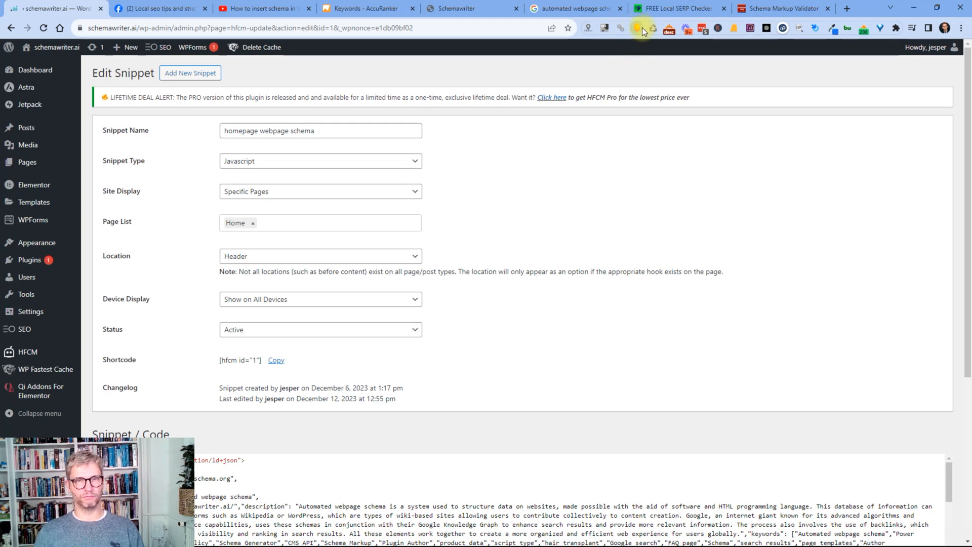
Leave the HFCM snippet editor and show the schemawriter.ai public homepage
click(637, 28)
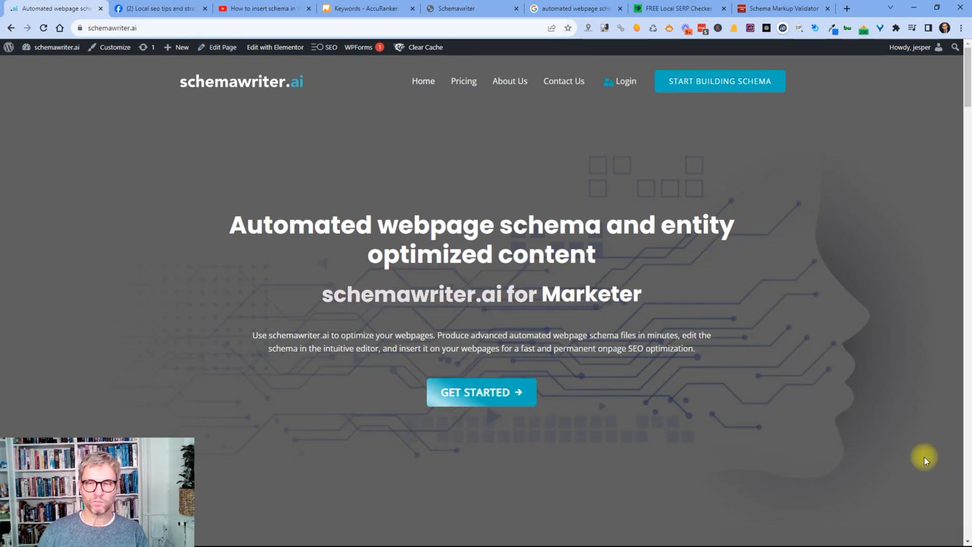
scroll(down, 3)
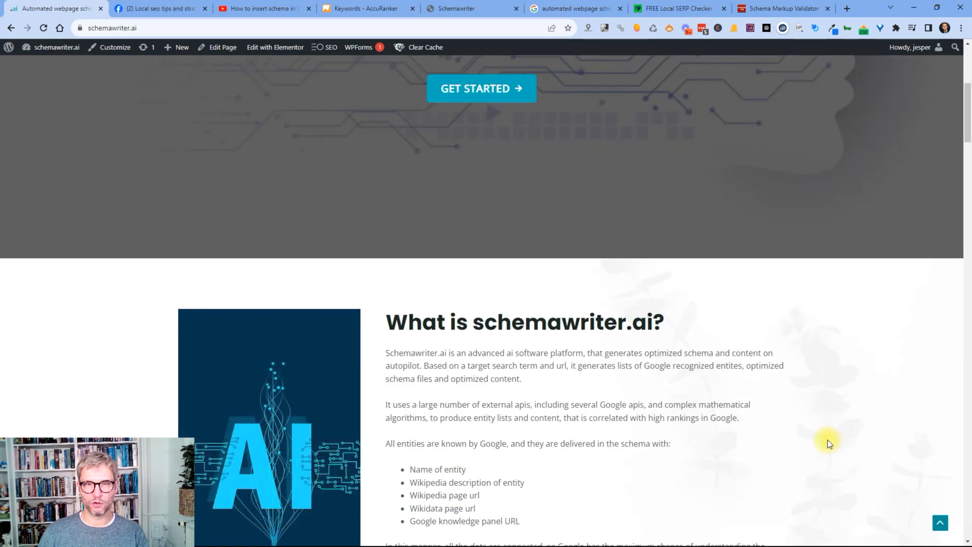
scroll(down, 3)
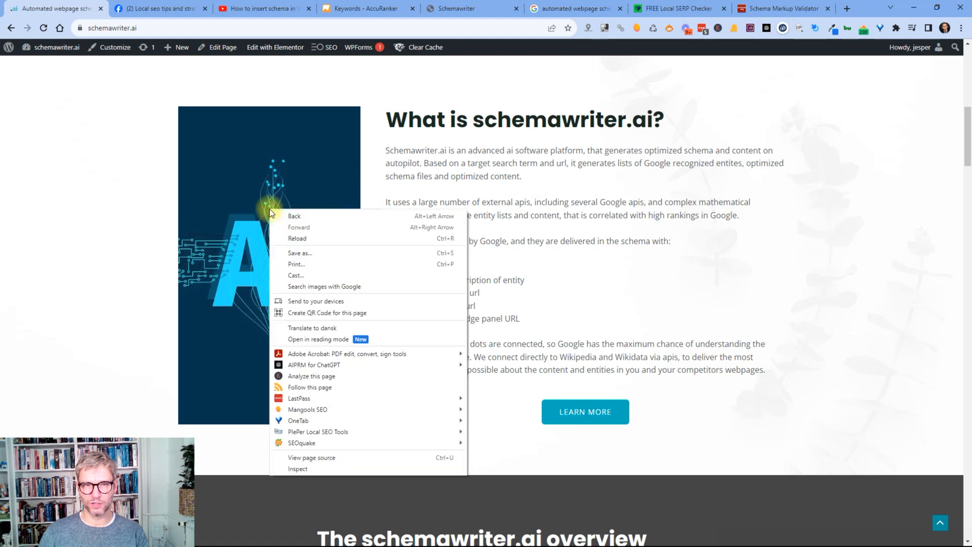
mouse_move(325, 475)
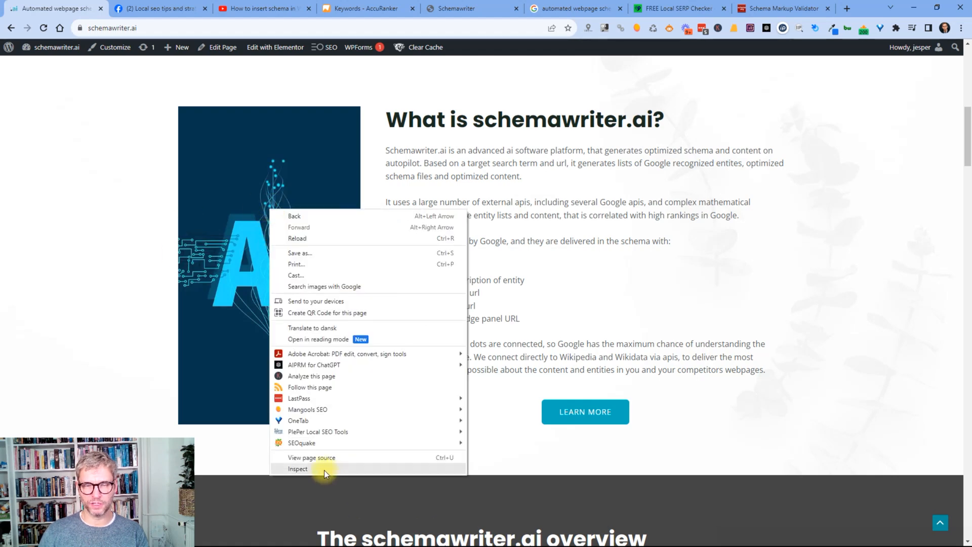
click(299, 468)
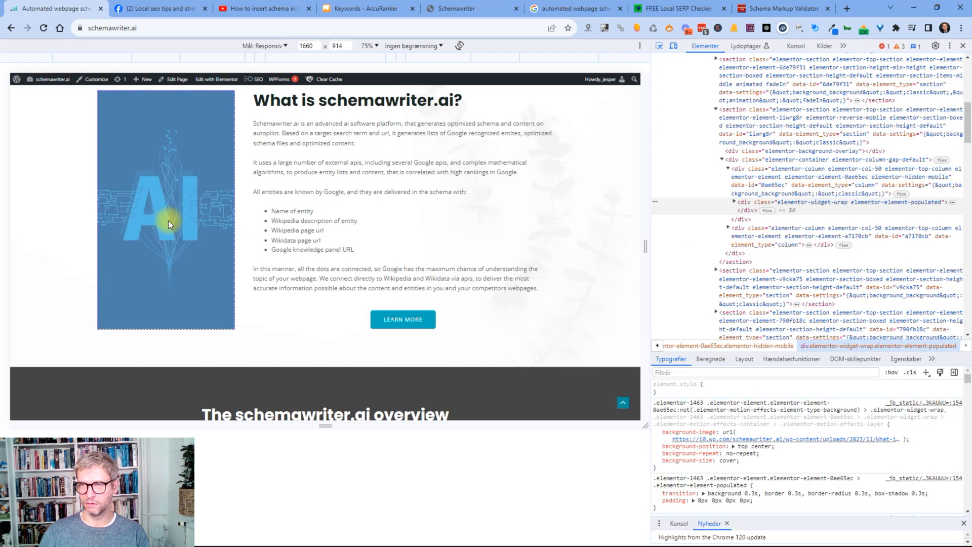
mouse_move(655, 237)
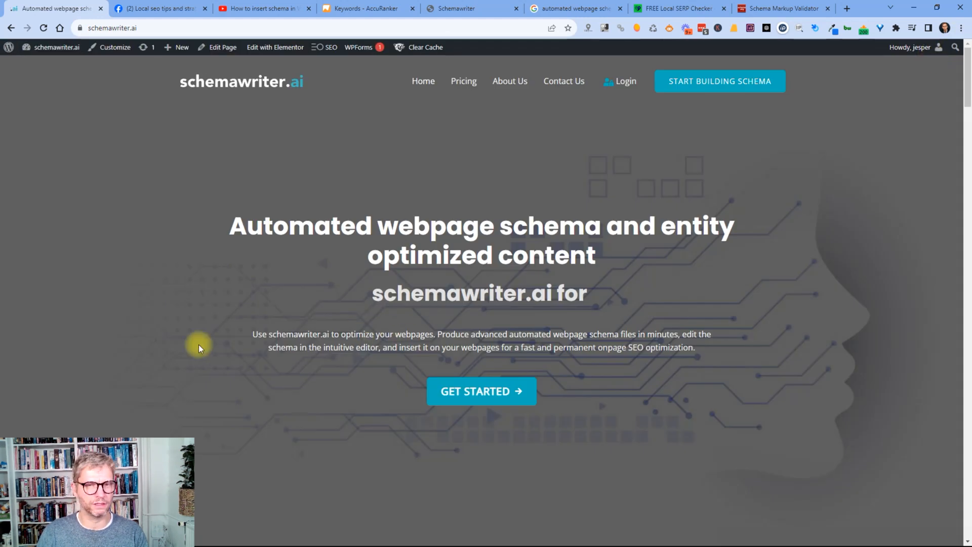
scroll(down, 3)
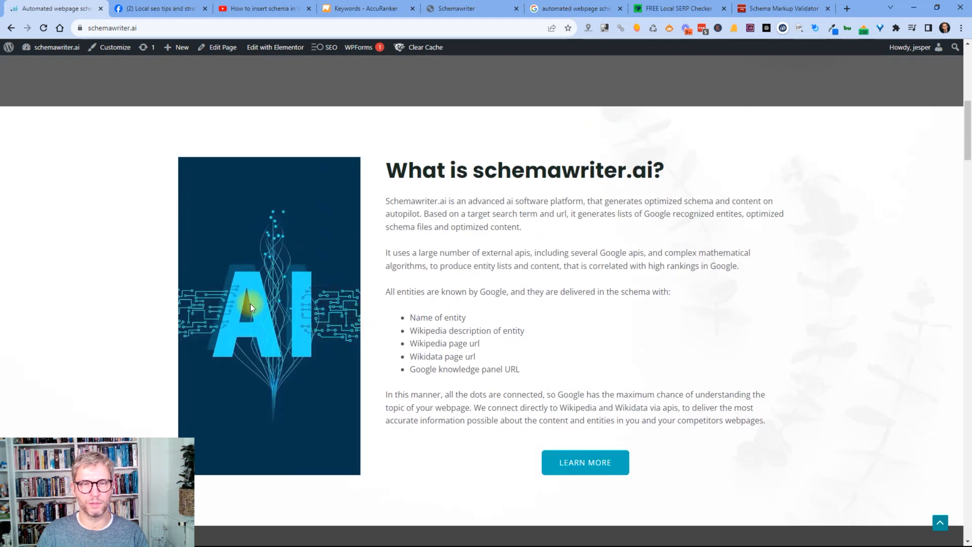
mouse_move(279, 311)
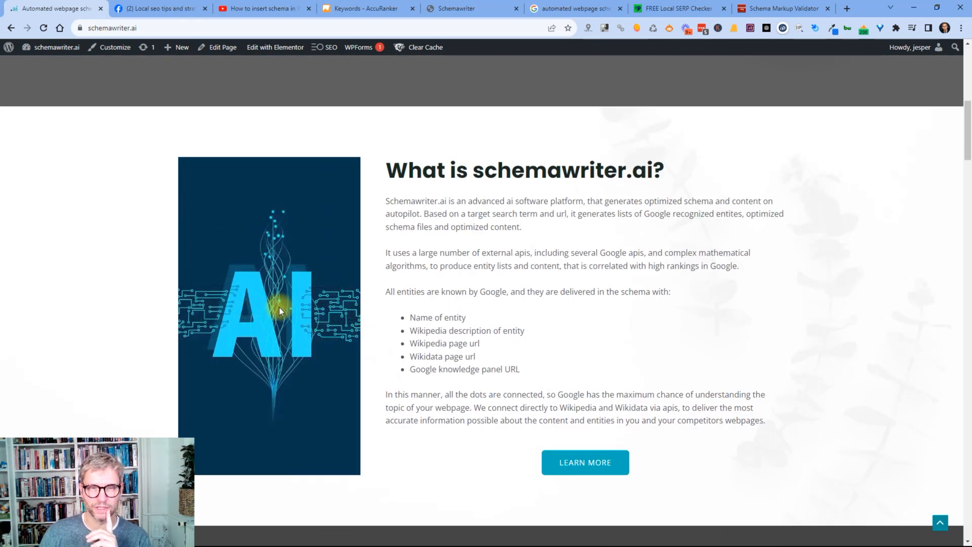
mouse_move(286, 308)
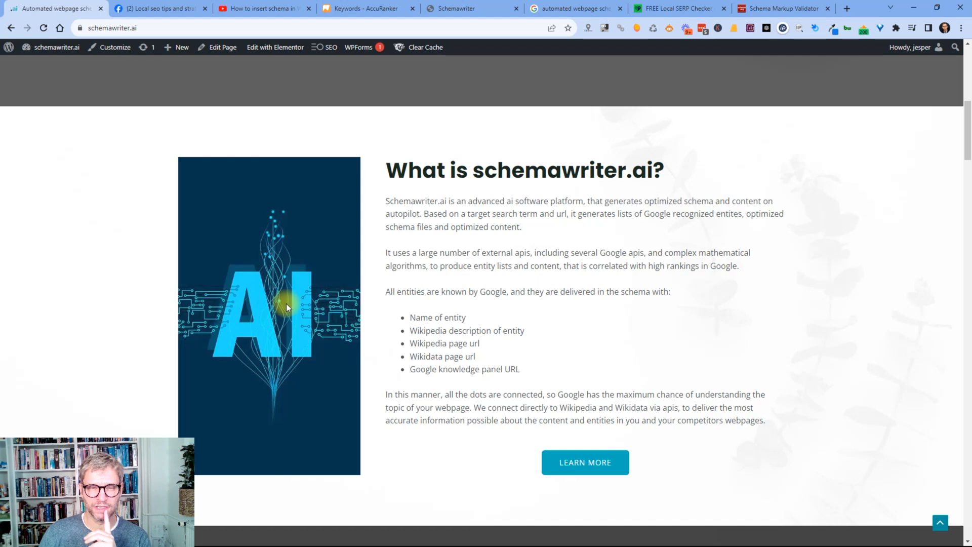
mouse_move(457, 144)
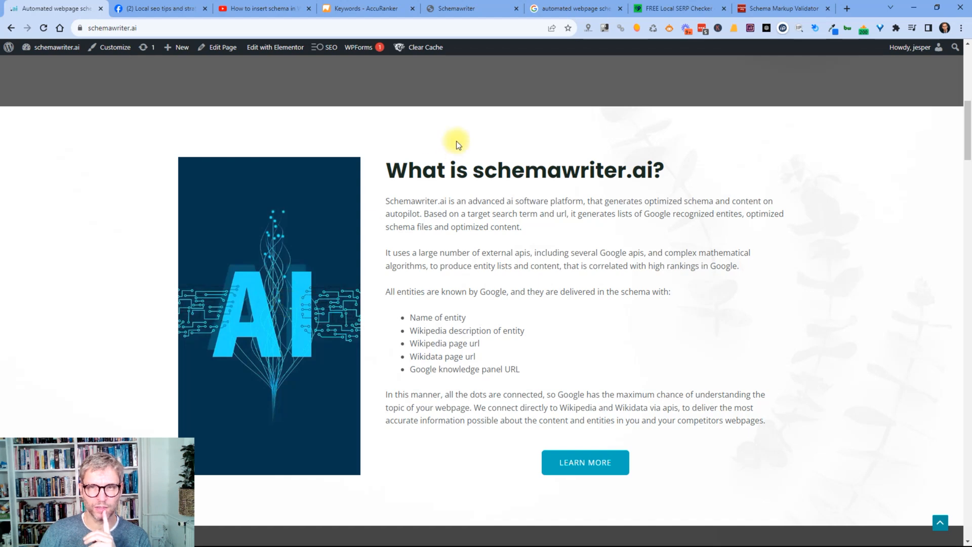
scroll(up, 3)
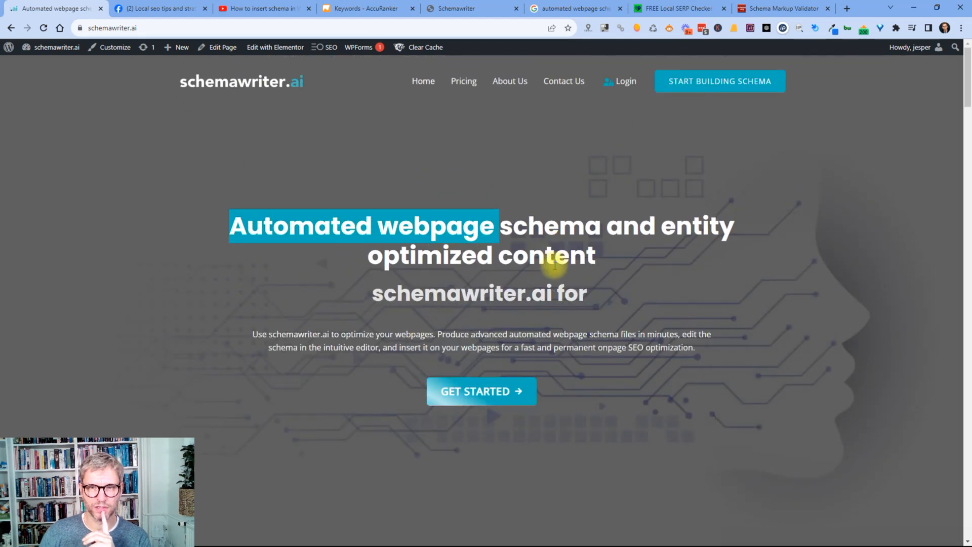
scroll(down, 3)
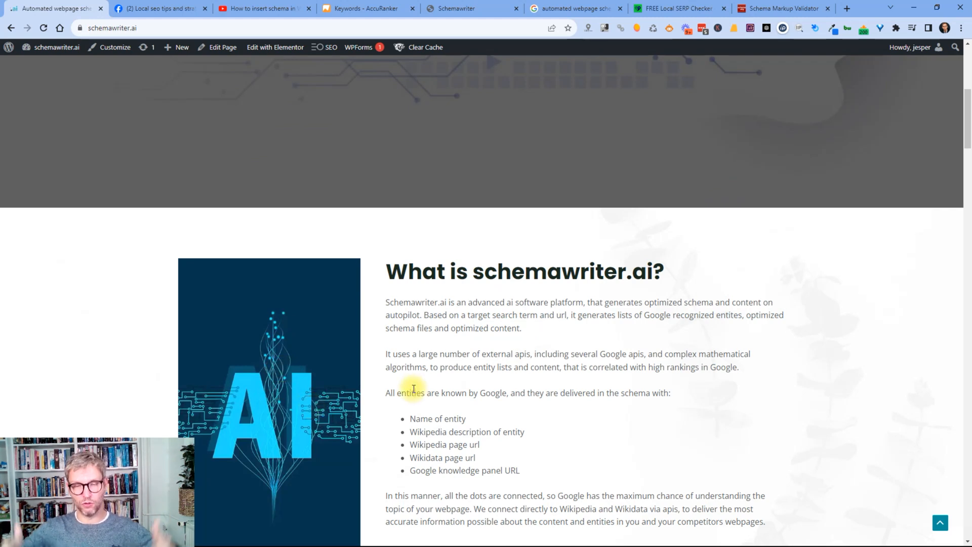
mouse_move(367, 9)
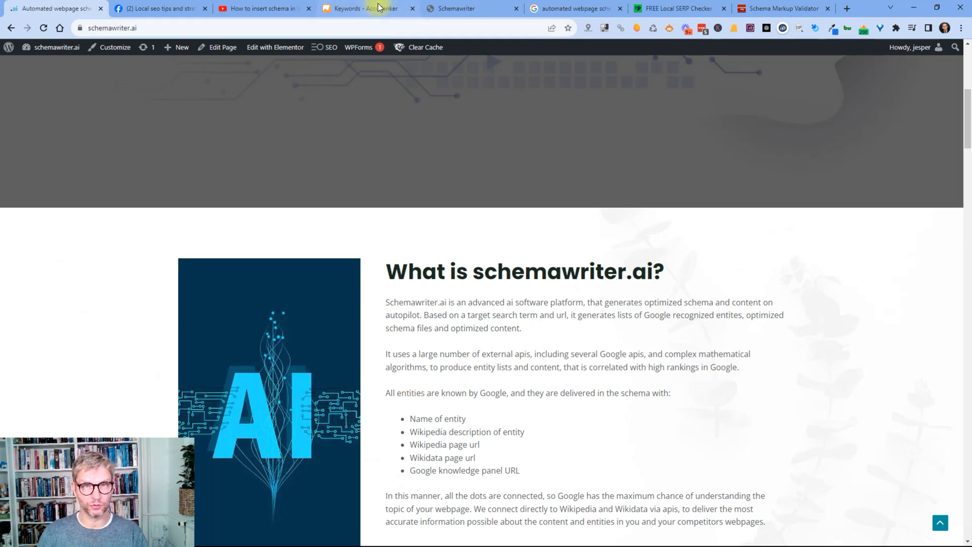
click(363, 9)
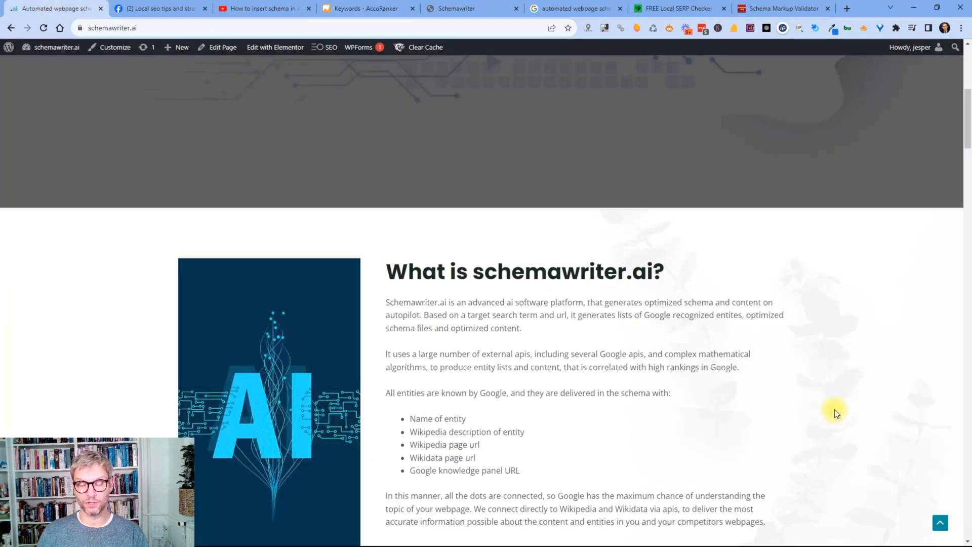
scroll(down, 3)
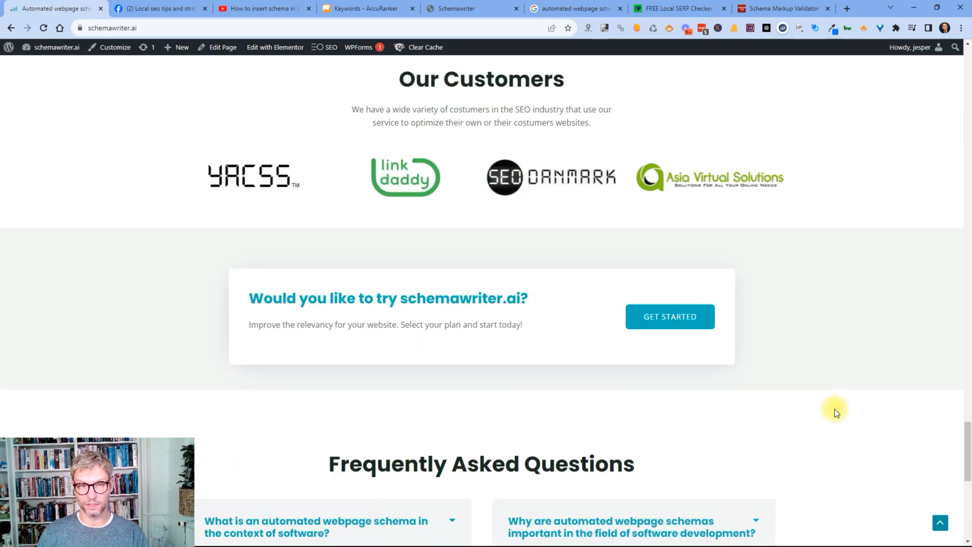
scroll(down, 3)
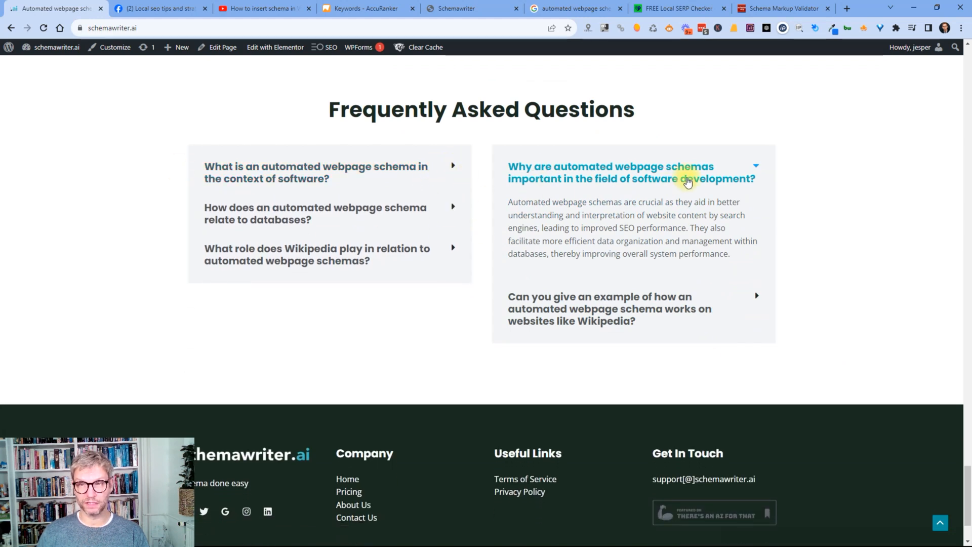
click(632, 173)
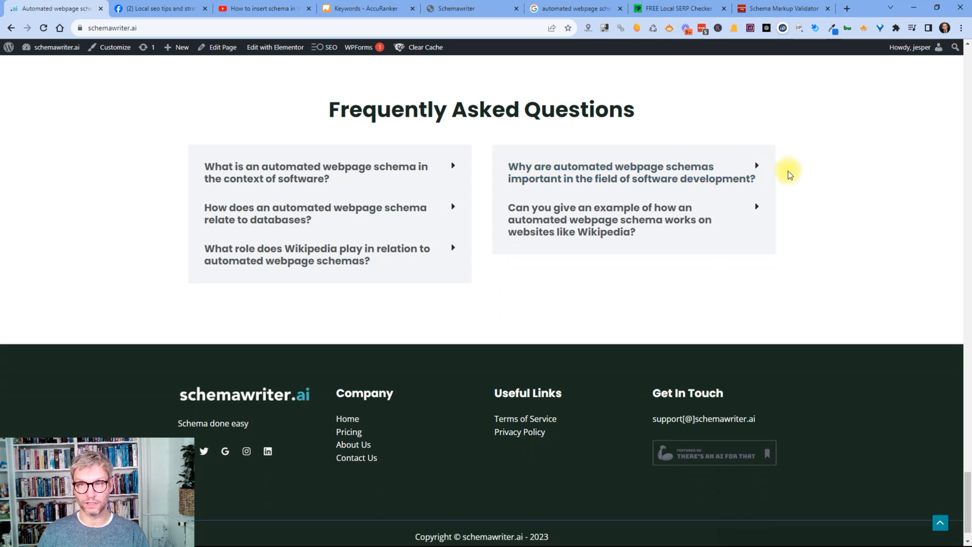
mouse_move(746, 226)
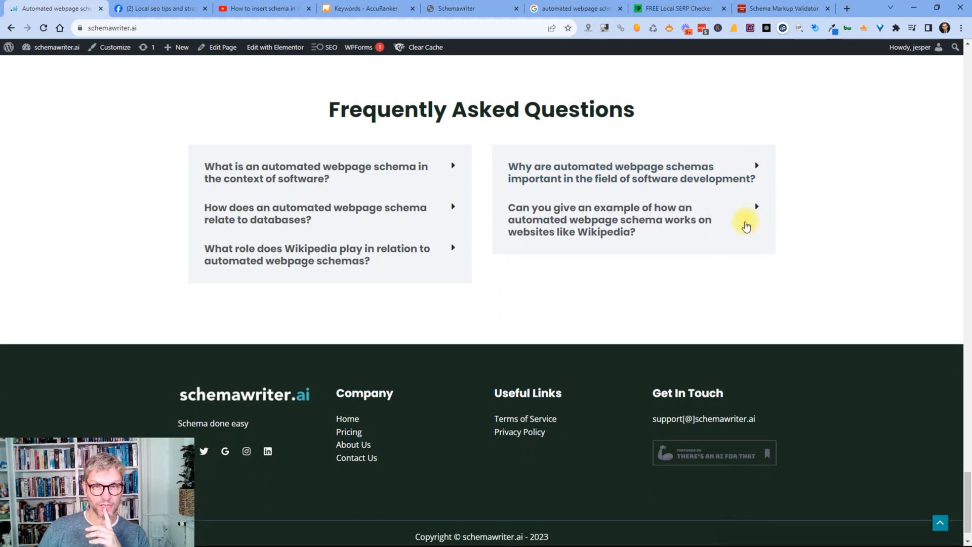
mouse_move(660, 279)
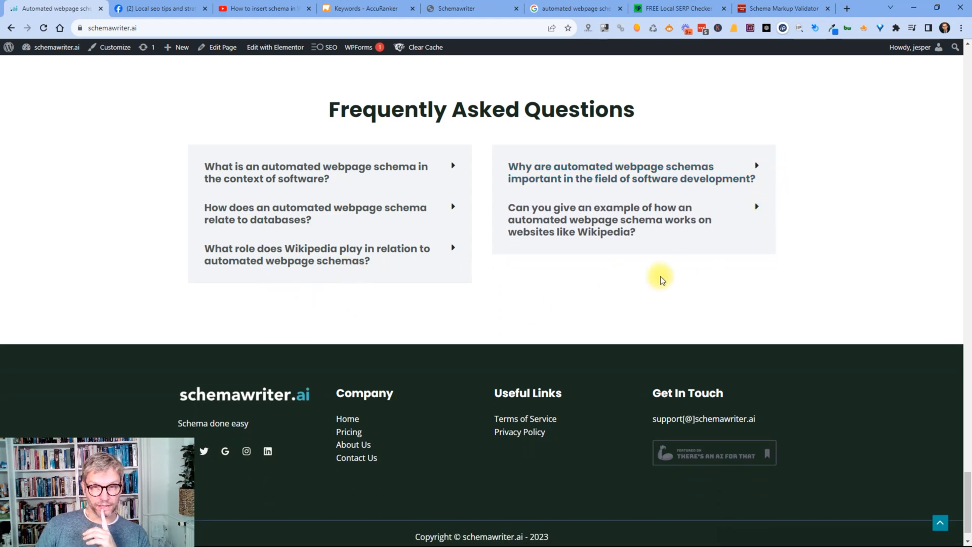
mouse_move(649, 284)
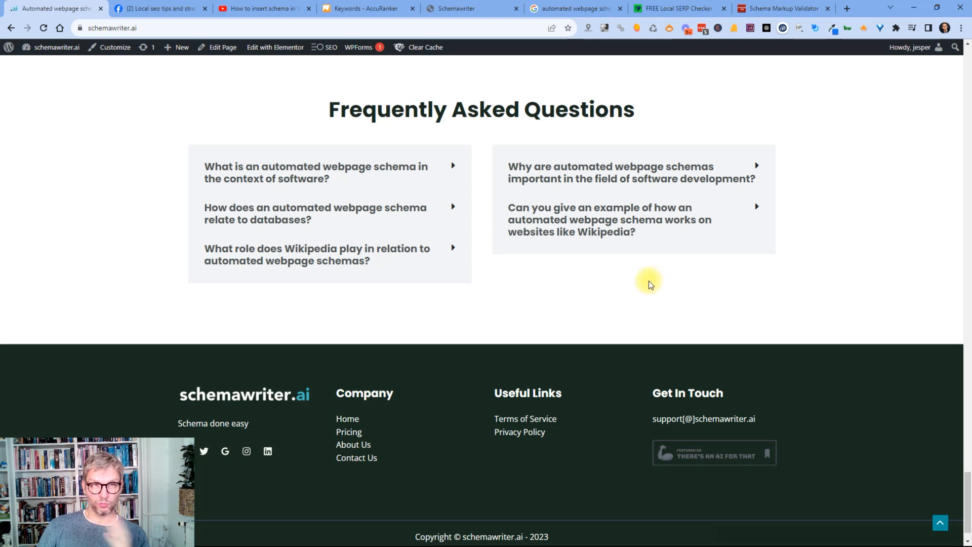
mouse_move(635, 294)
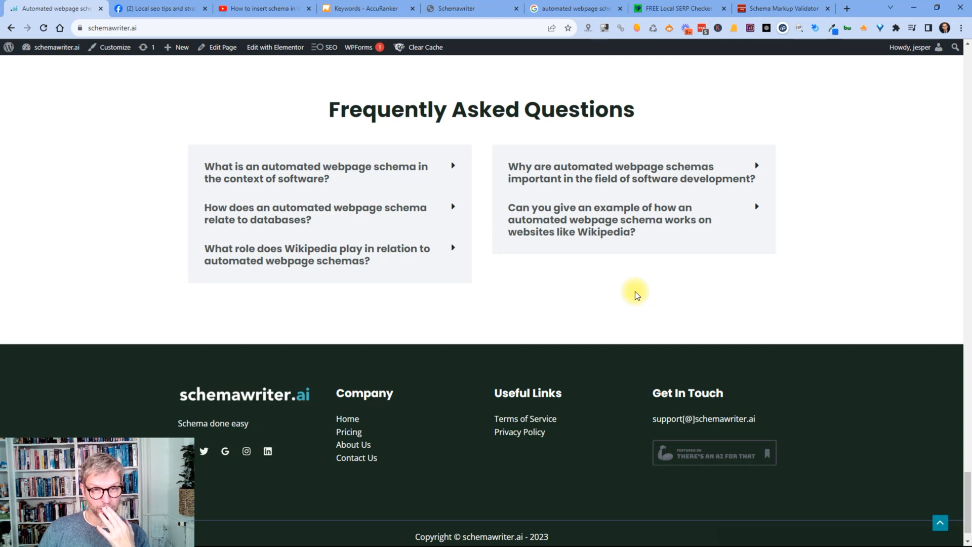
mouse_move(389, 538)
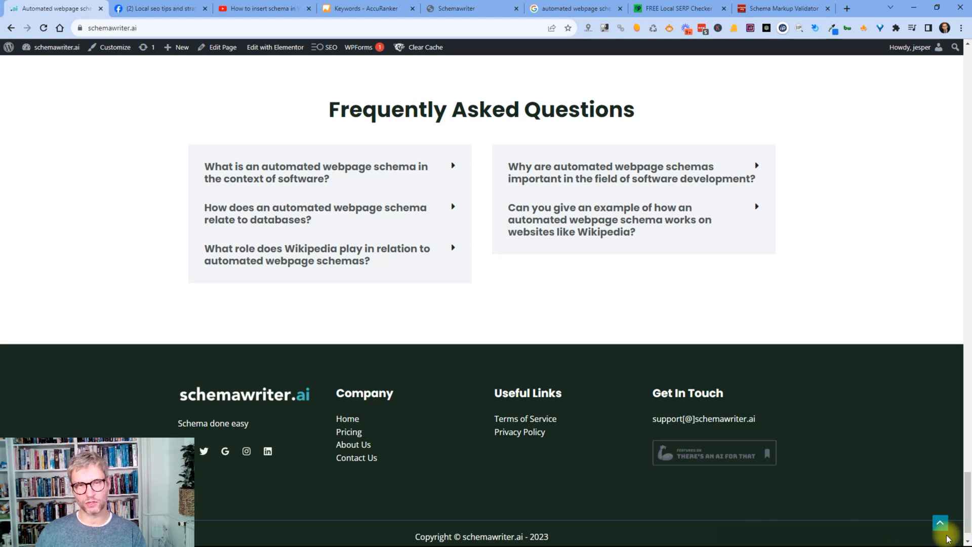
mouse_move(511, 197)
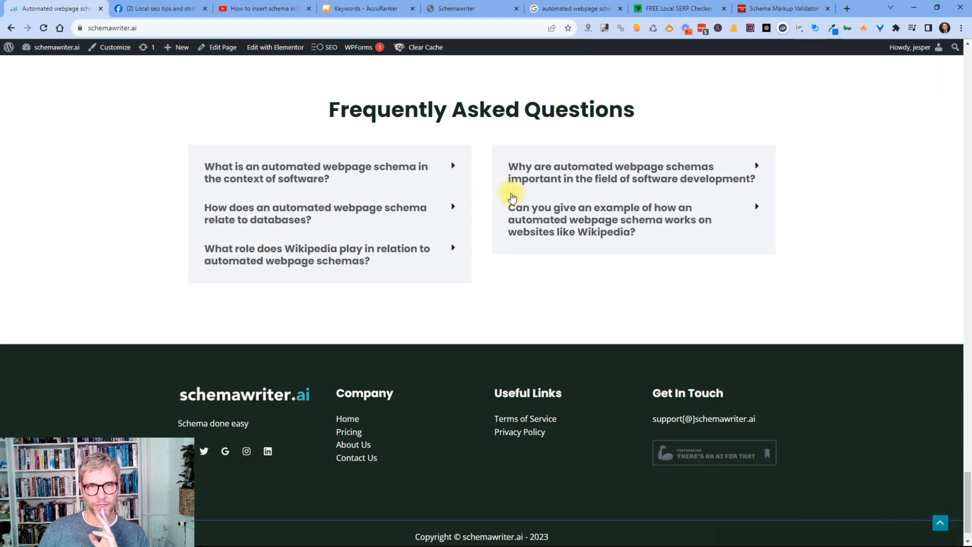
mouse_move(928, 528)
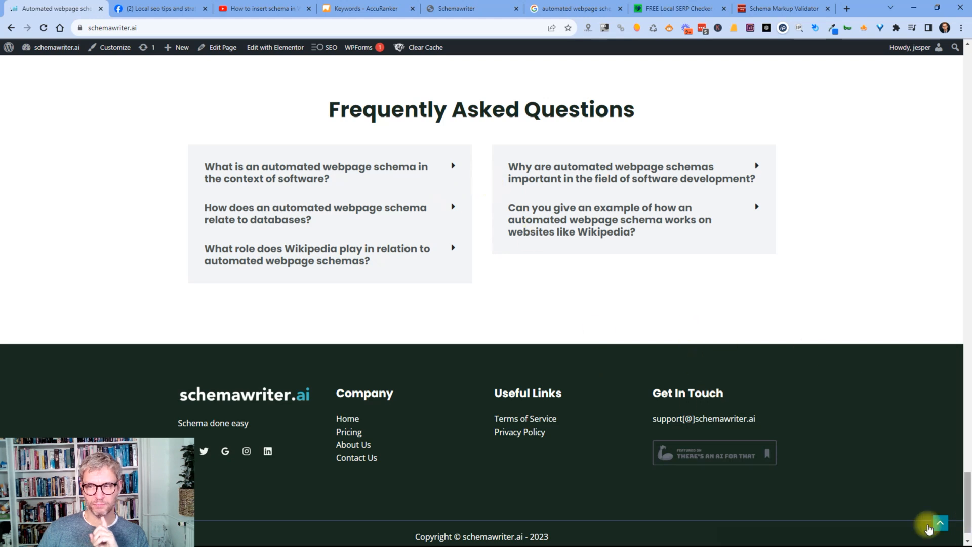